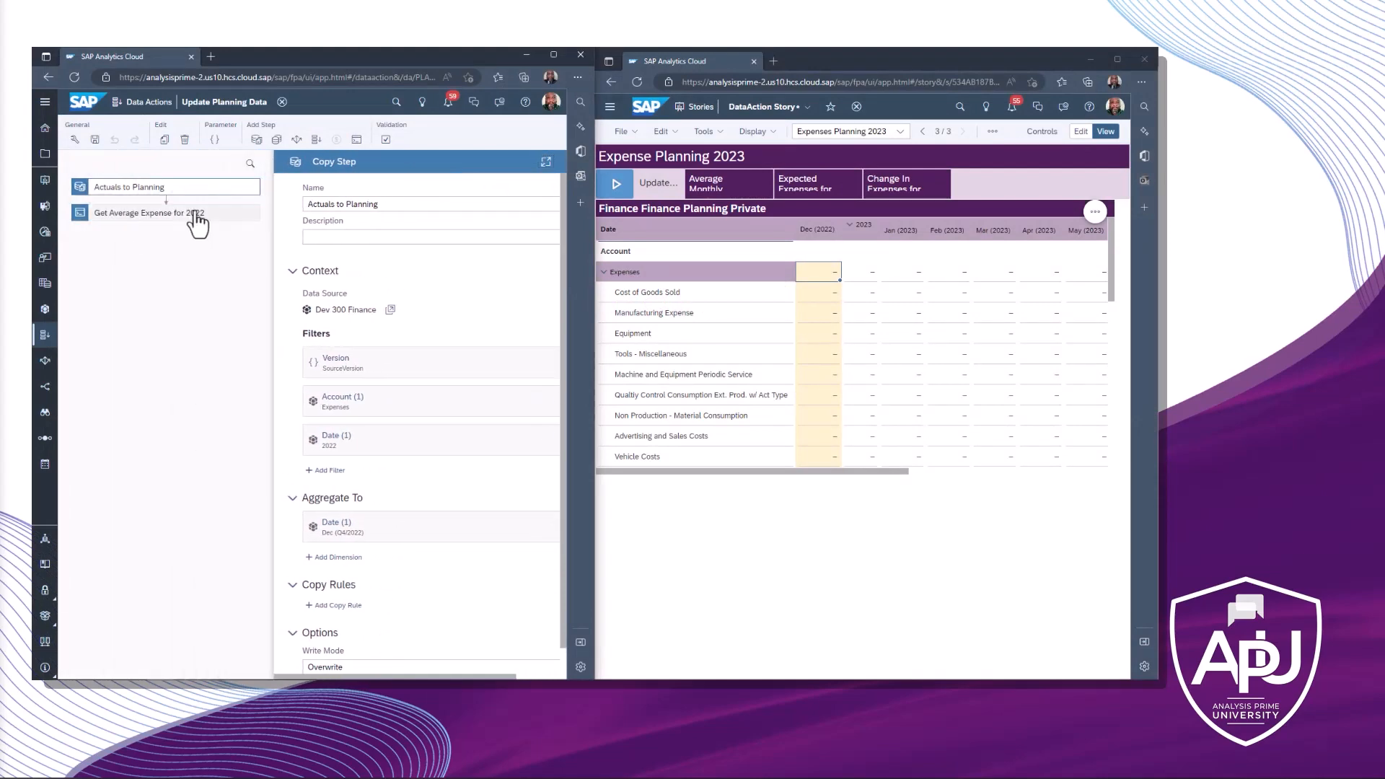
Step: Run the Update data action on Planning Private from the story, filling Dec 2022 expense values
click(150, 213)
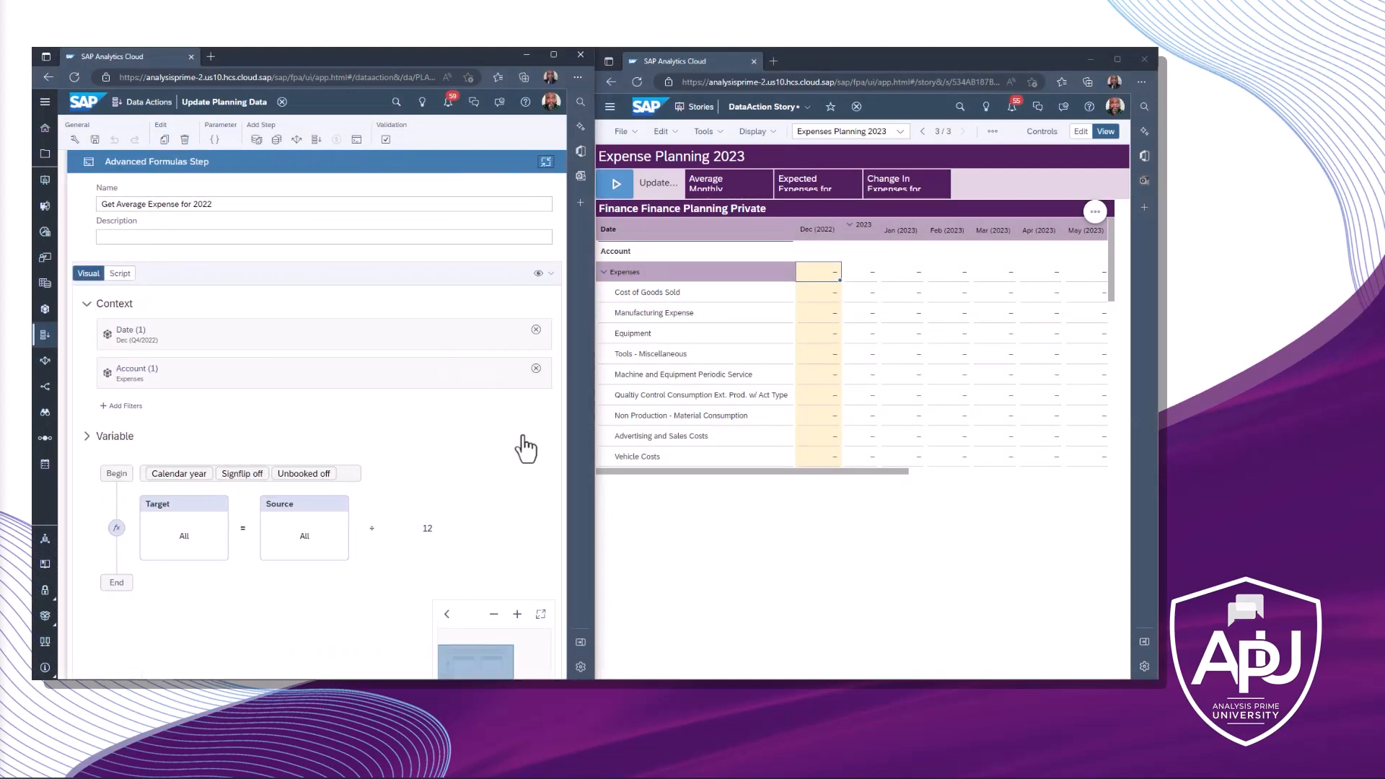
click(658, 183)
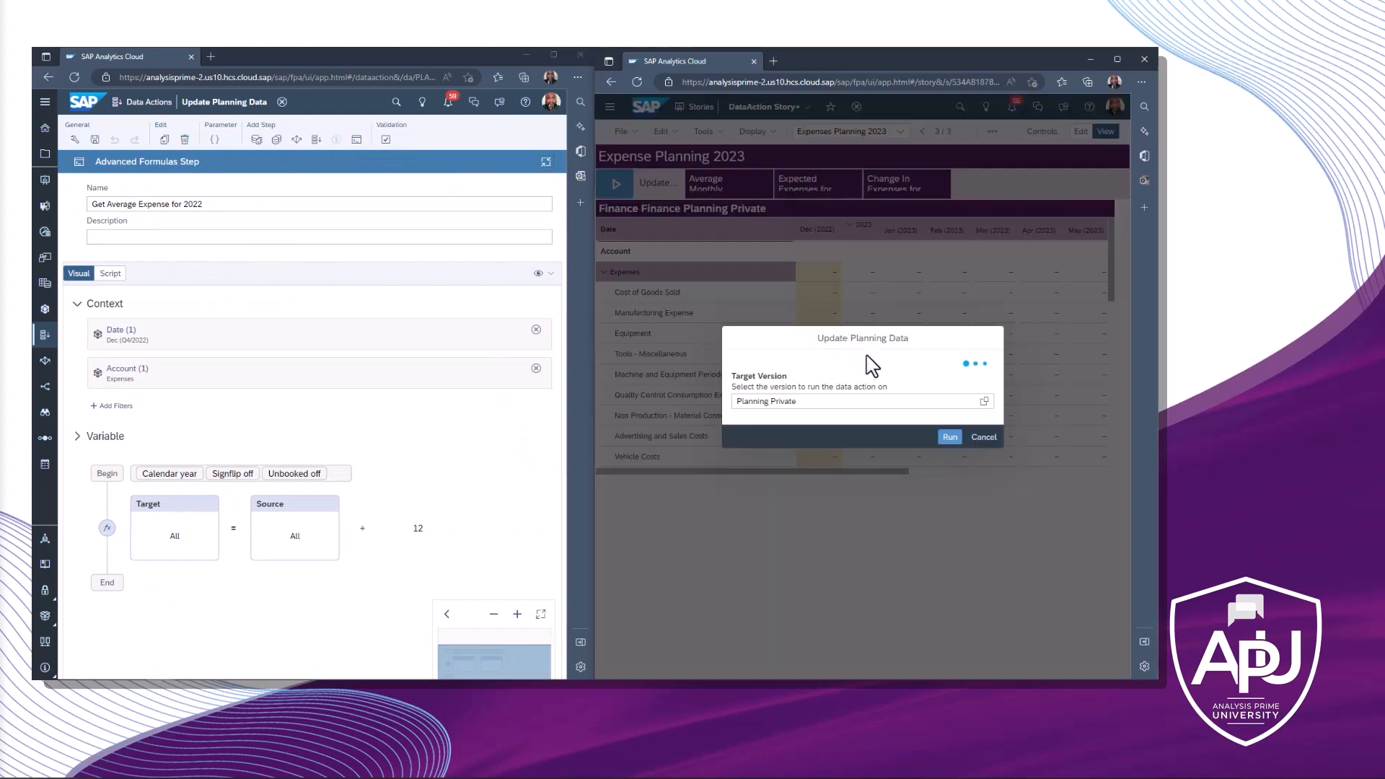
click(950, 435)
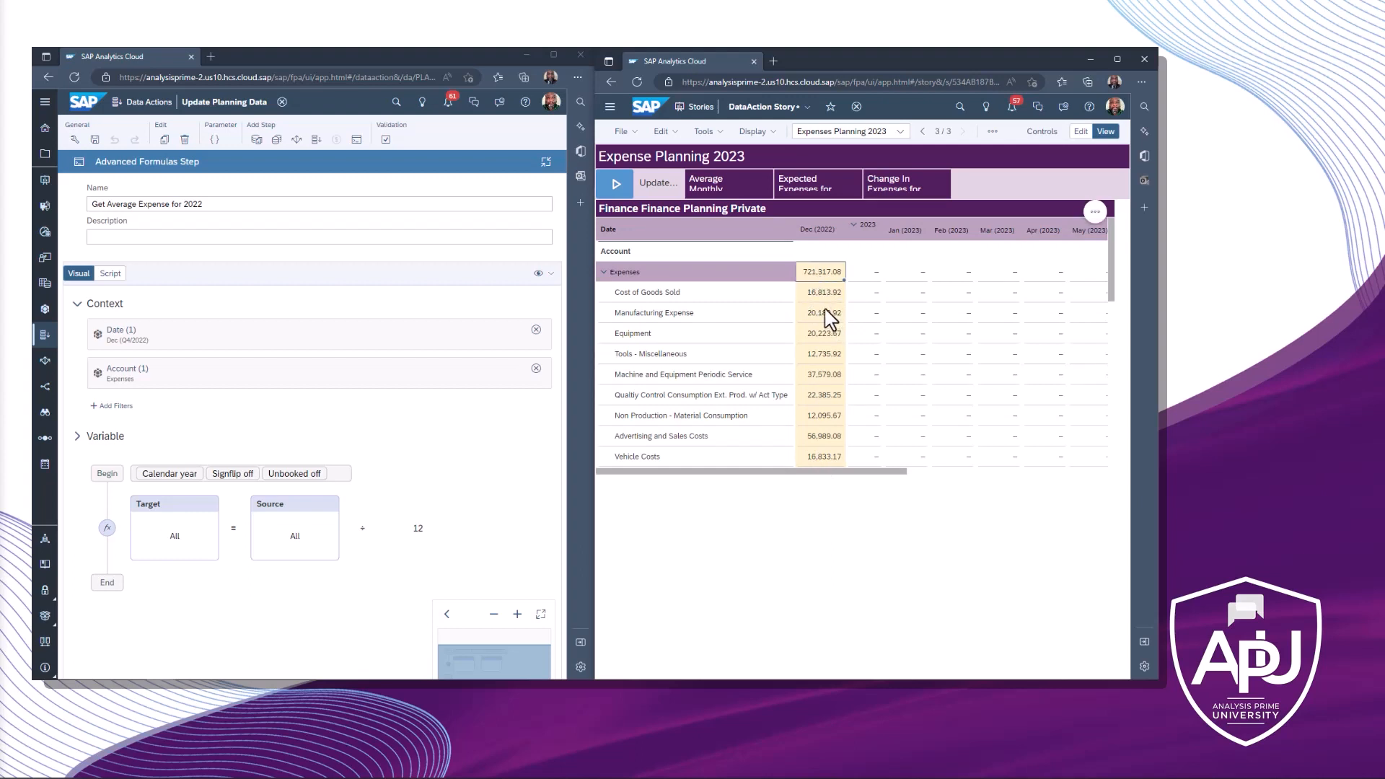
scroll(down, 3)
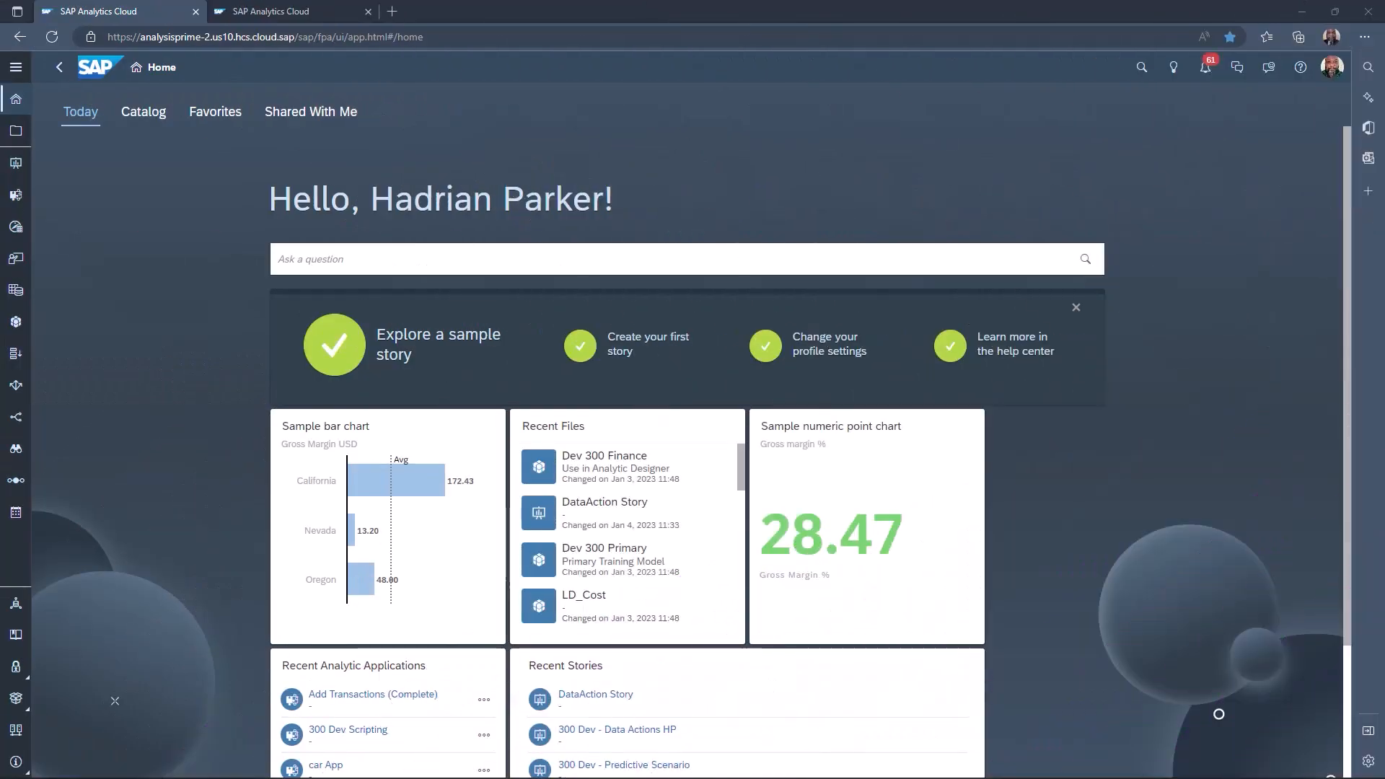
Step: Open the Update Planning Data action from the Data Actions list
click(15, 354)
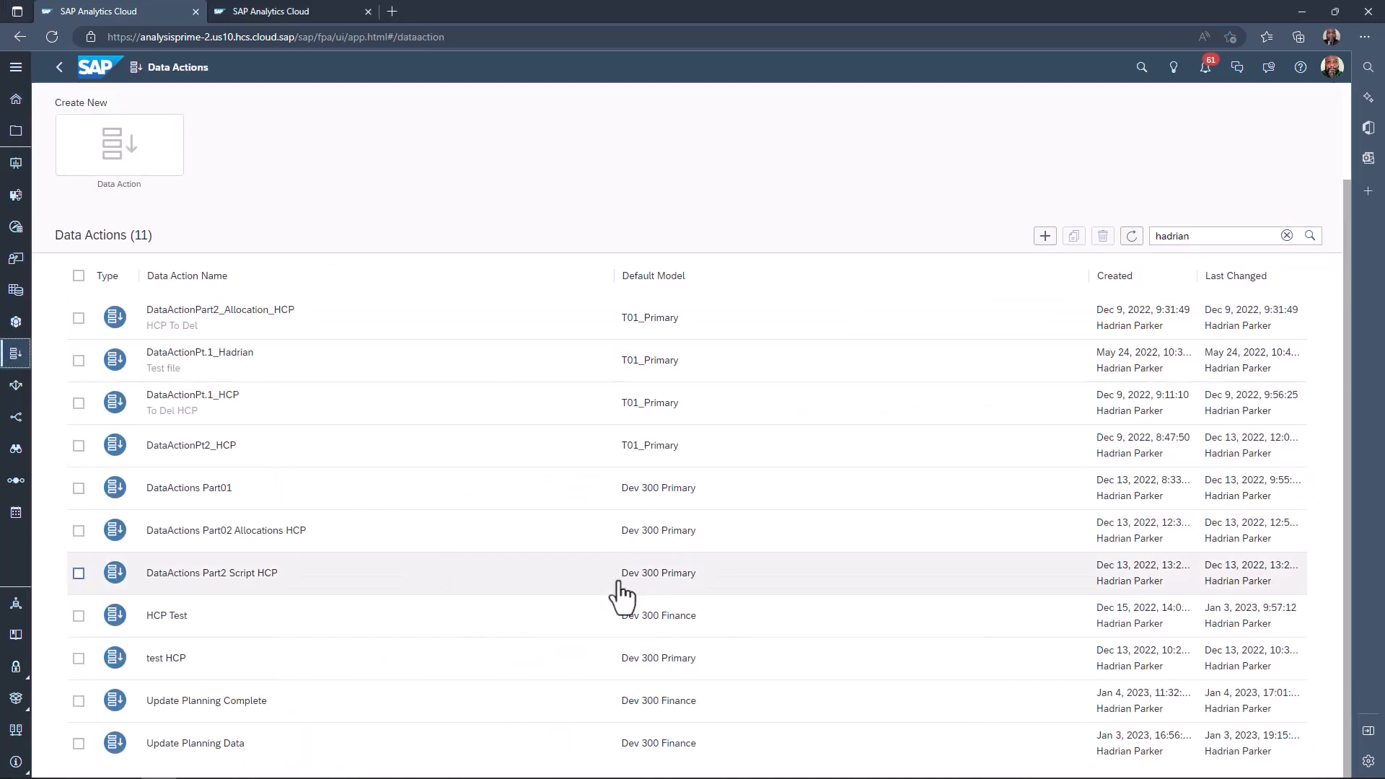
double_click(195, 743)
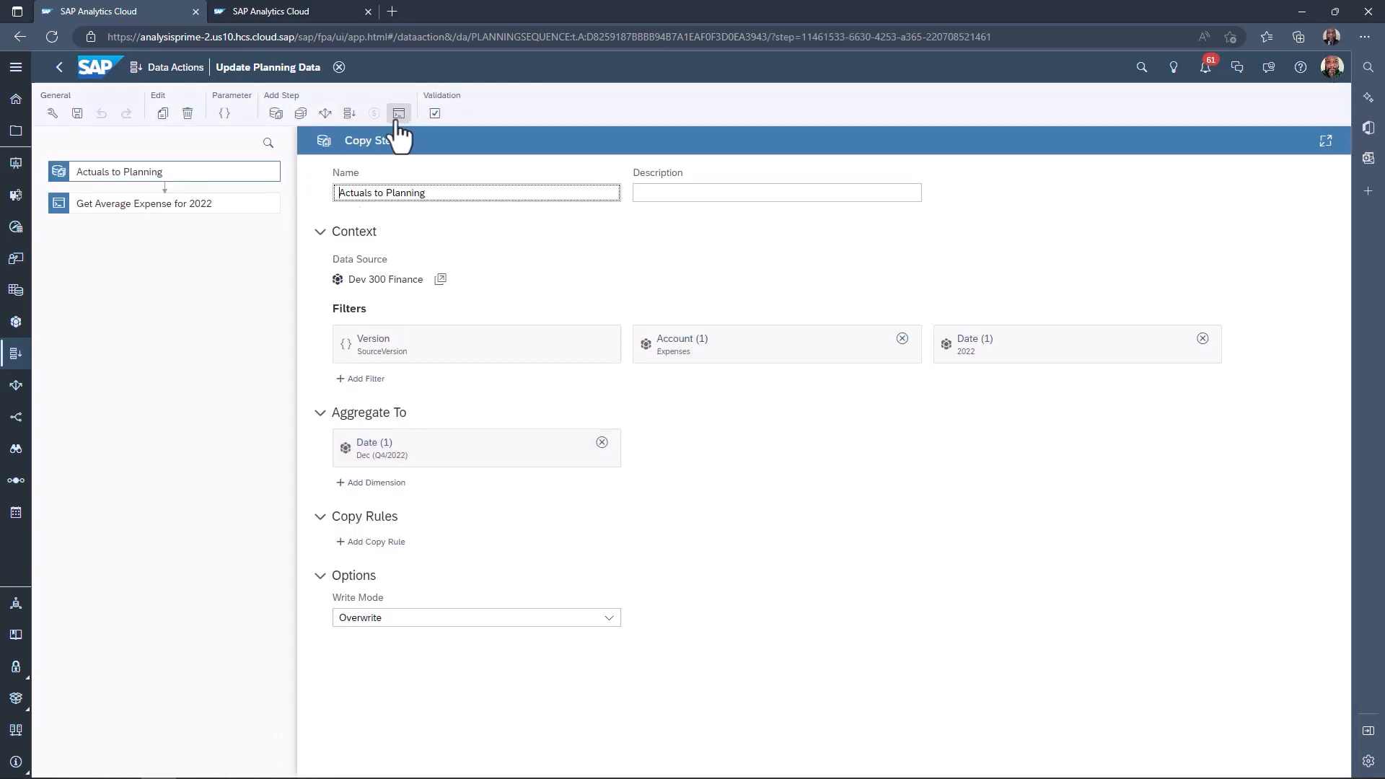
Step: Add an advanced formulas step named 'Allocate 2023 Expenses from Uplifted Budget' and go to its script
click(398, 112)
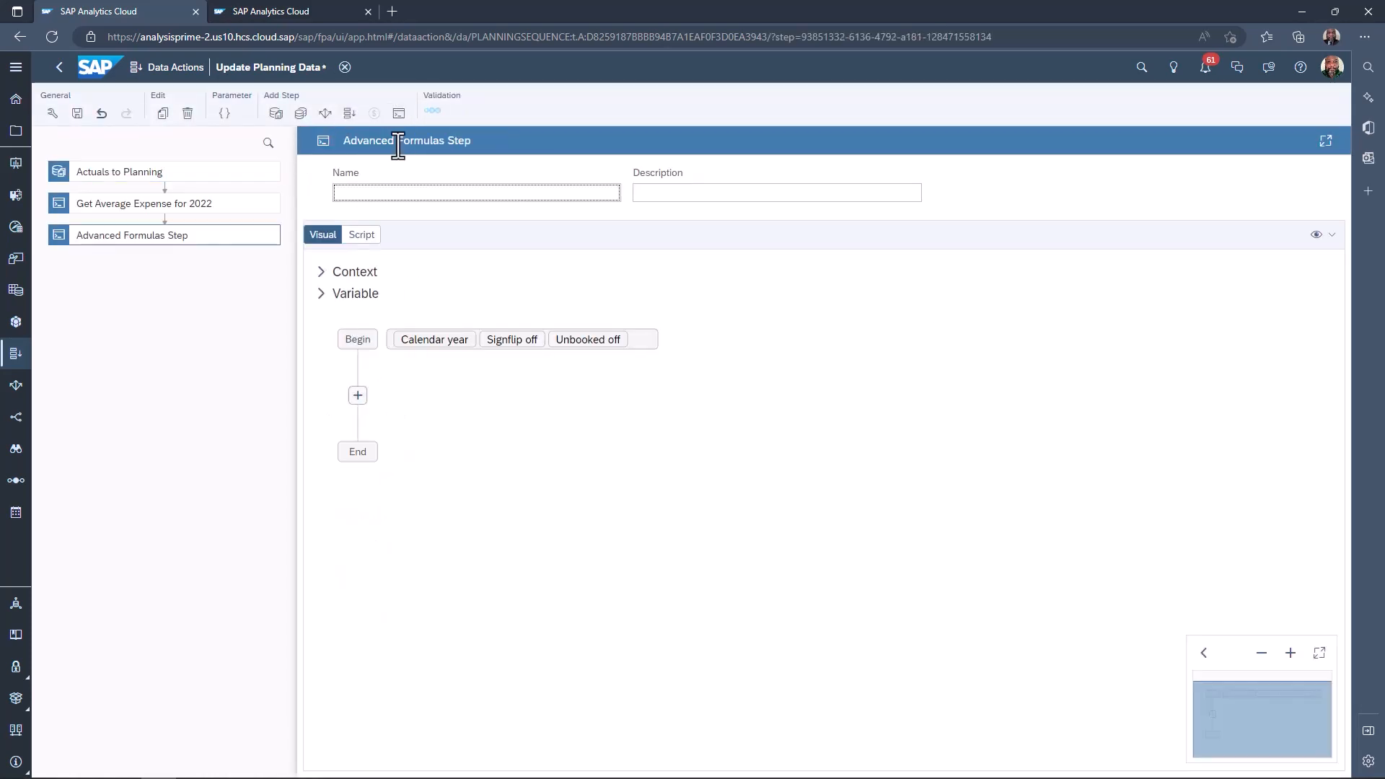
click(475, 192)
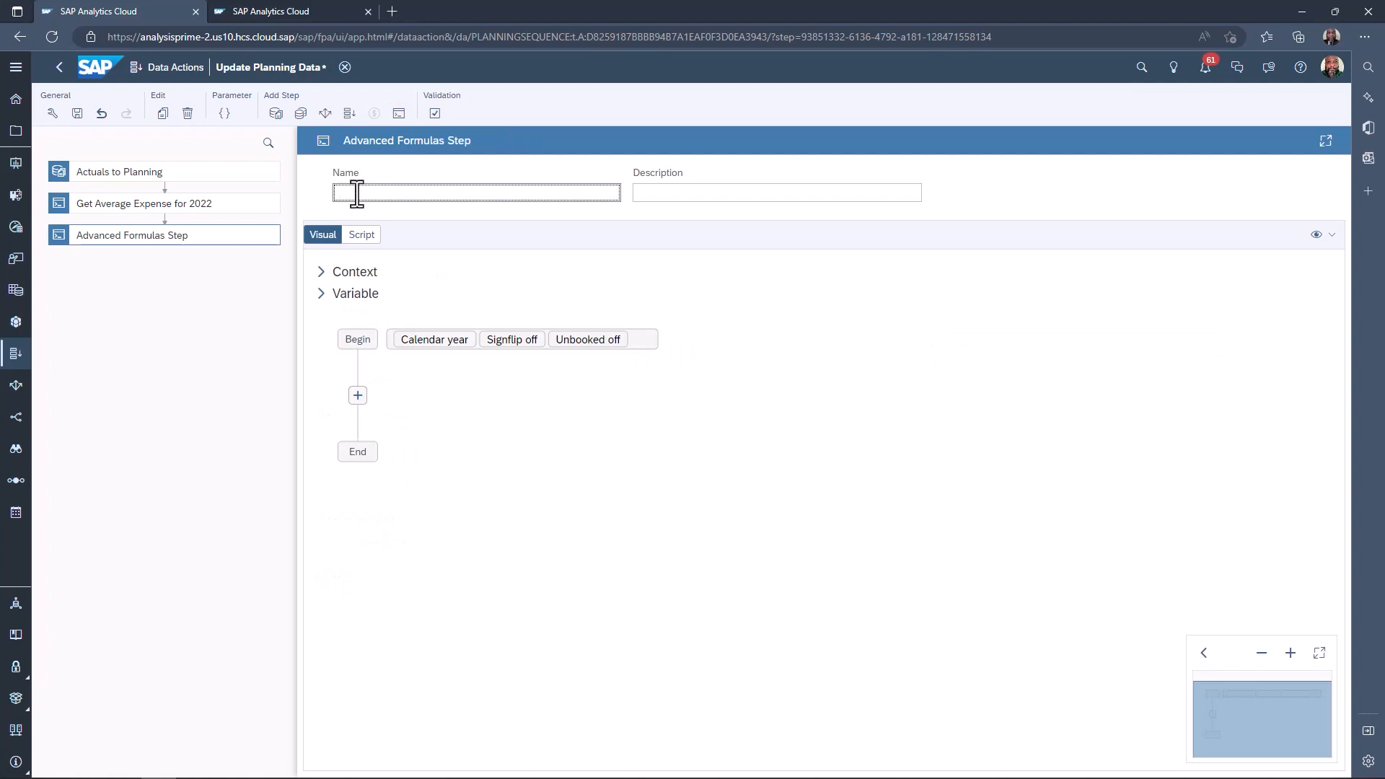
text(Allocate 2023 Expenses from Uplifted Budget)
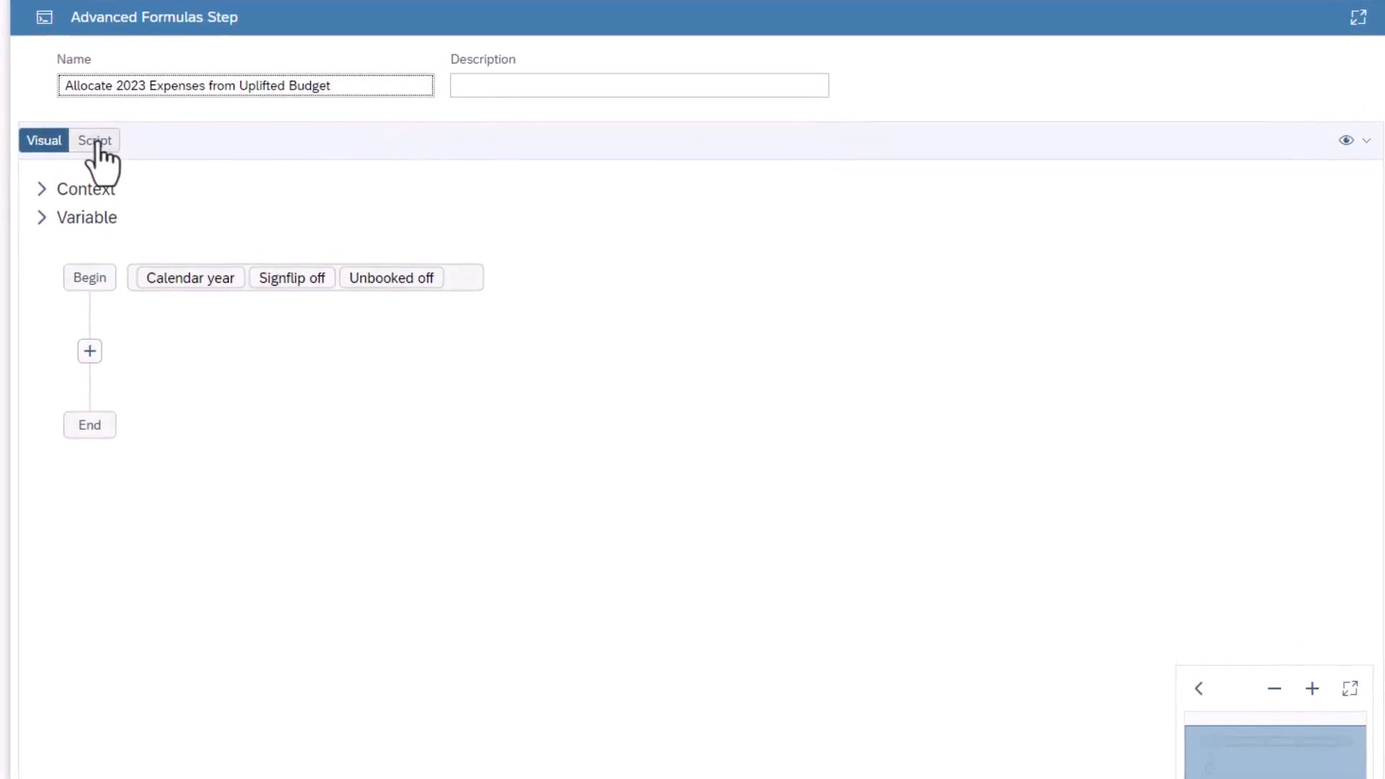
click(95, 140)
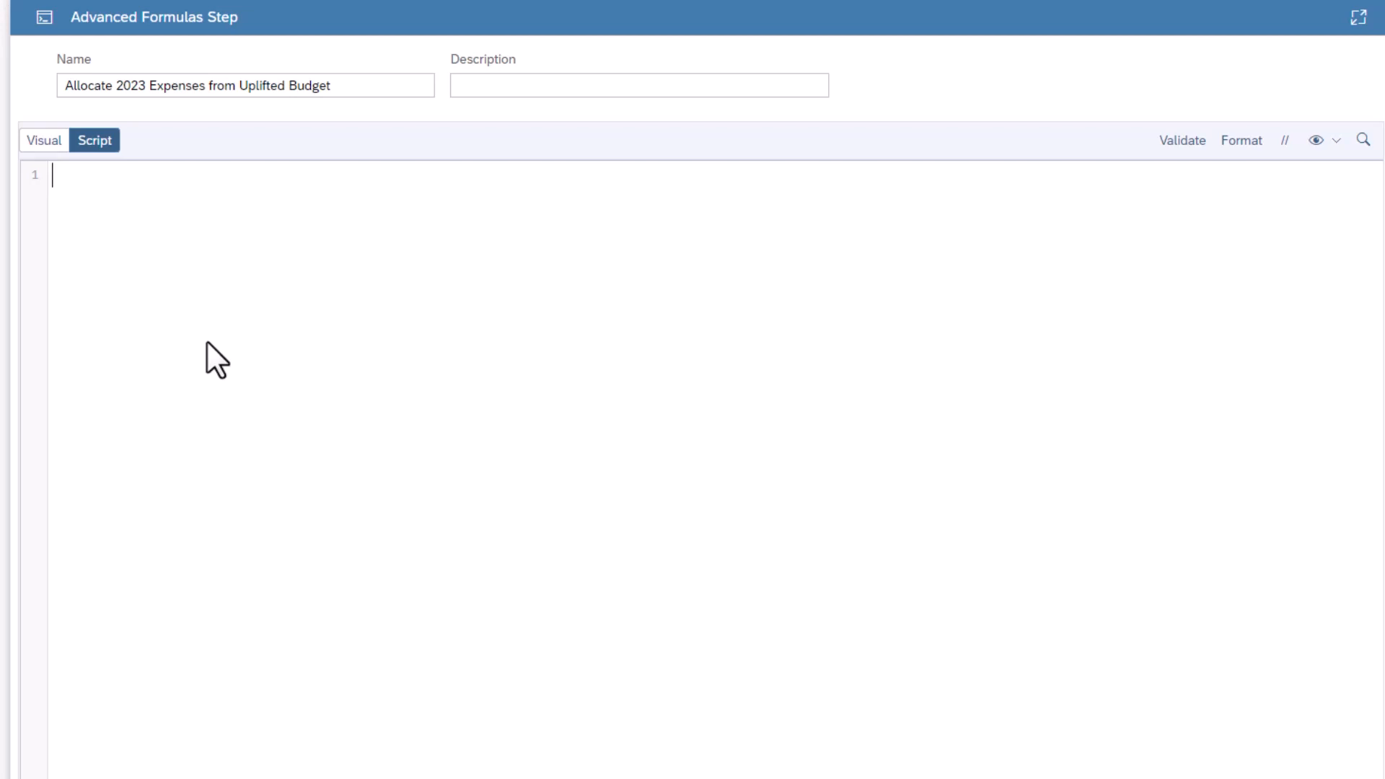
Step: Begin the script with a MEMBERSET on the [d/Date] dimension
text(me)
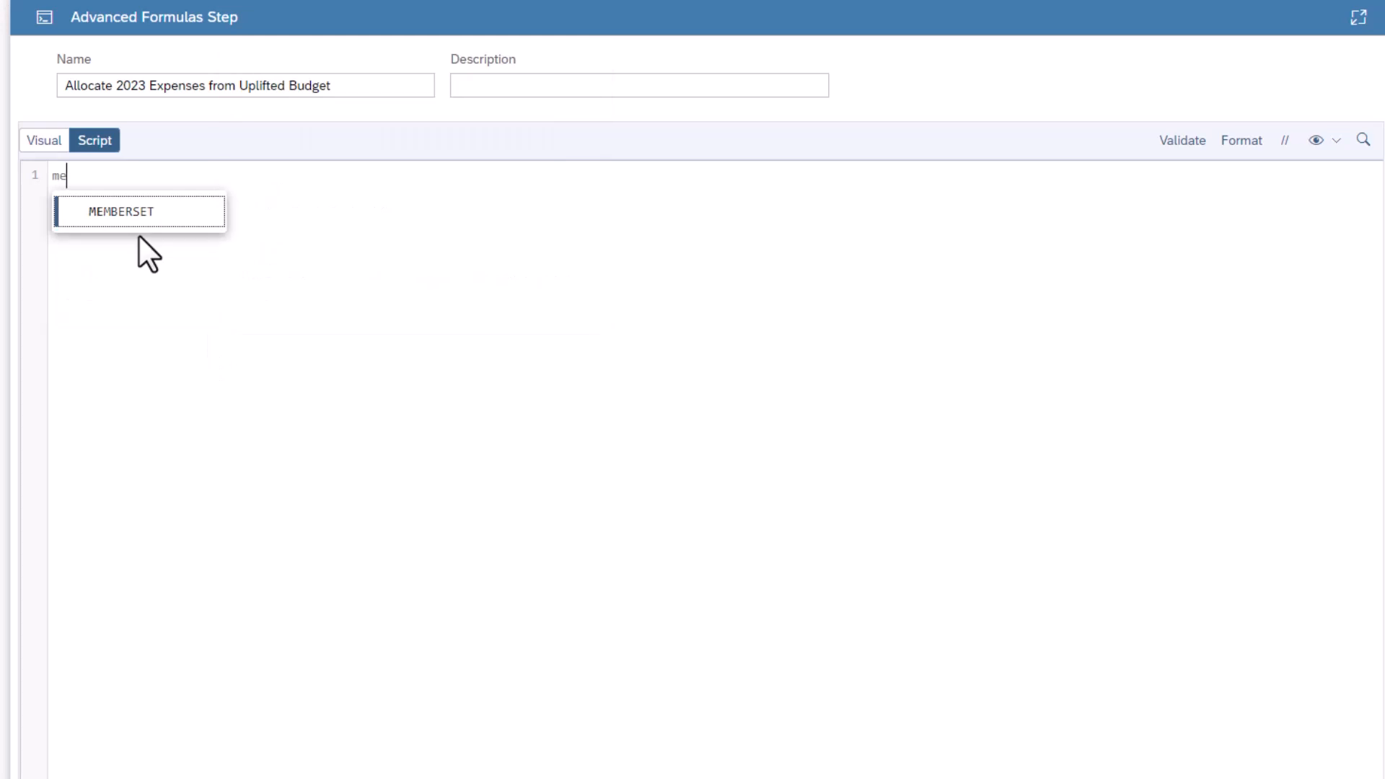
text(m)
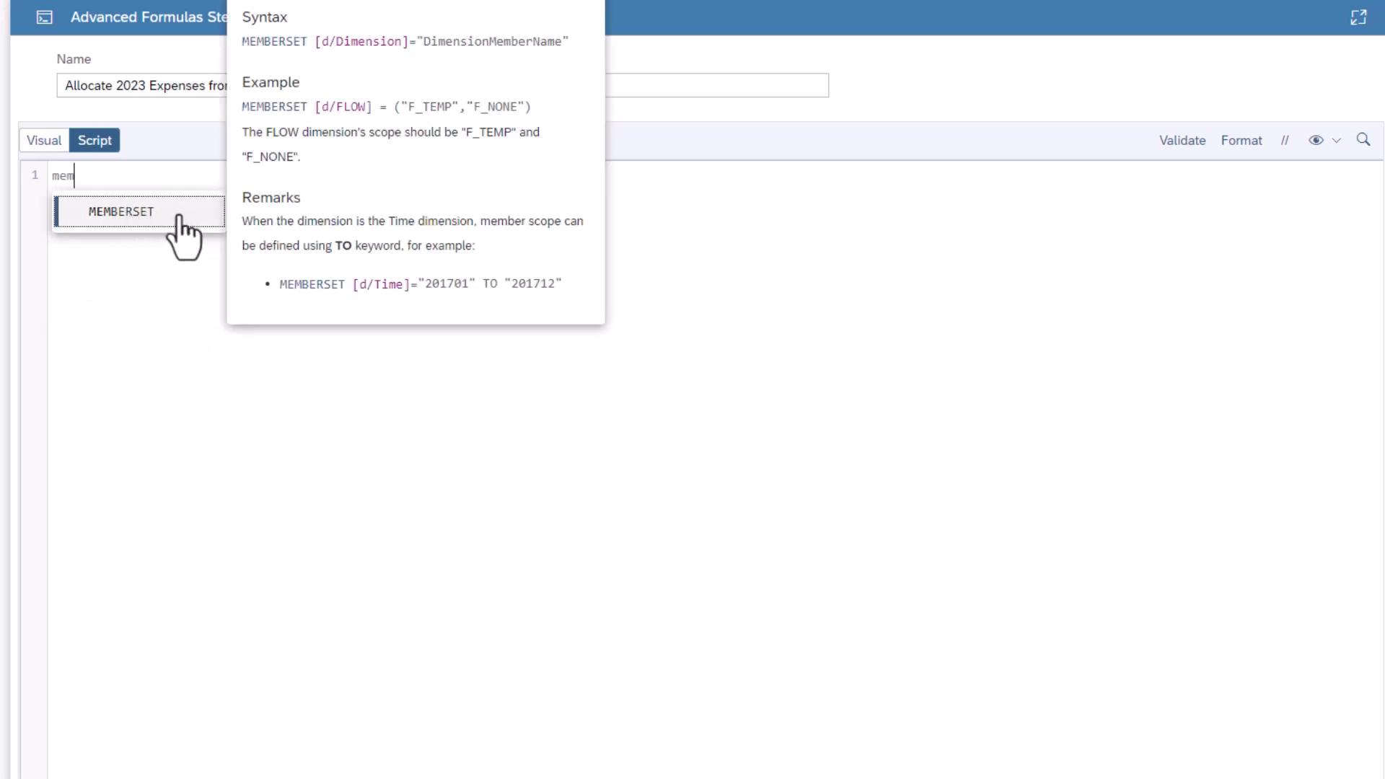
click(121, 210)
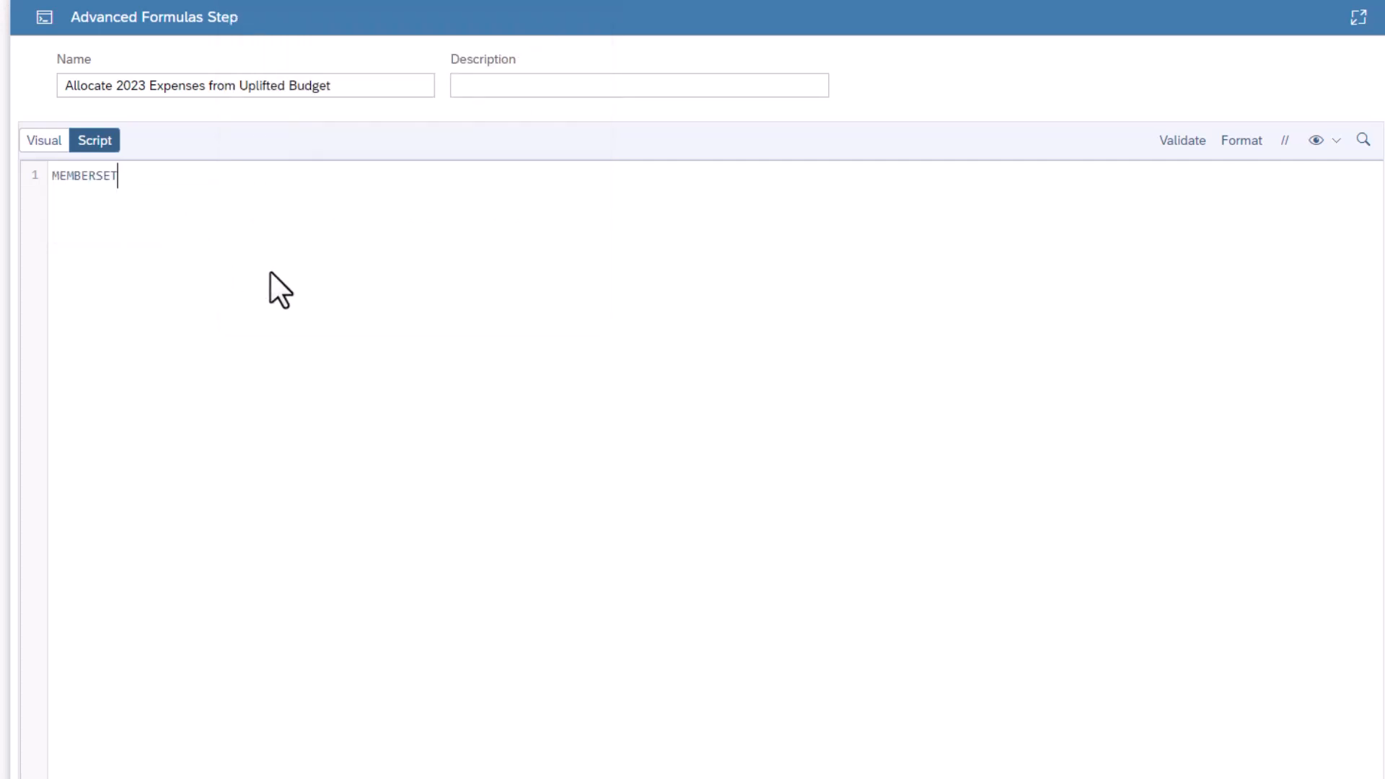
key(ctrl+space)
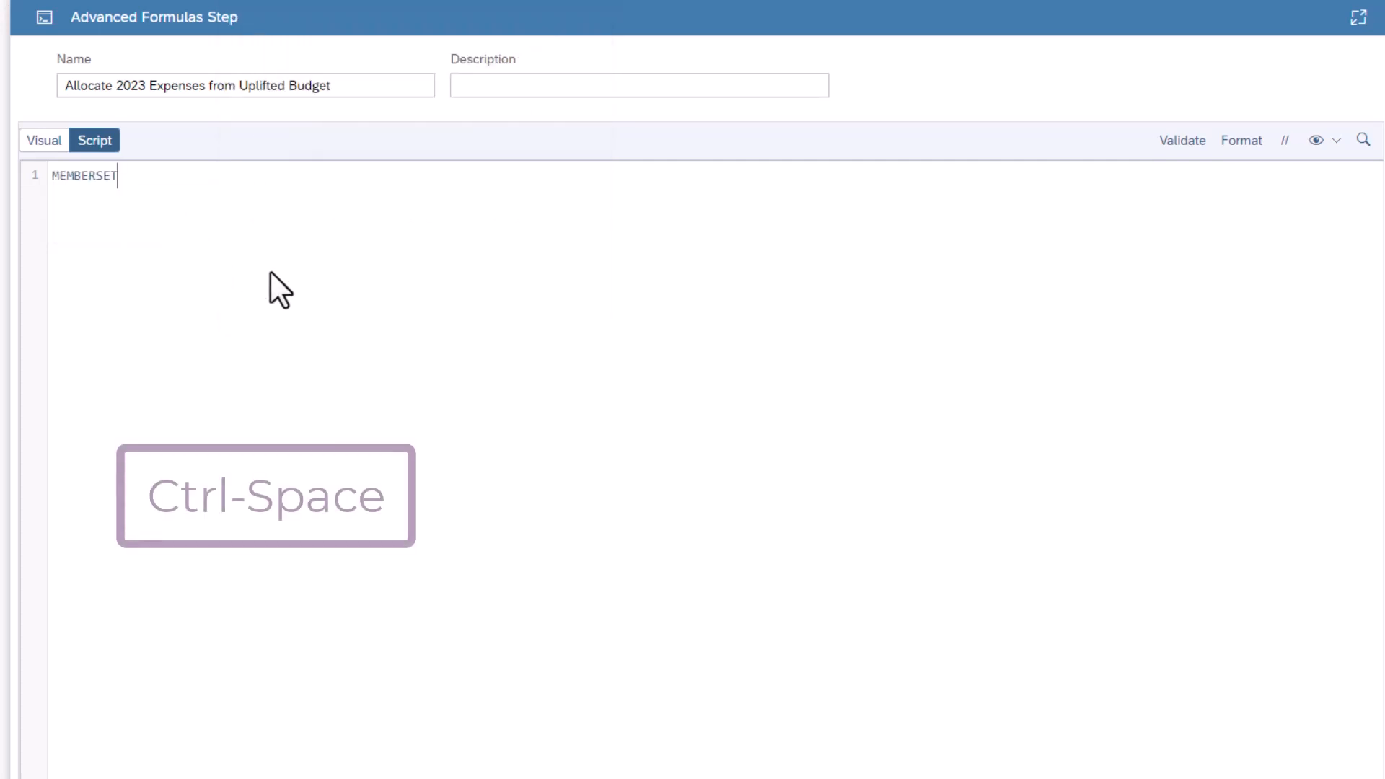
key(ctrl+space)
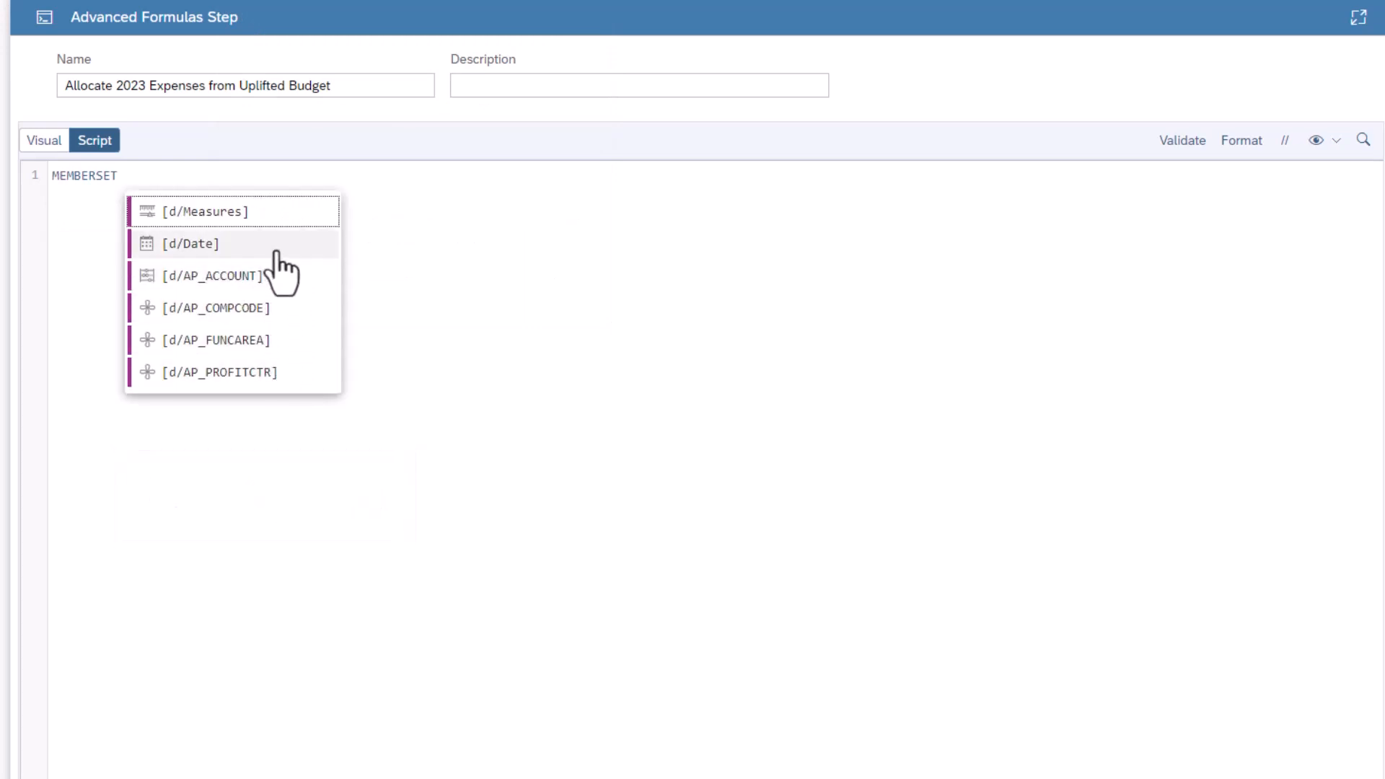
click(190, 244)
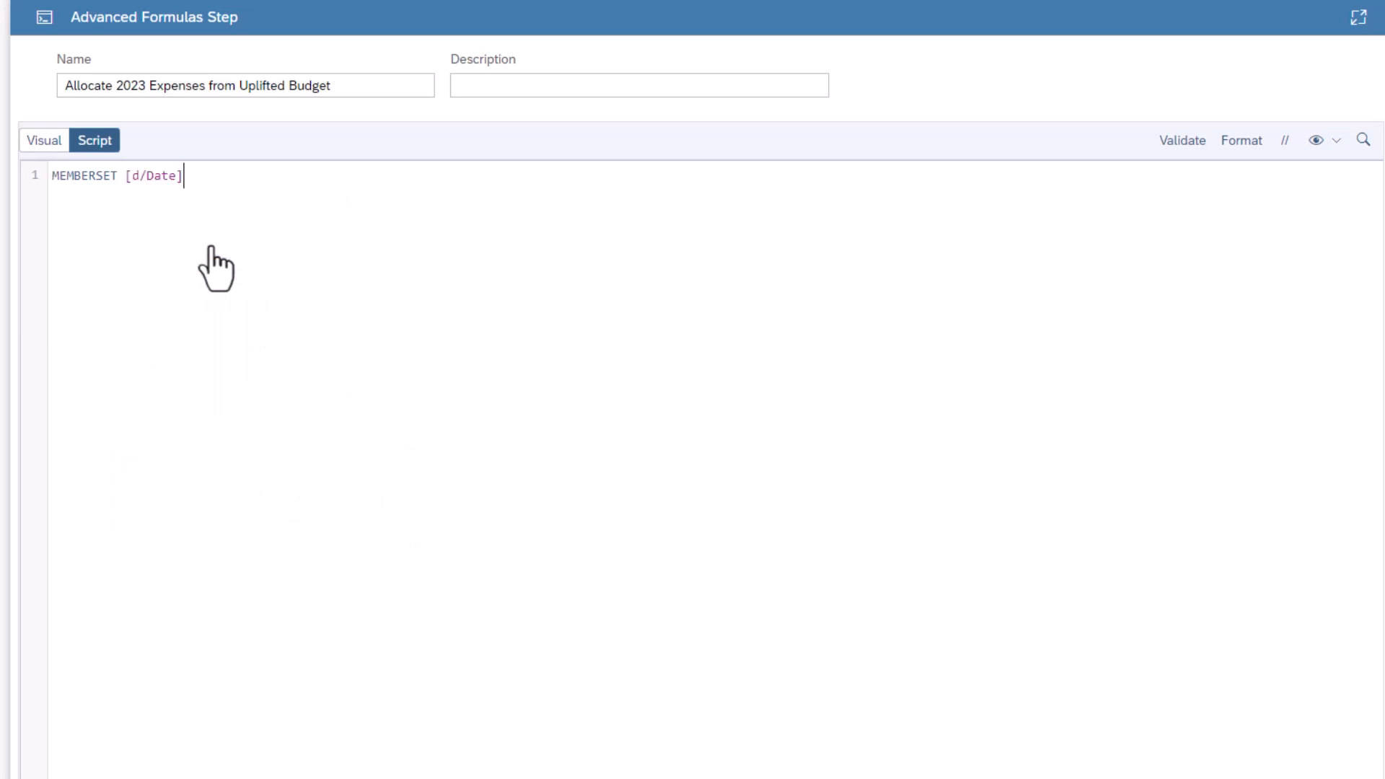
mouse_move(352, 279)
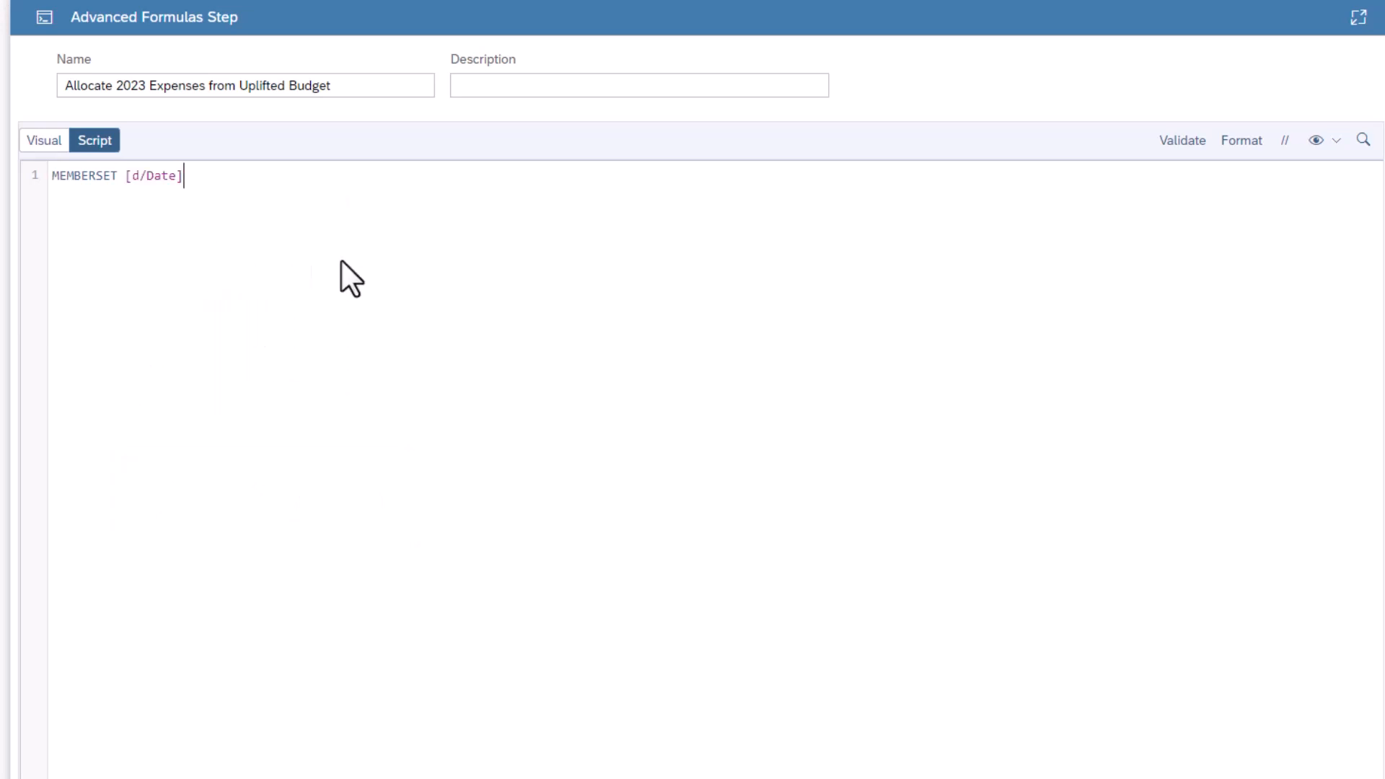
Step: Set the Date MEMBERSET range to "202301" TO "202312" via the member picker
text(=)
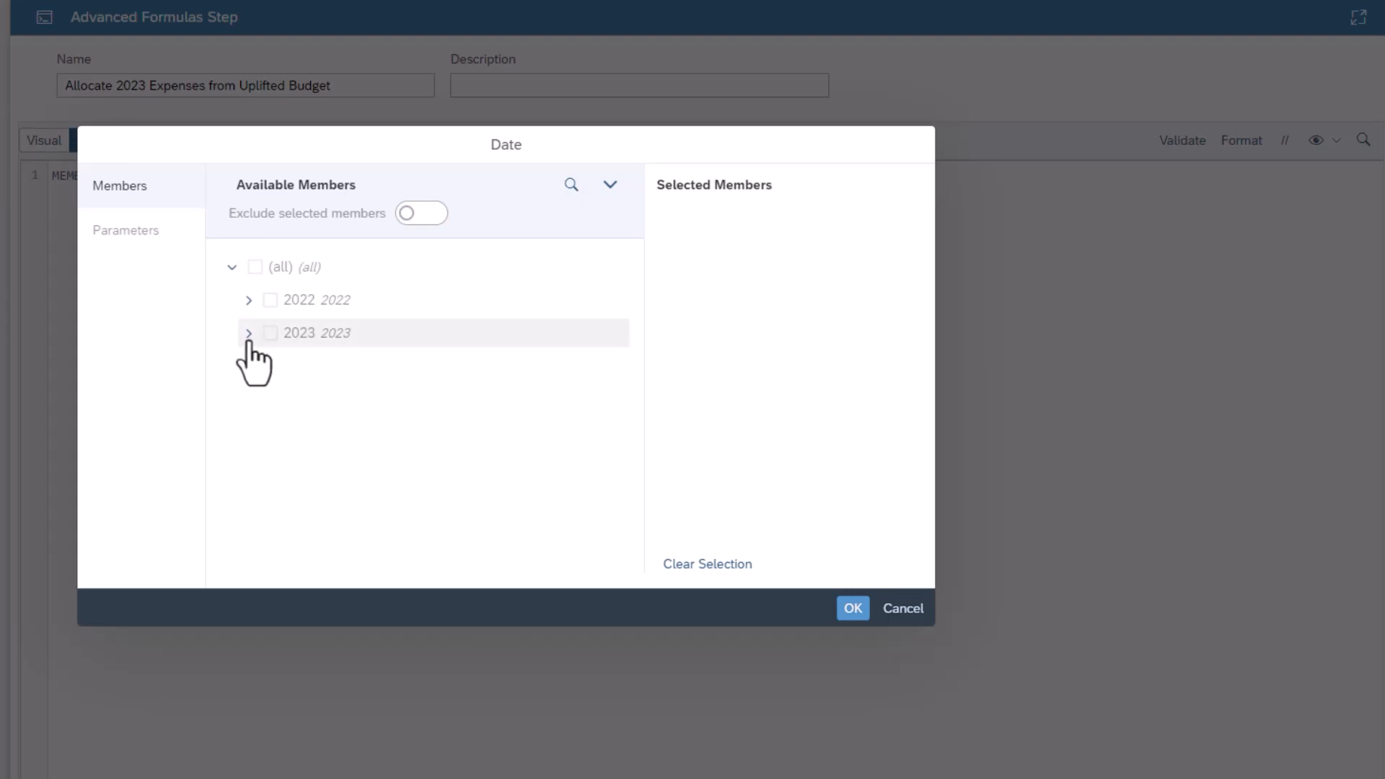
click(248, 333)
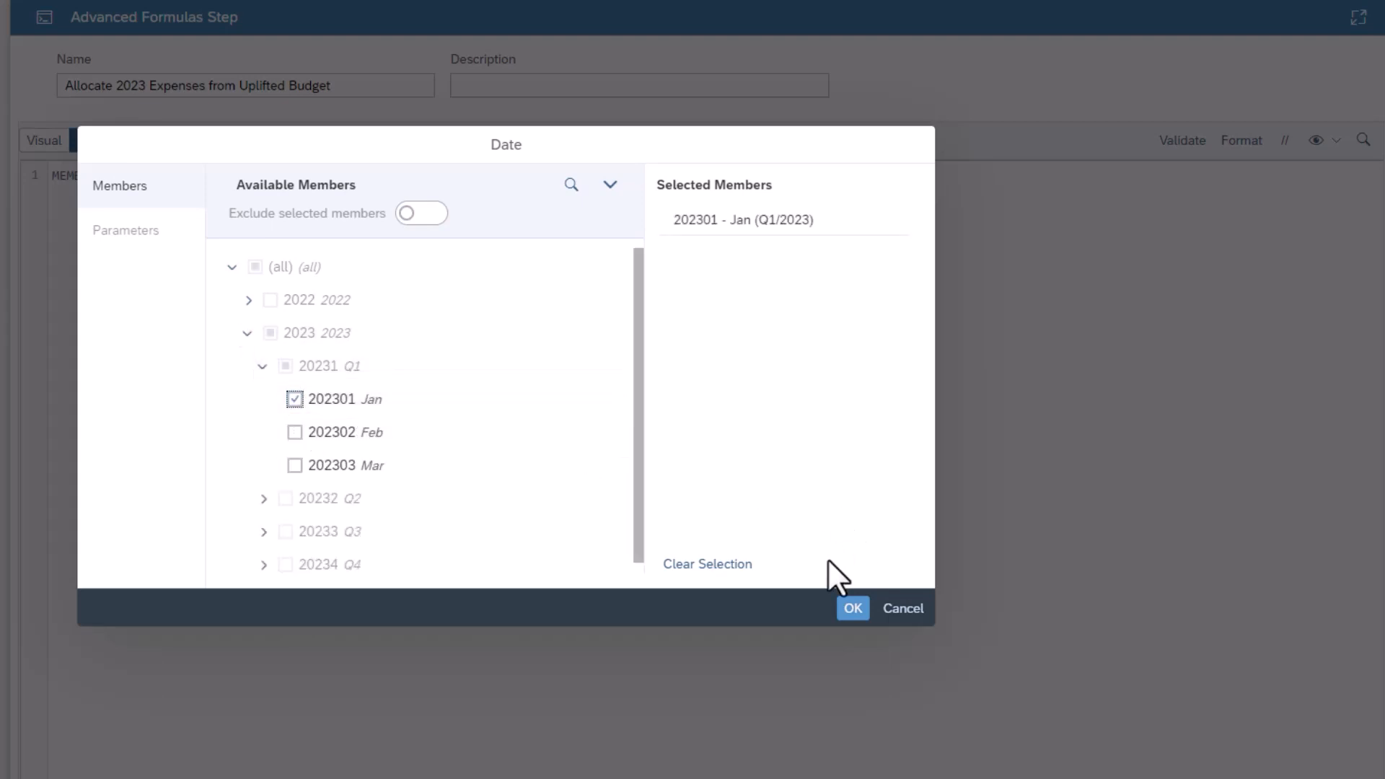
click(852, 608)
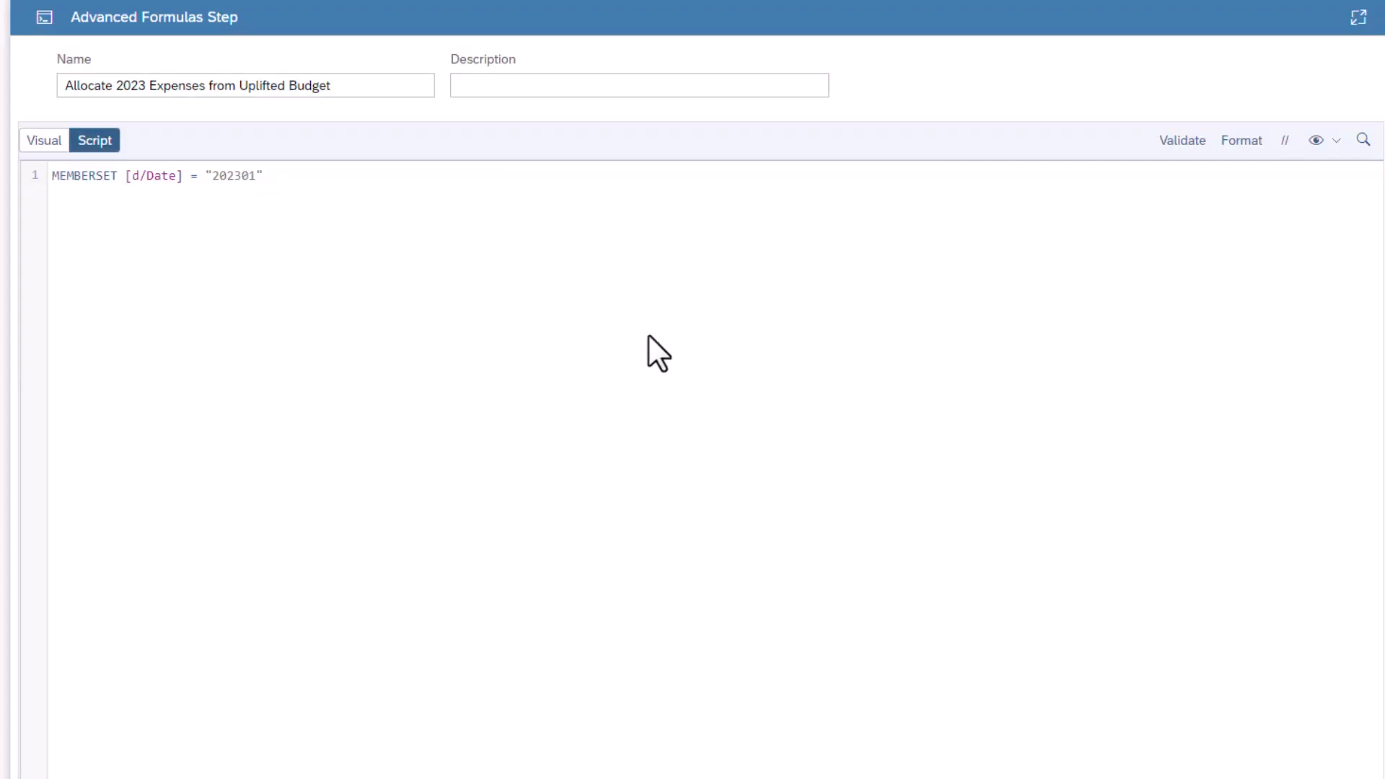
text(T)
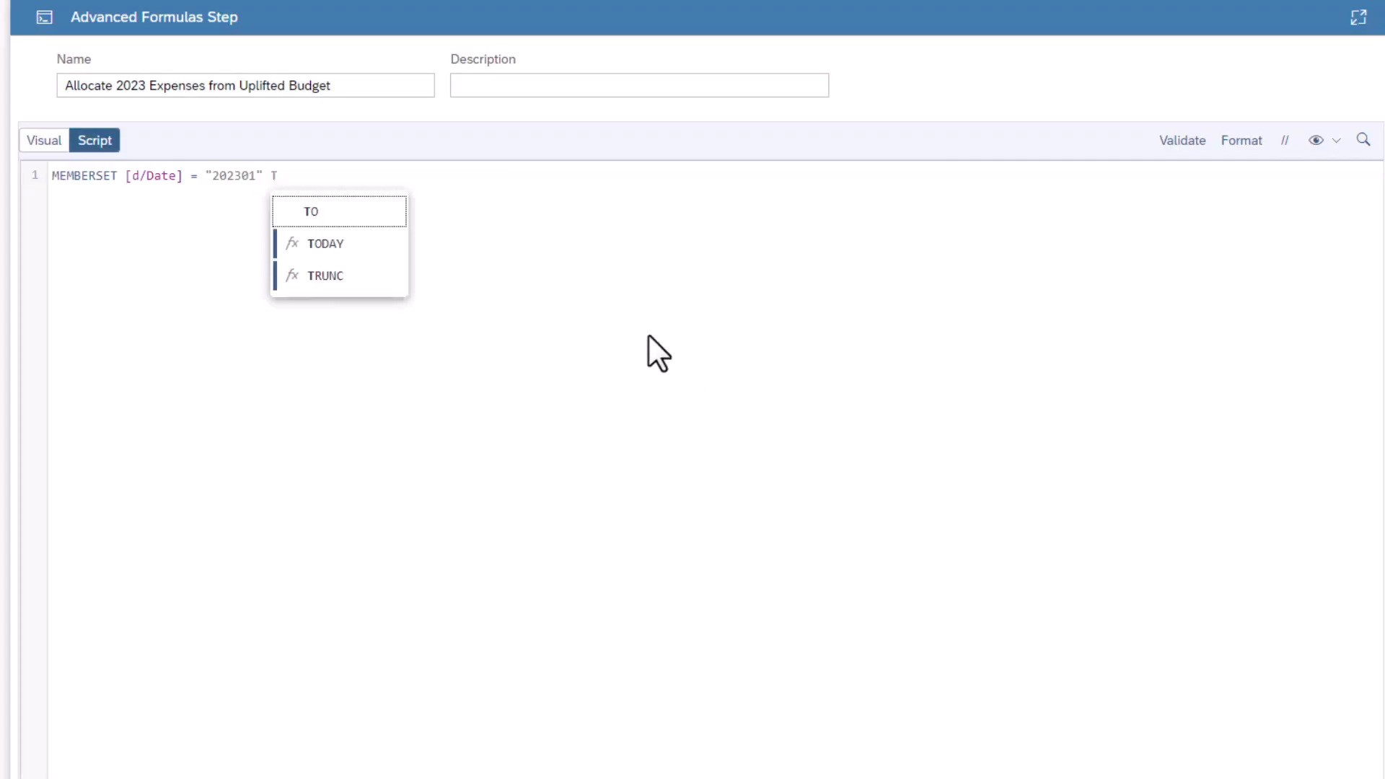
click(310, 211)
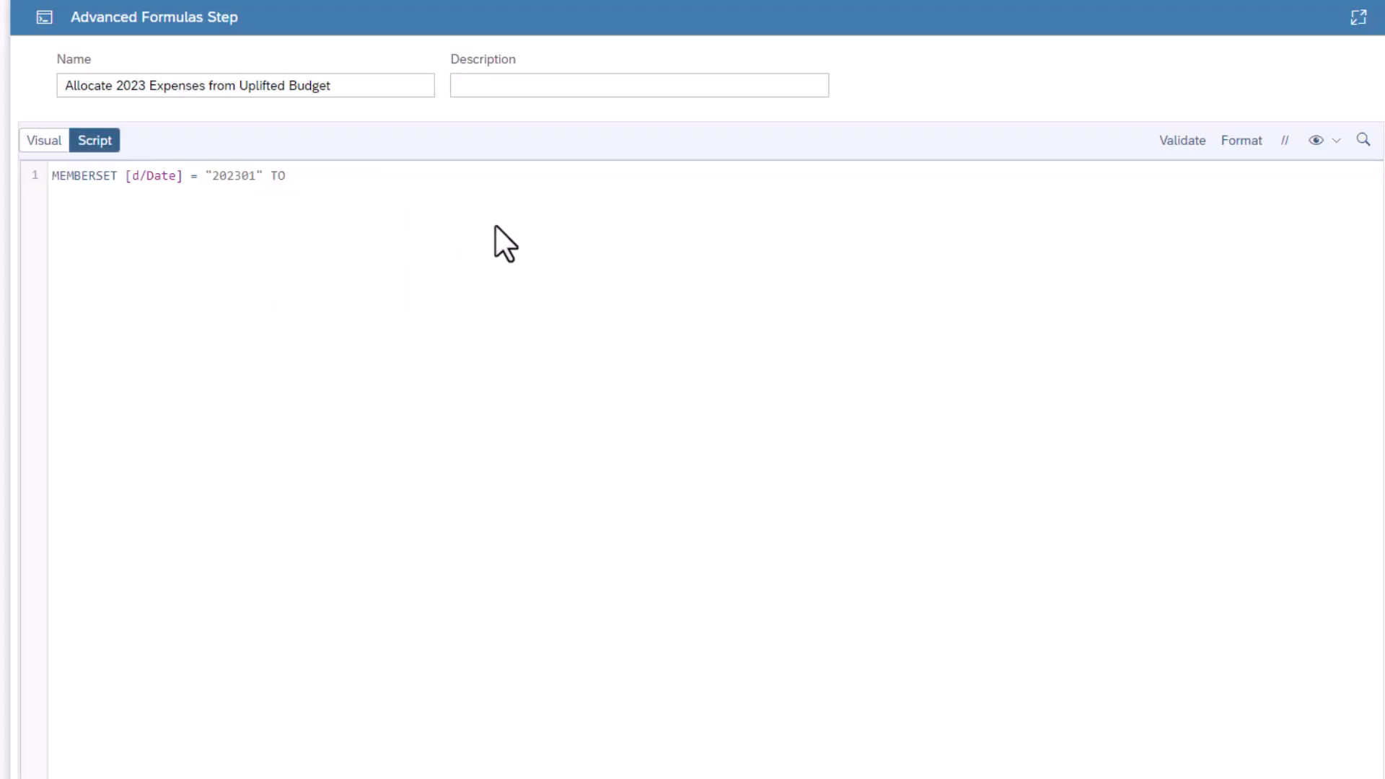
click(291, 176)
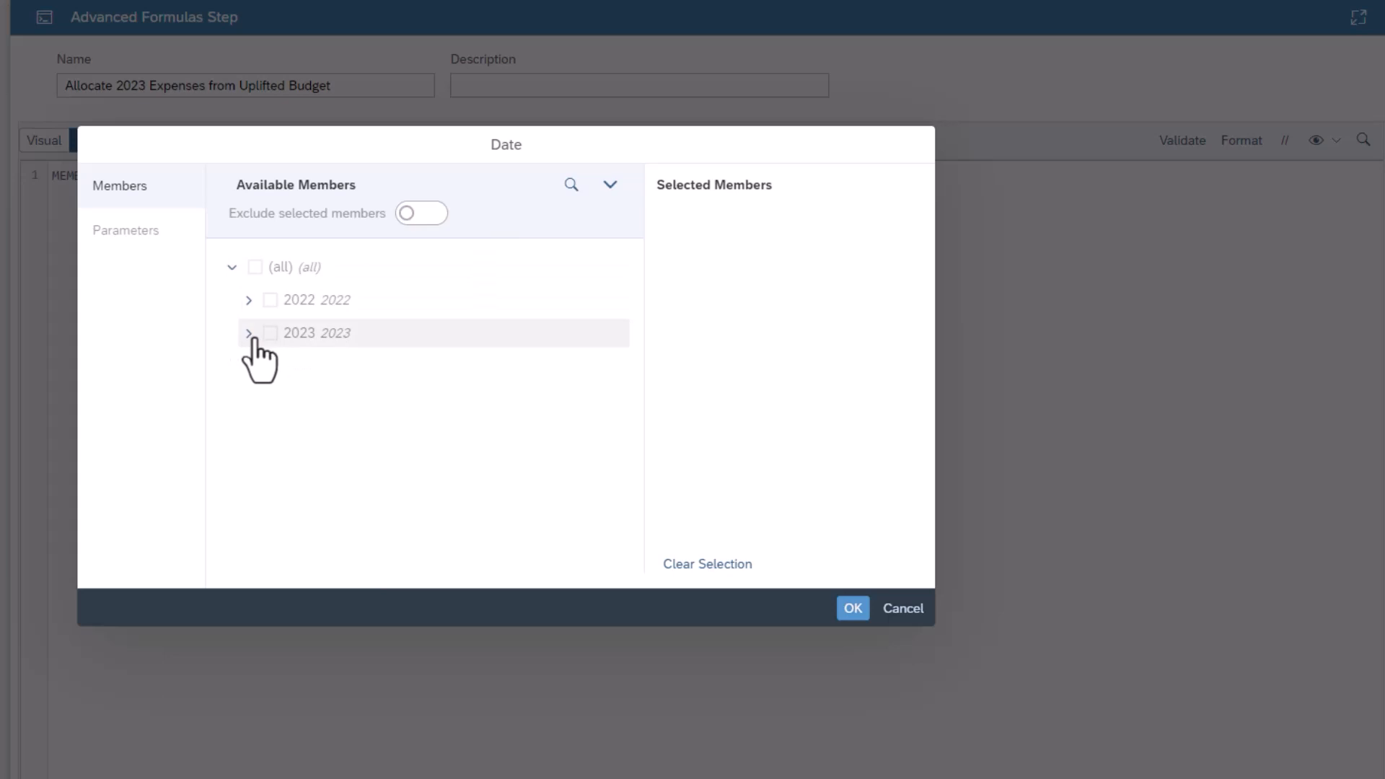
click(249, 334)
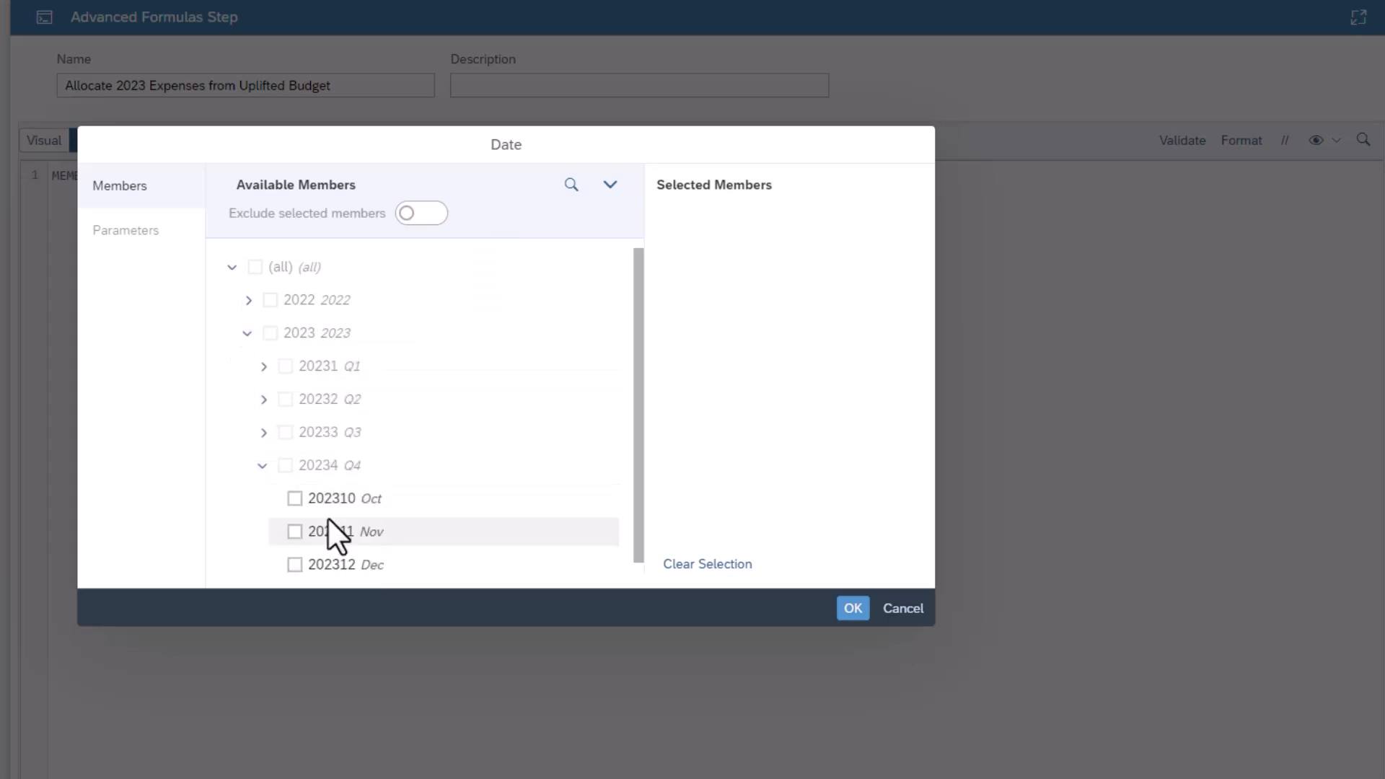
click(294, 564)
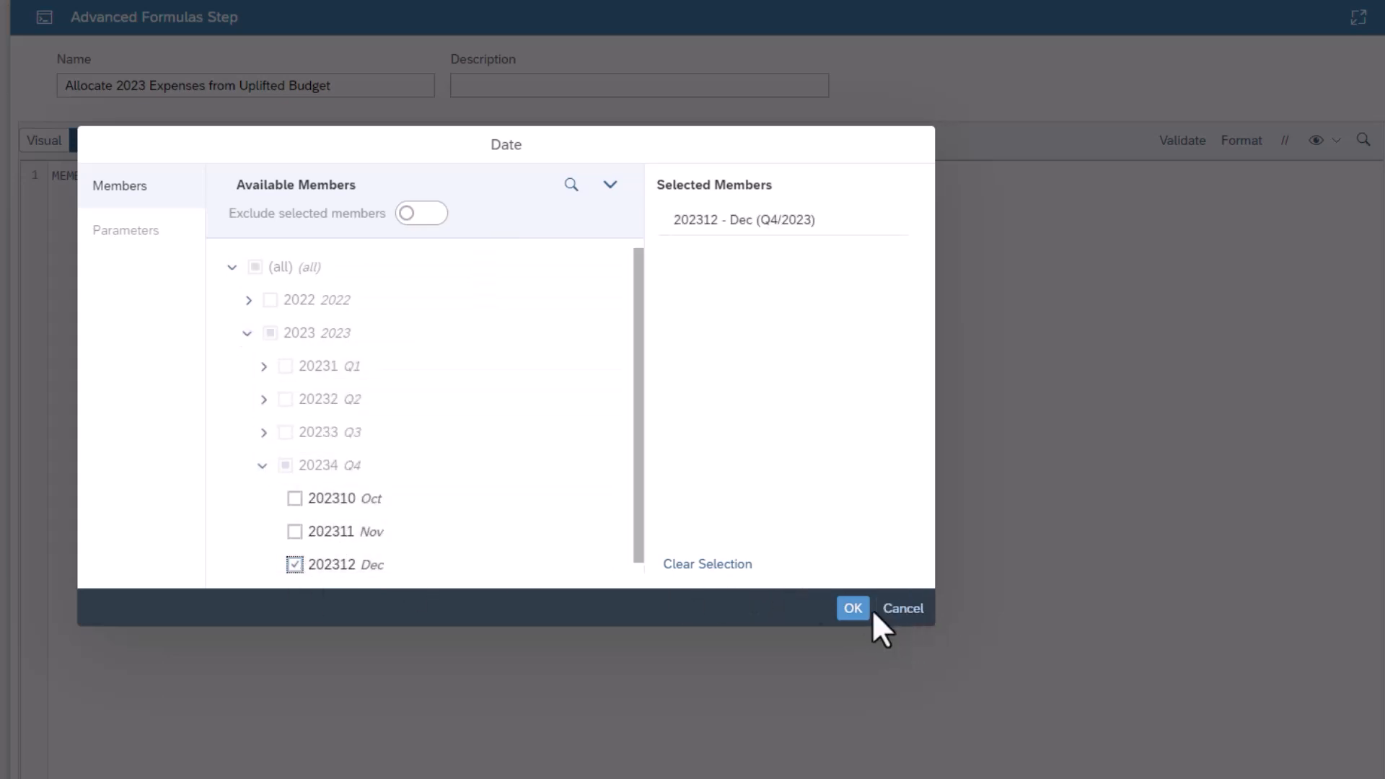
click(851, 608)
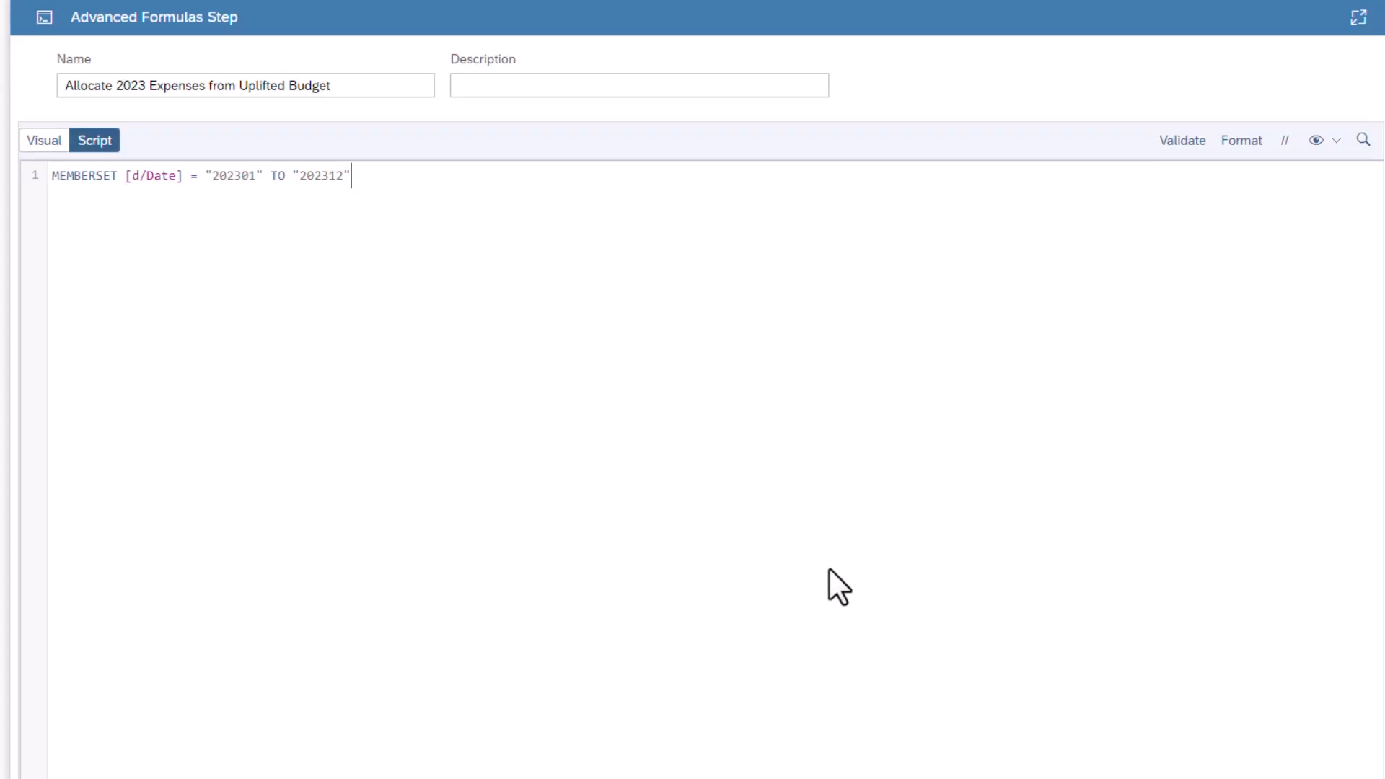
Step: Add a second MEMBERSET on [d/AP_ACCOUNT] using the BASEMEMBER function
text(me)
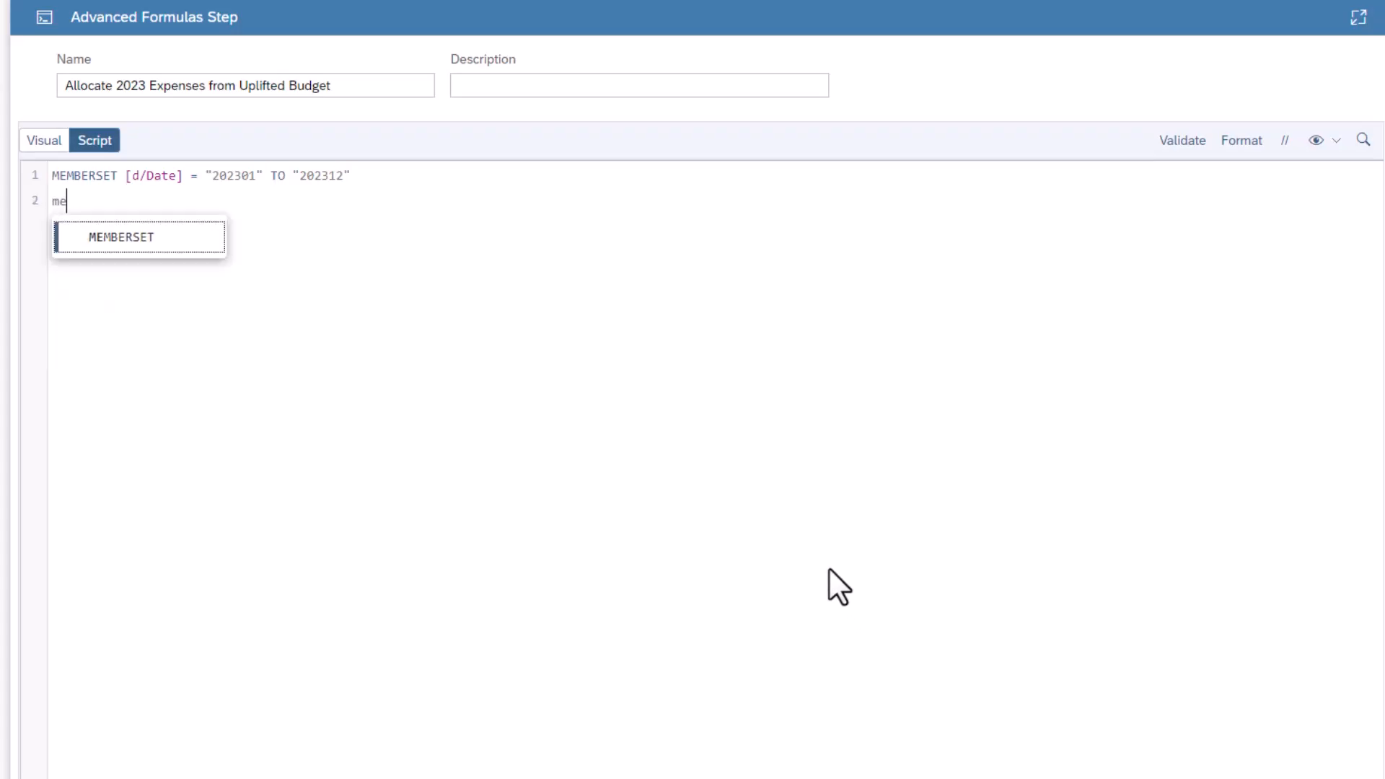
click(138, 236)
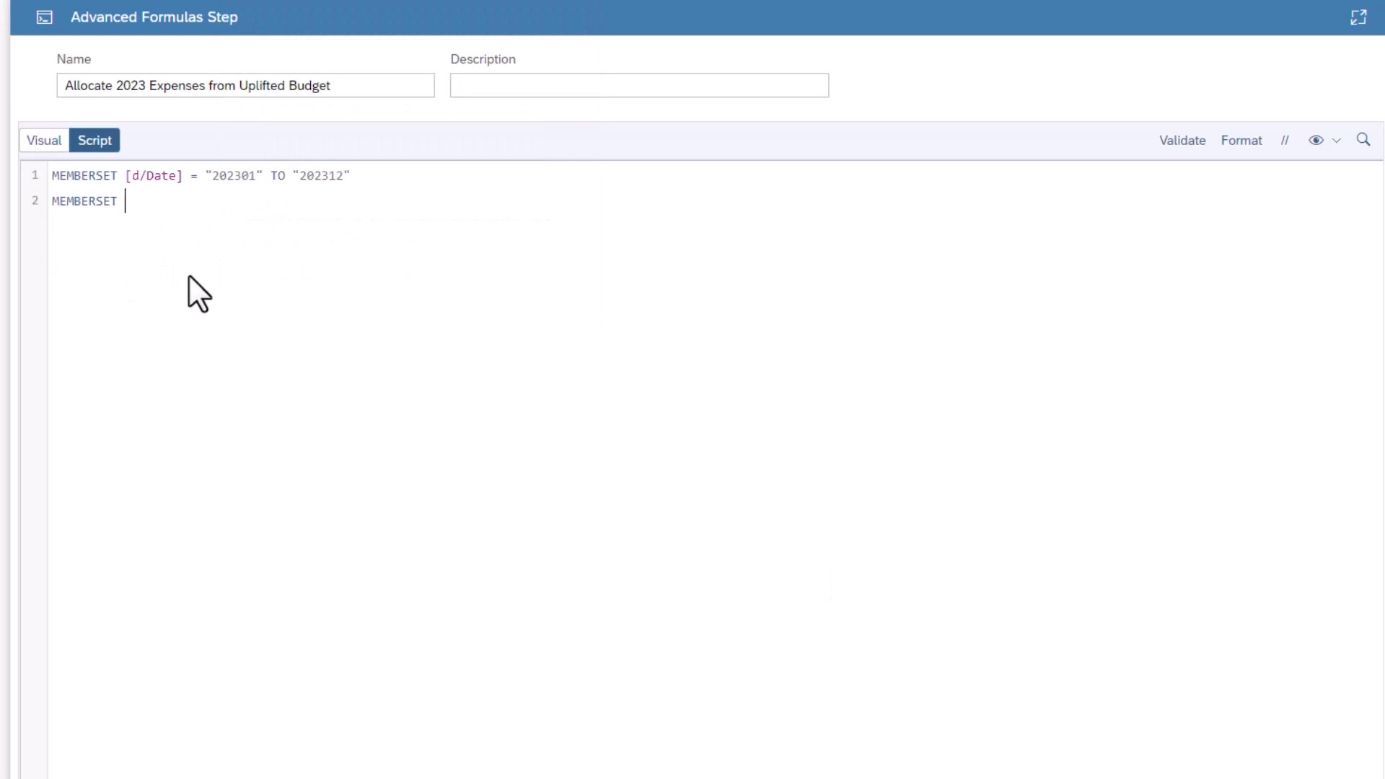
key(ctrl+space)
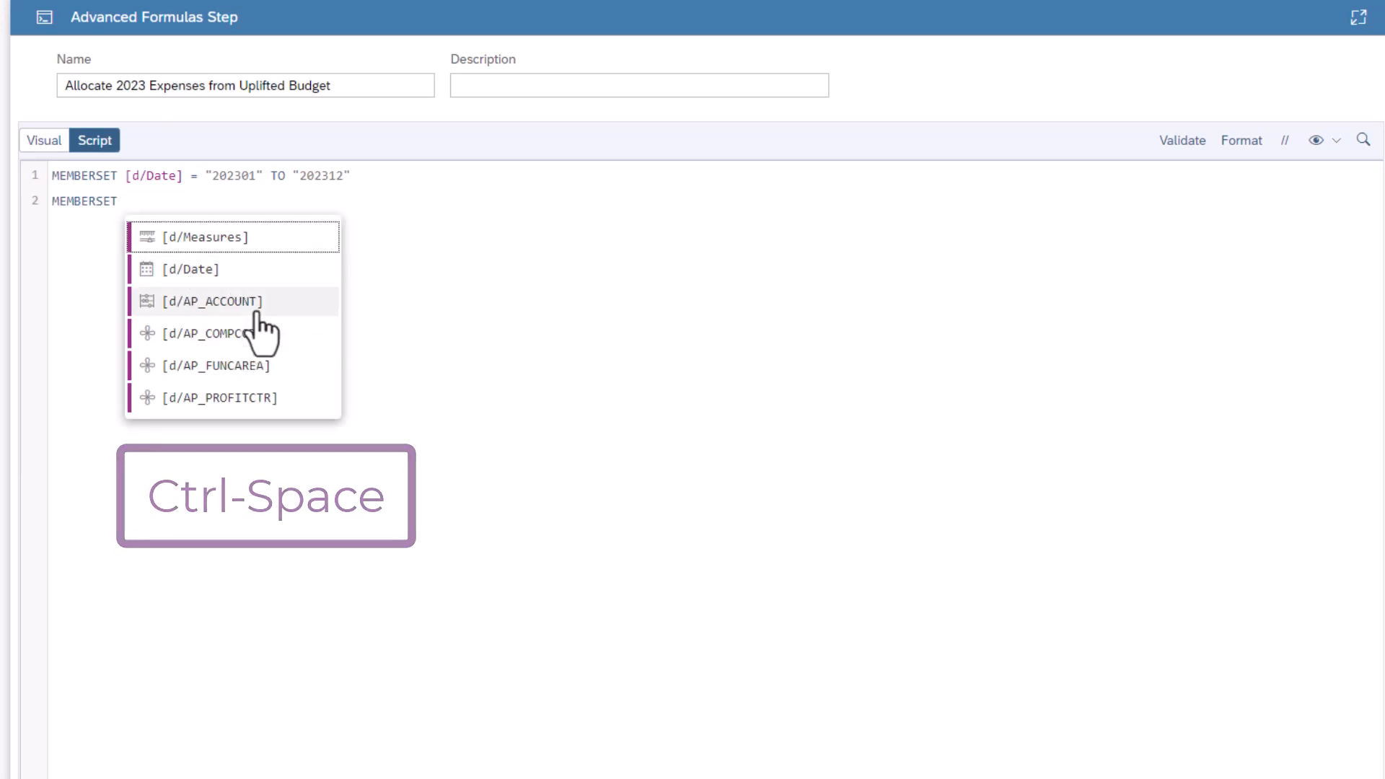
click(210, 300)
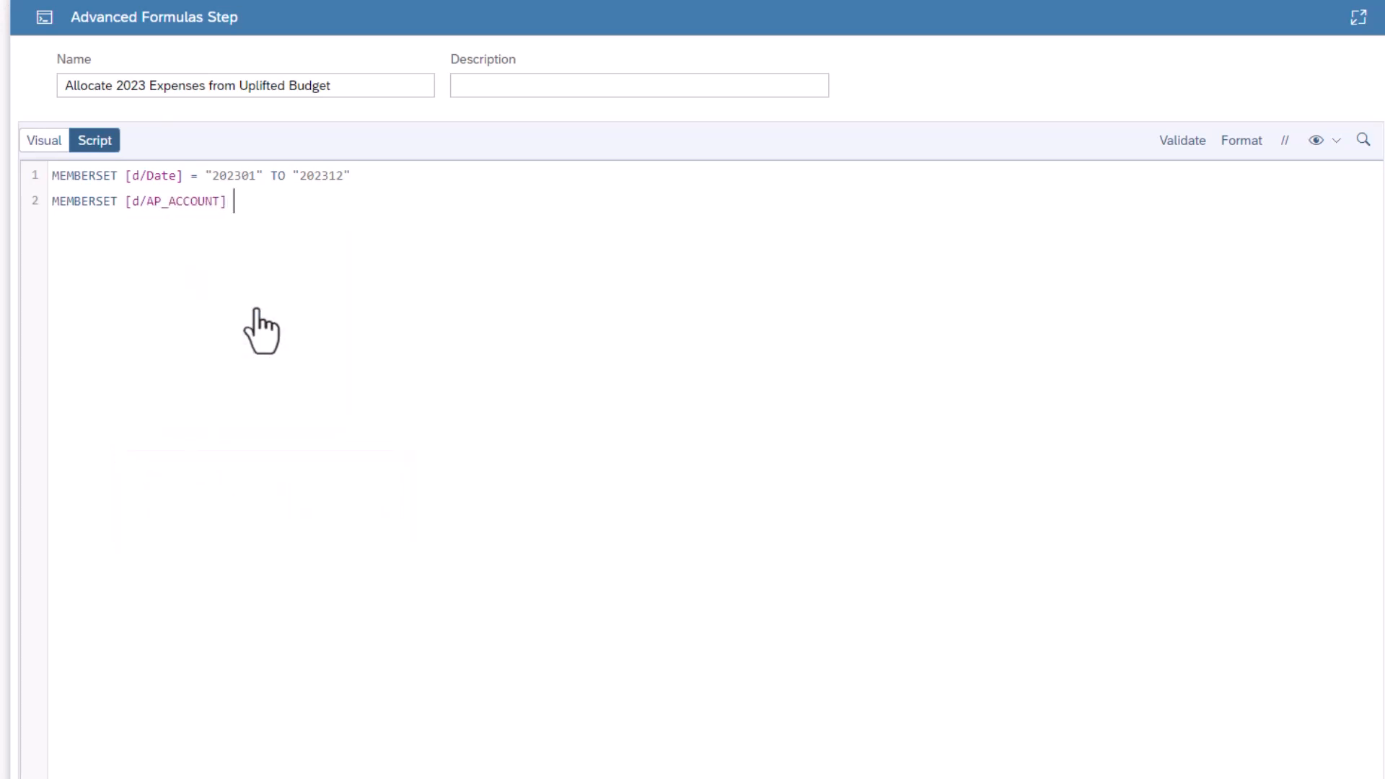
text(=)
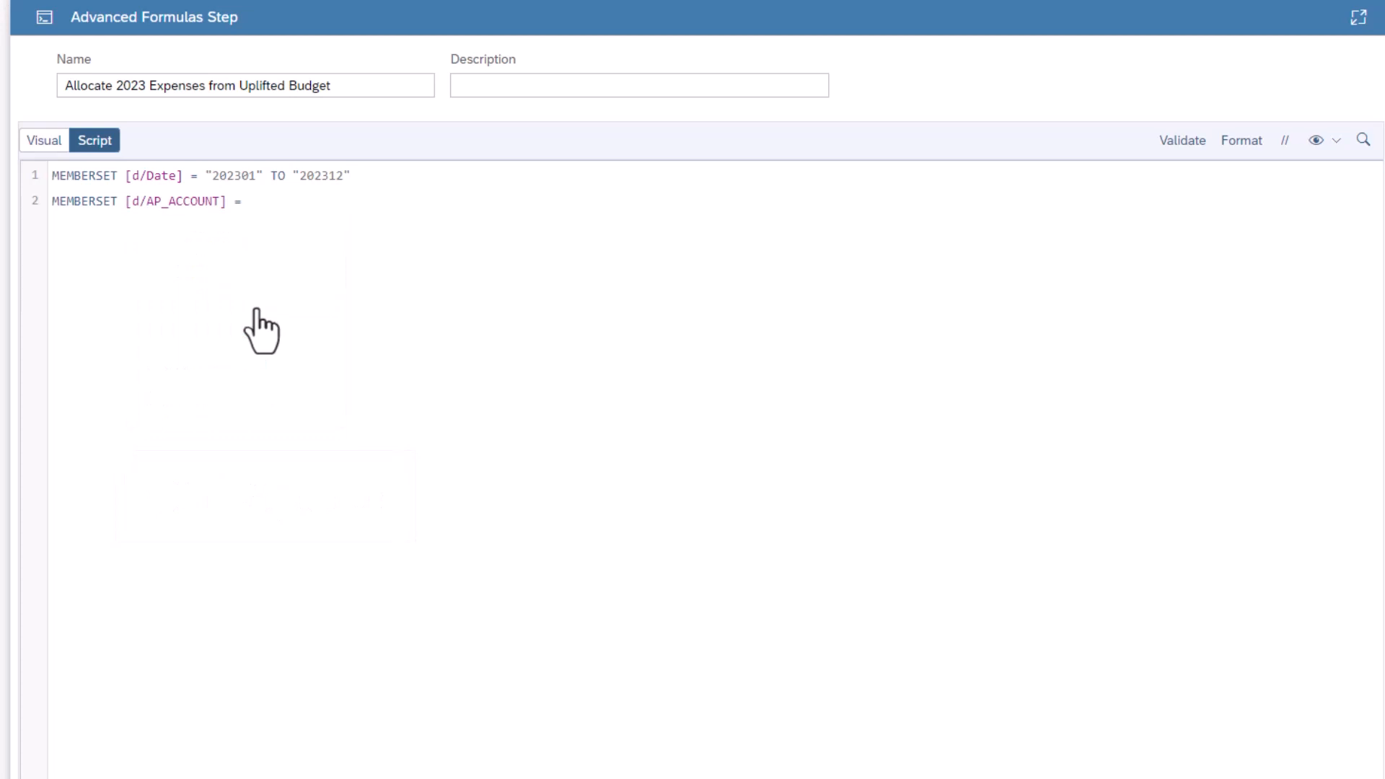
text(base)
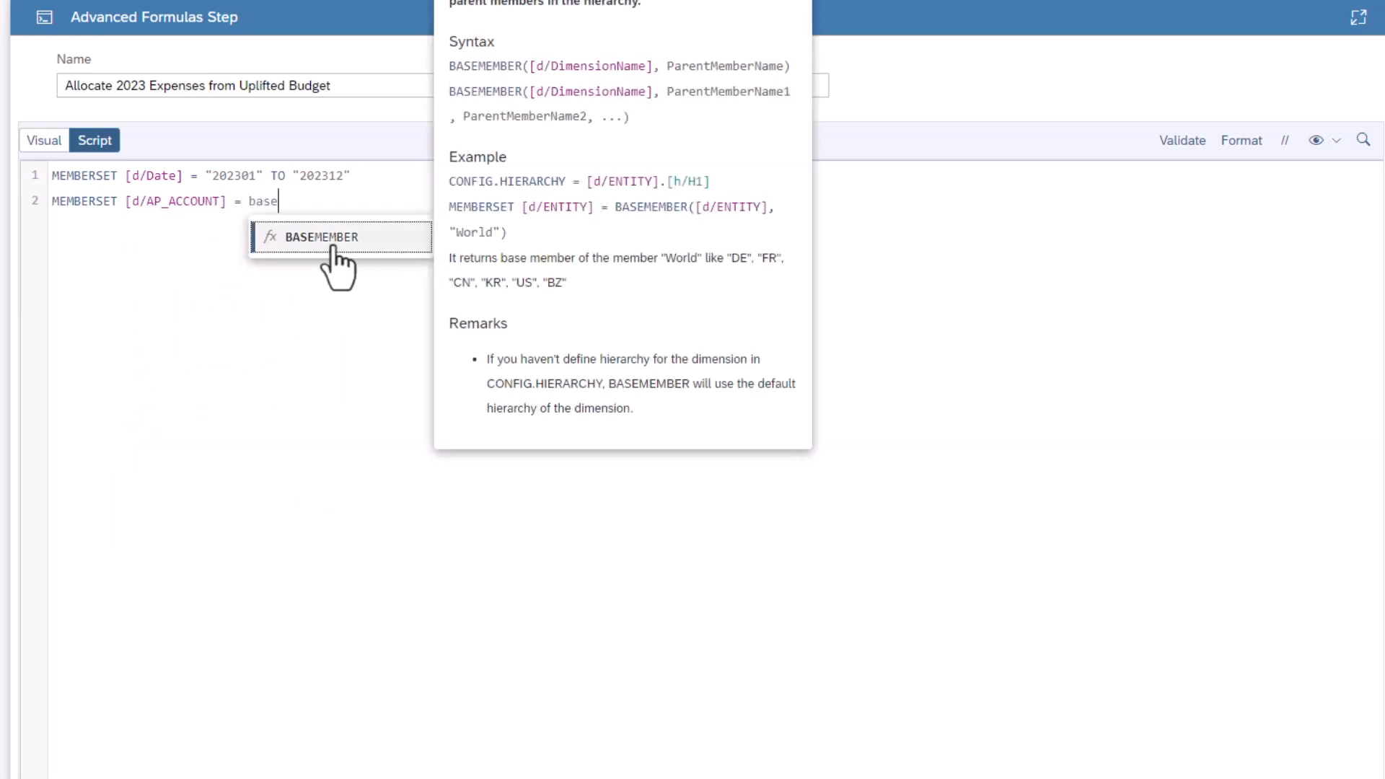
click(320, 236)
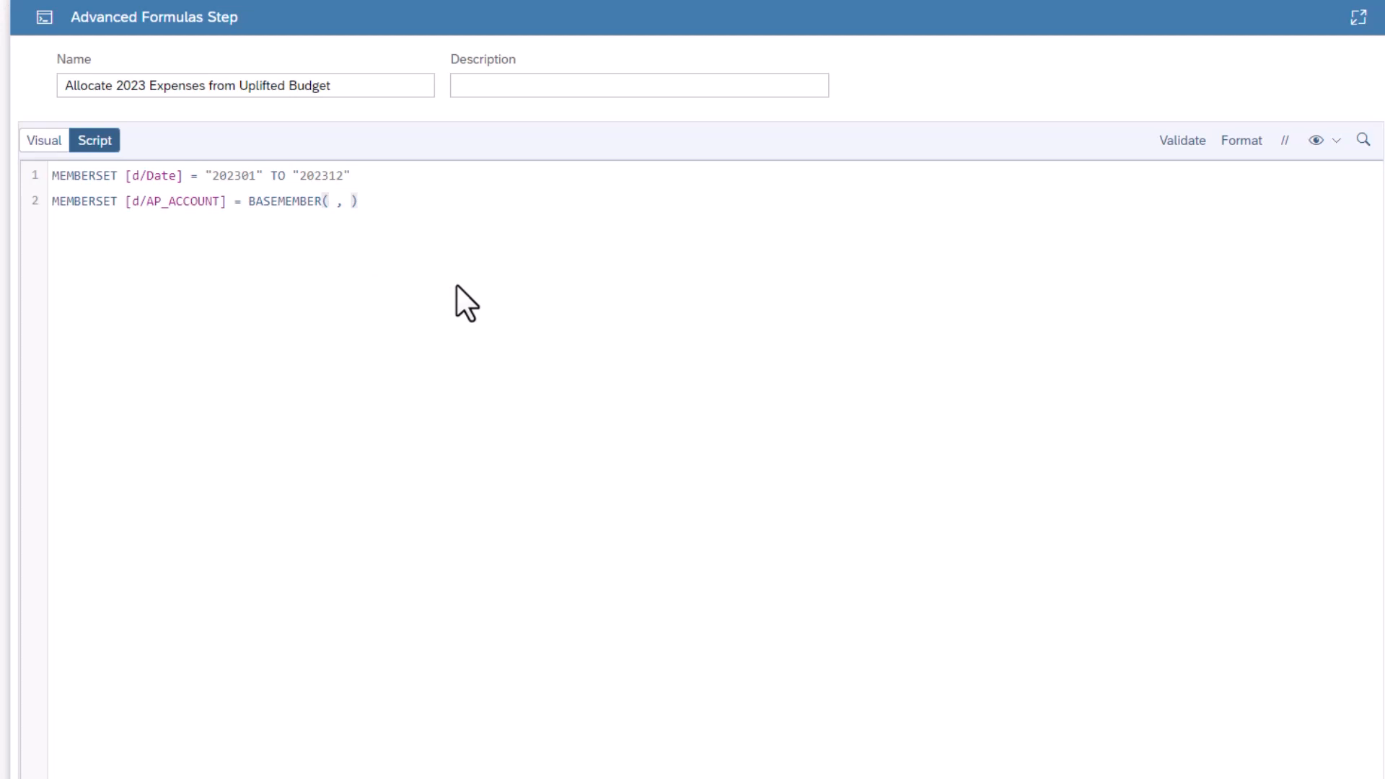
Step: Complete BASEMEMBER with [d/AP_ACCOUNT].[h/parentId] and parent "076" Expenses, then view the filters visually
click(329, 201)
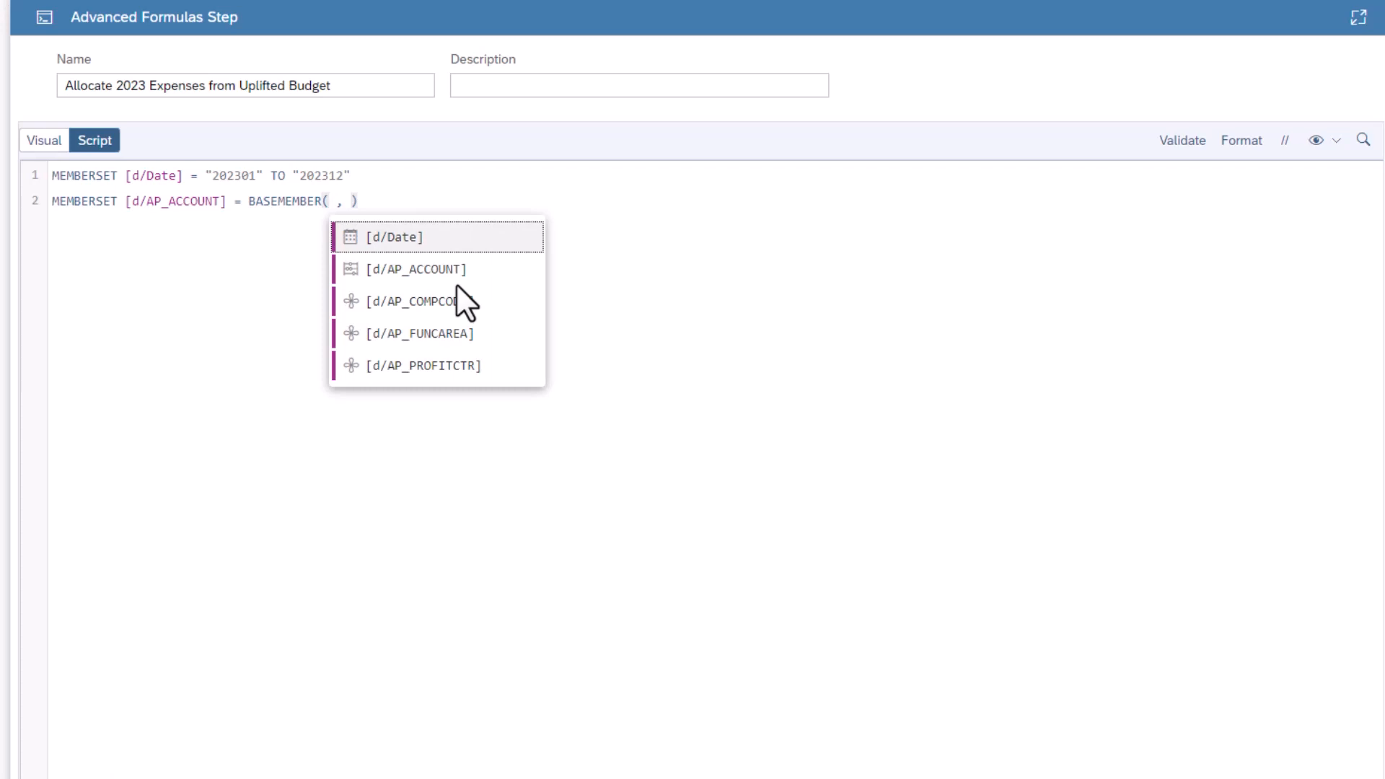
click(415, 268)
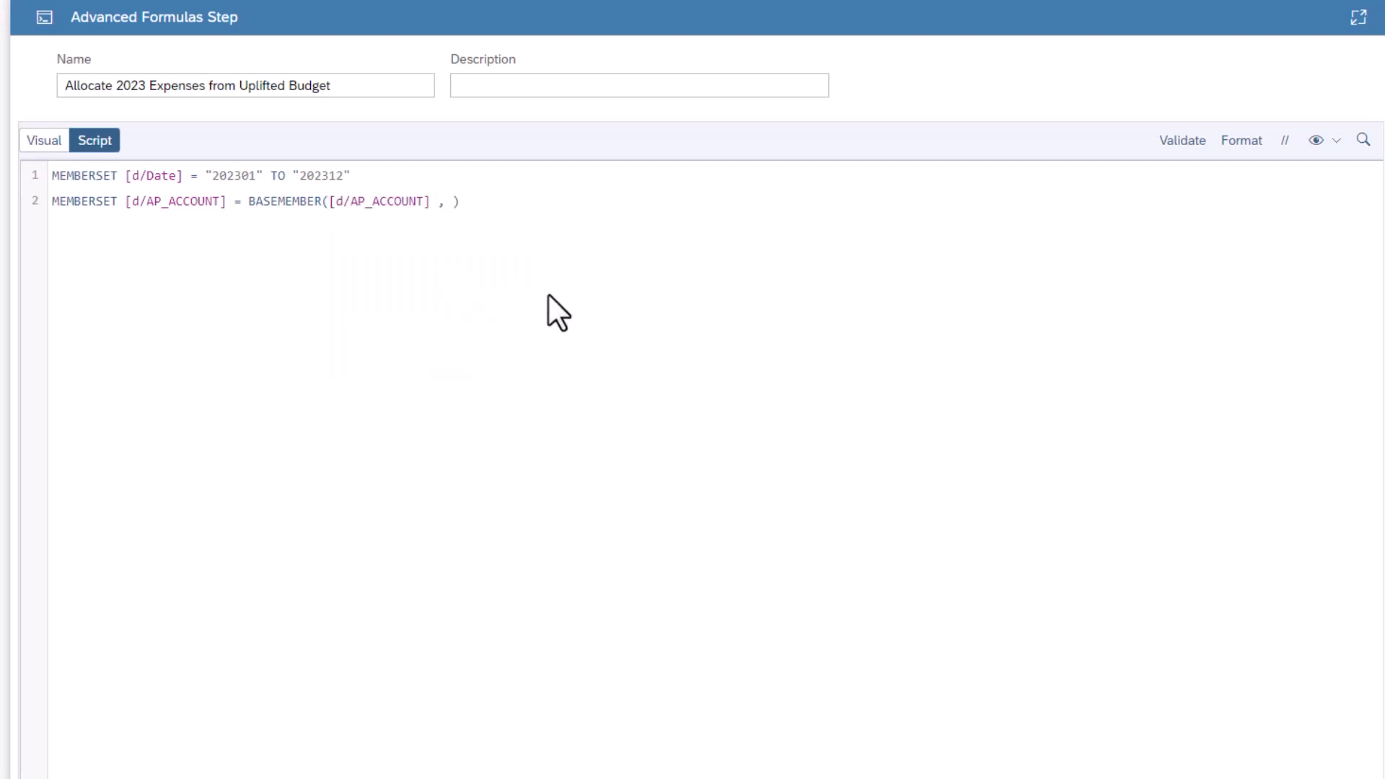
text(.)
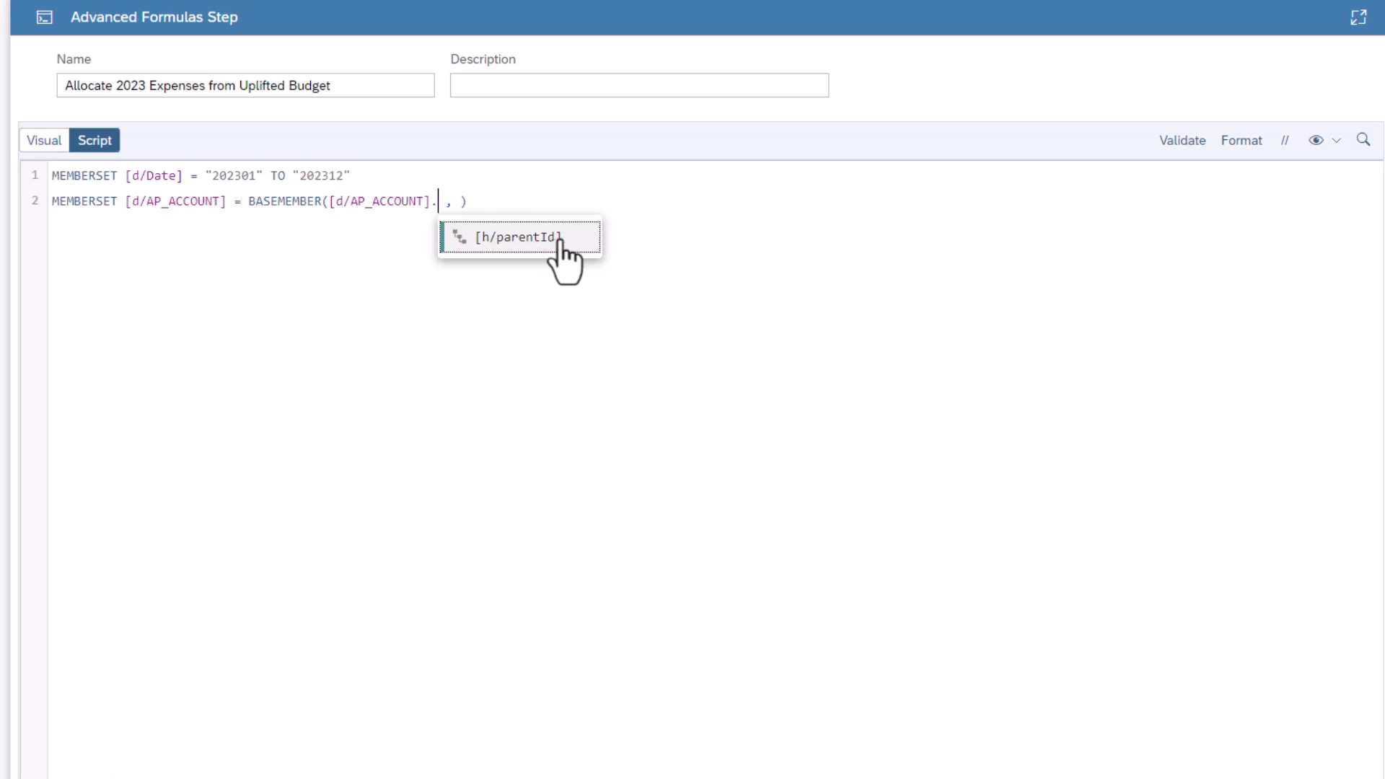
click(519, 236)
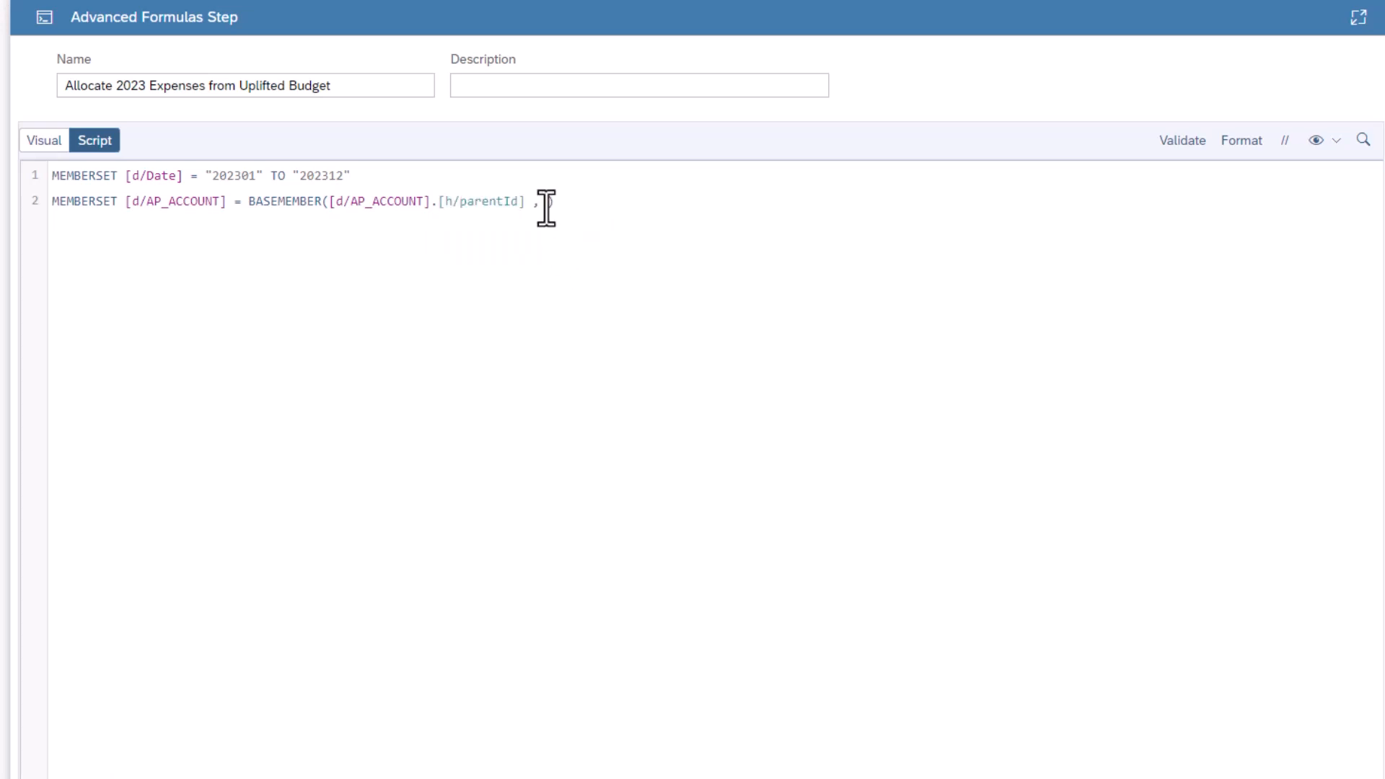
text())
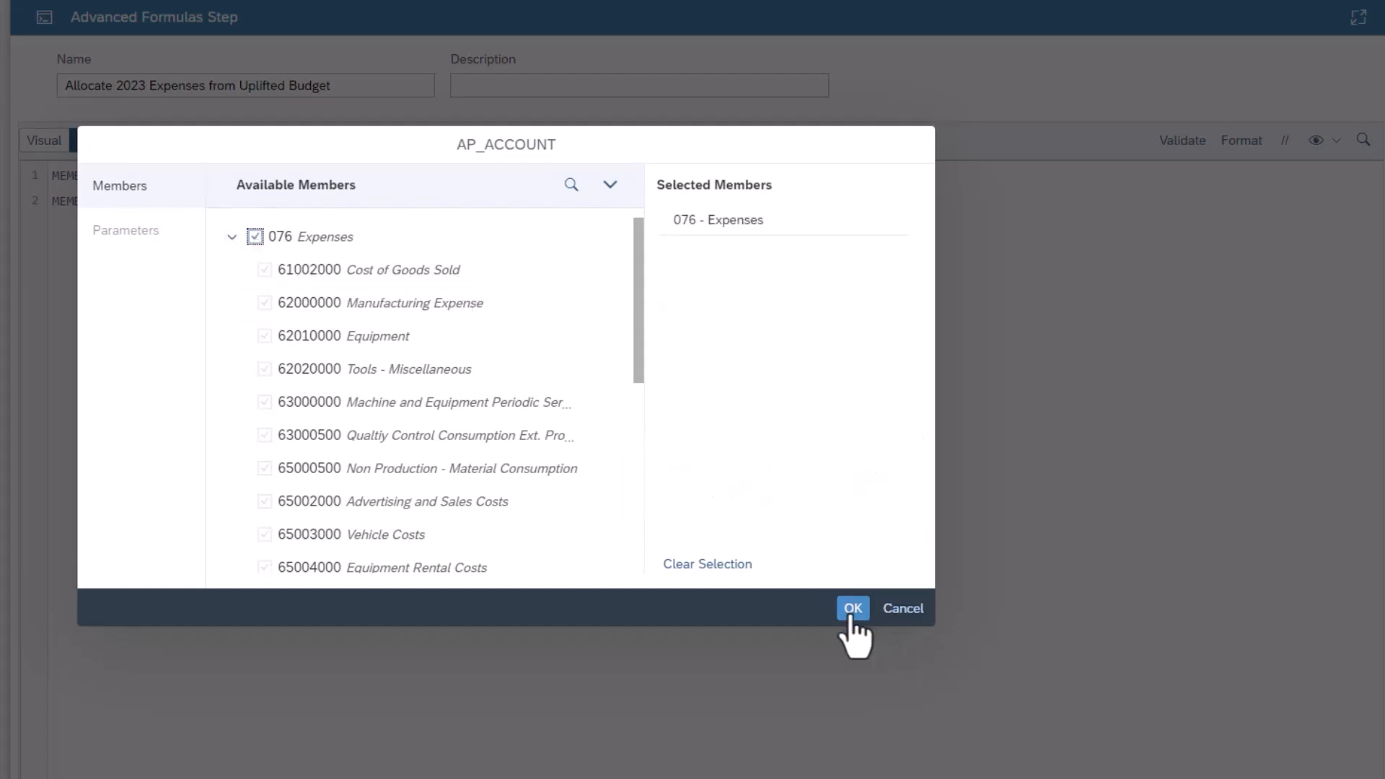
click(850, 609)
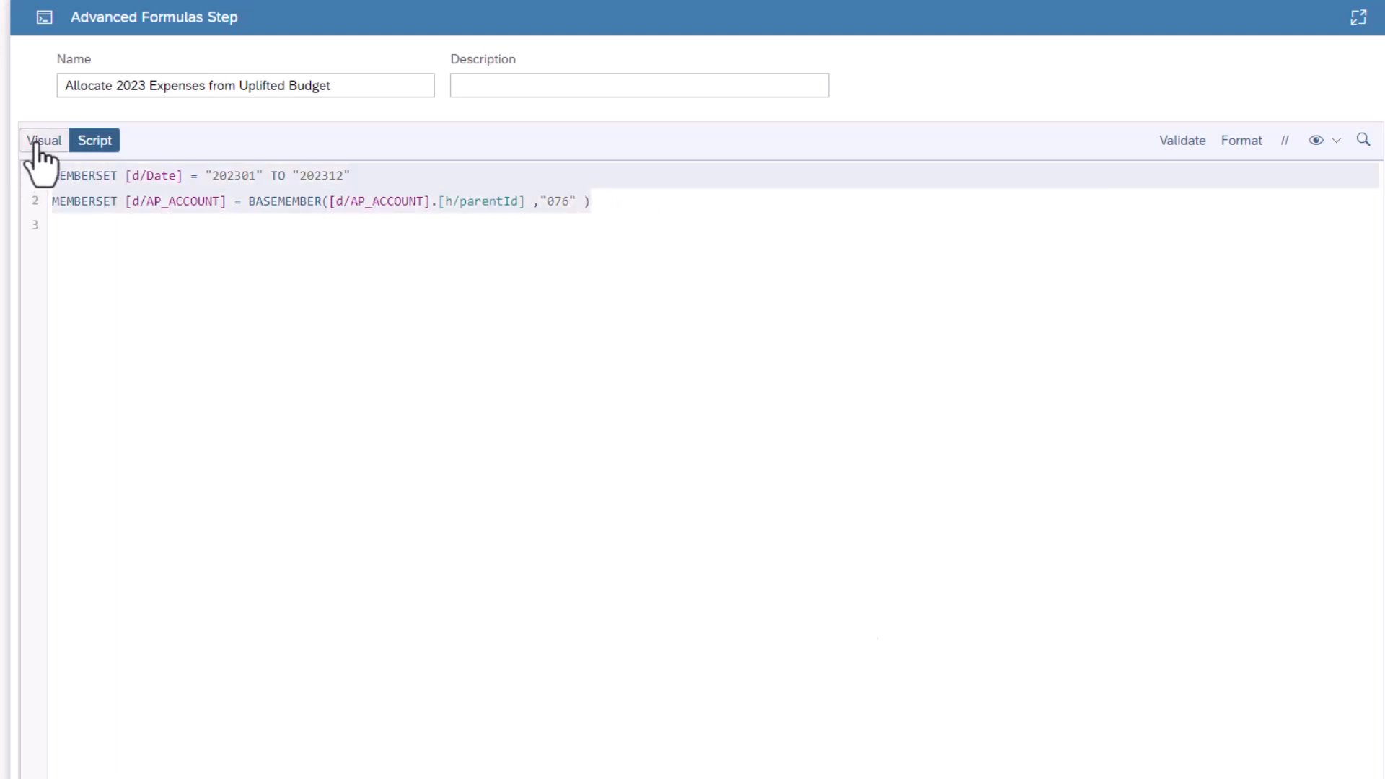
click(43, 140)
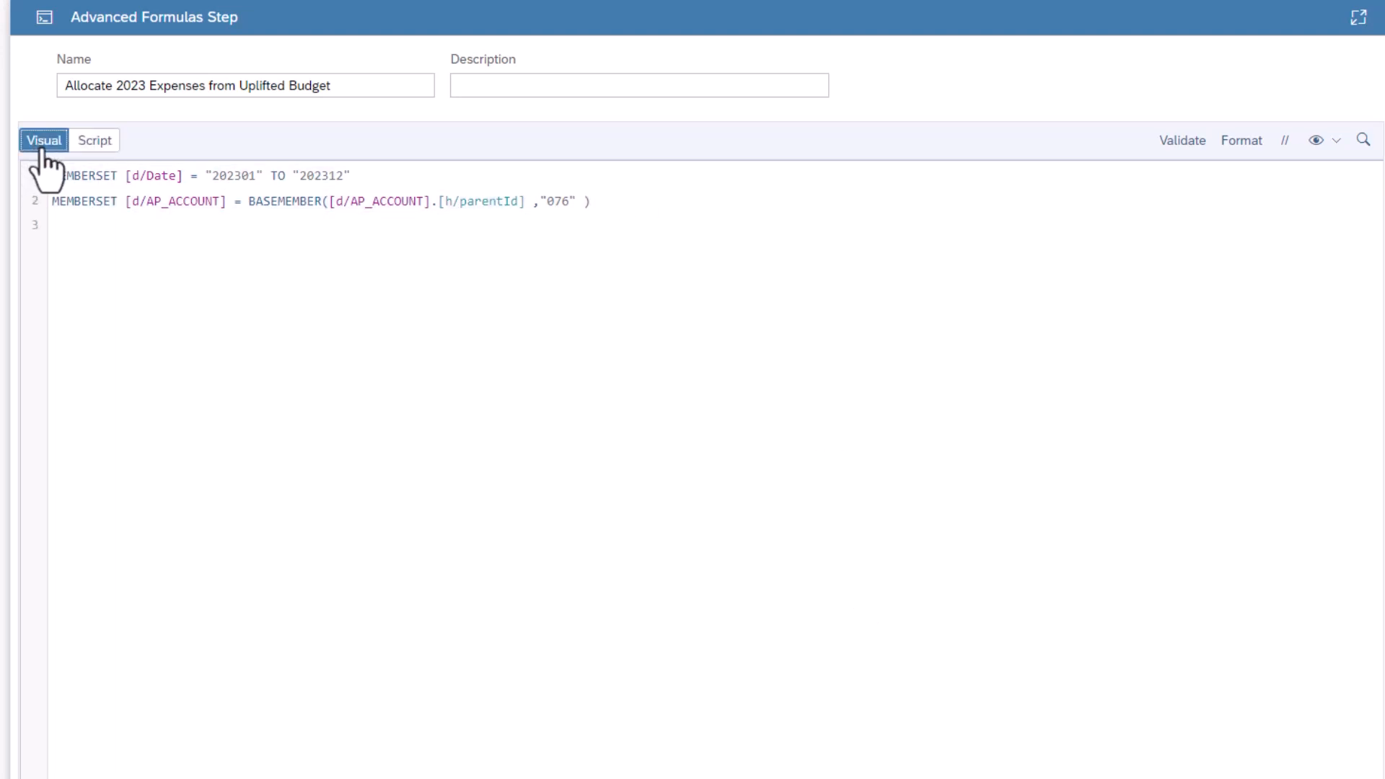
click(43, 140)
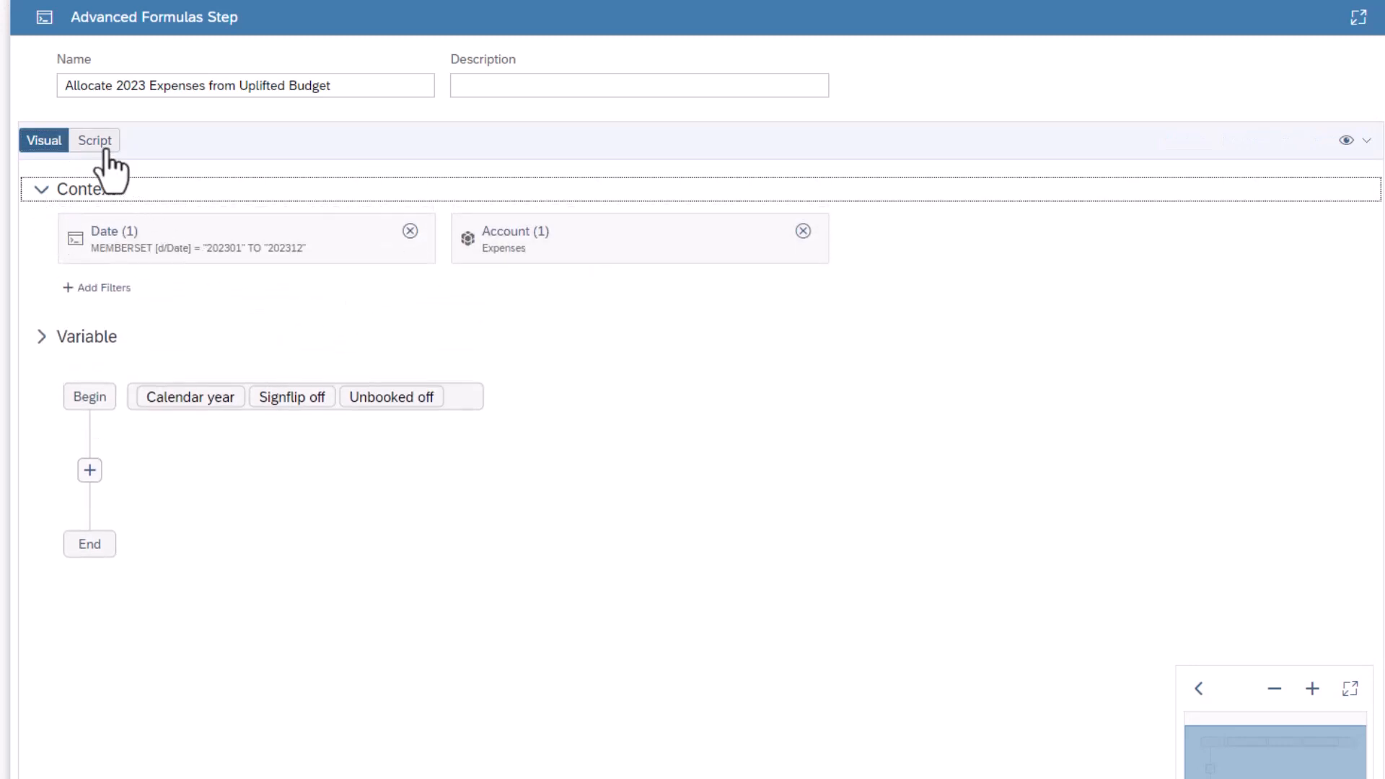
Step: Return from the visual context view to the script editor
click(93, 140)
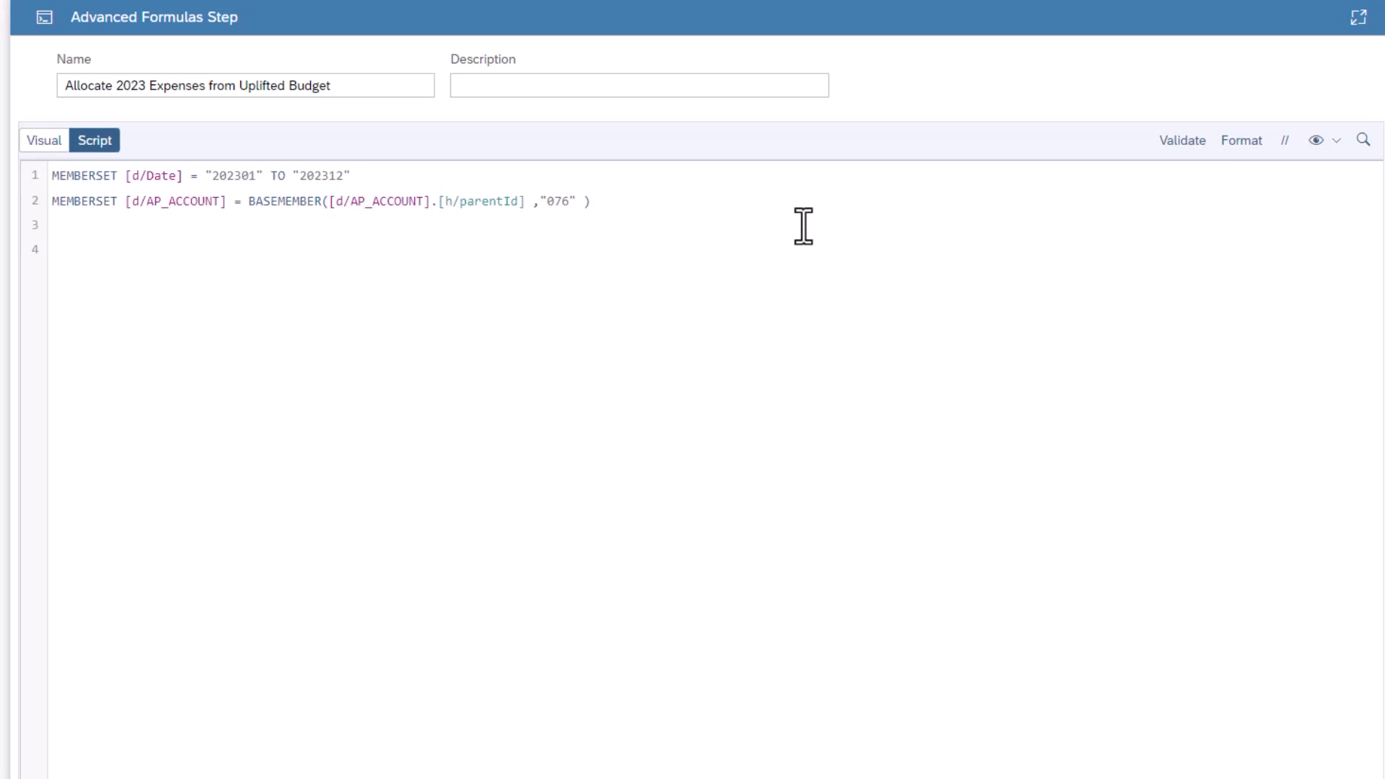
text(fl)
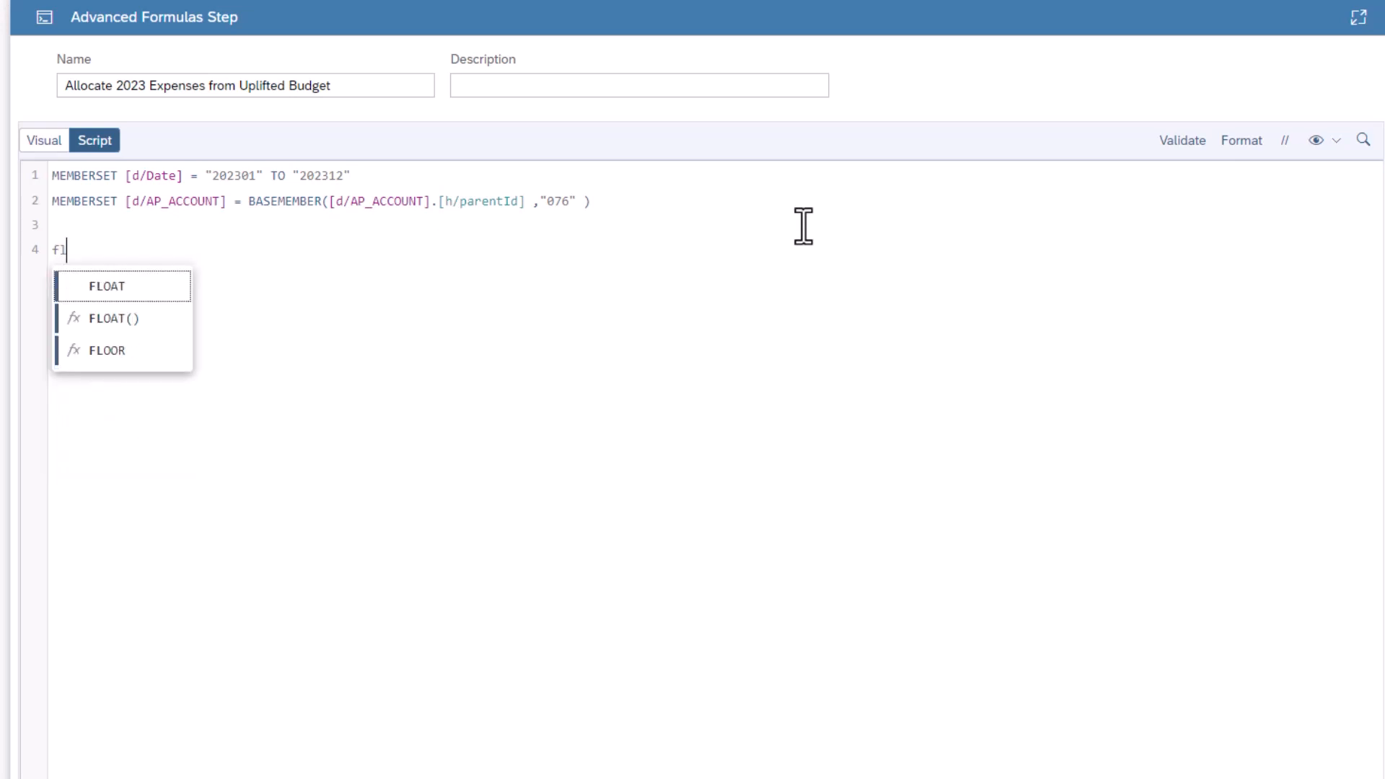
text(o)
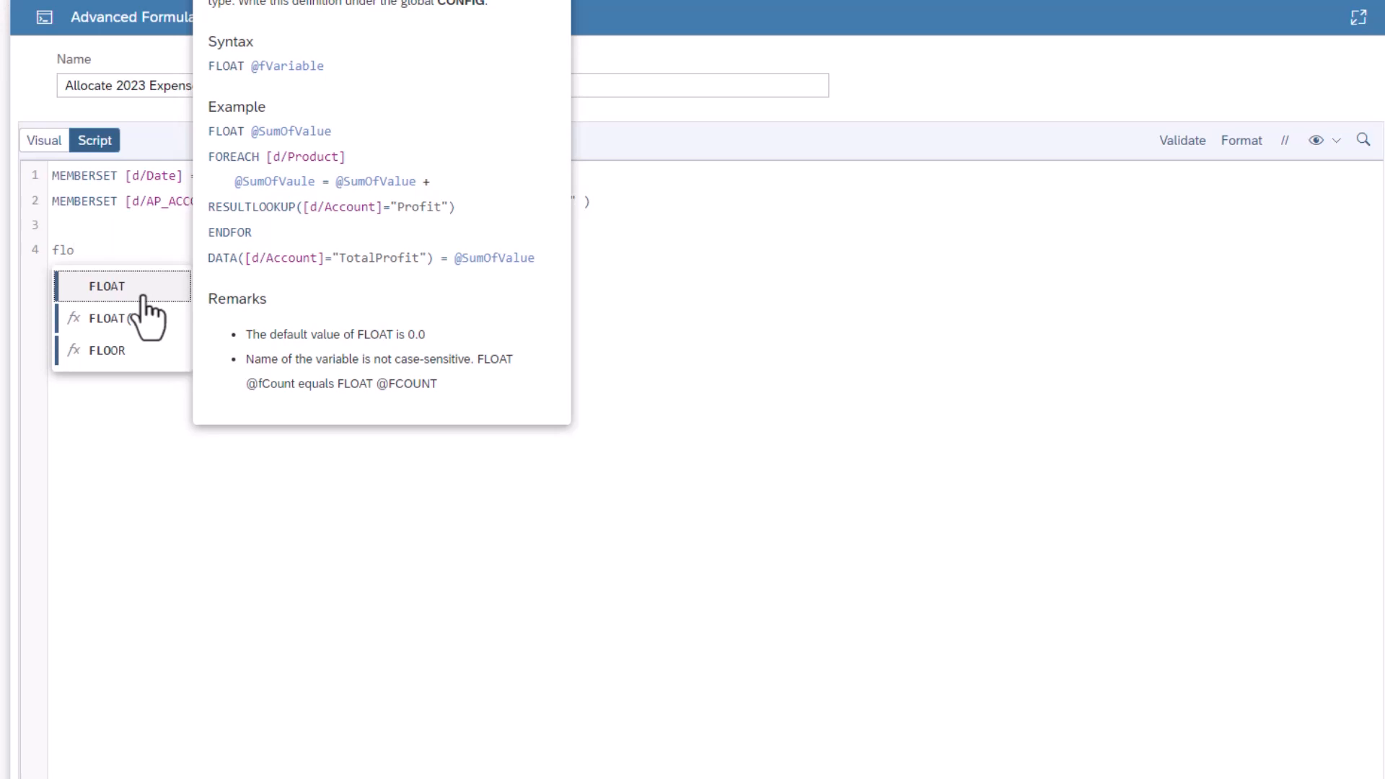
click(106, 286)
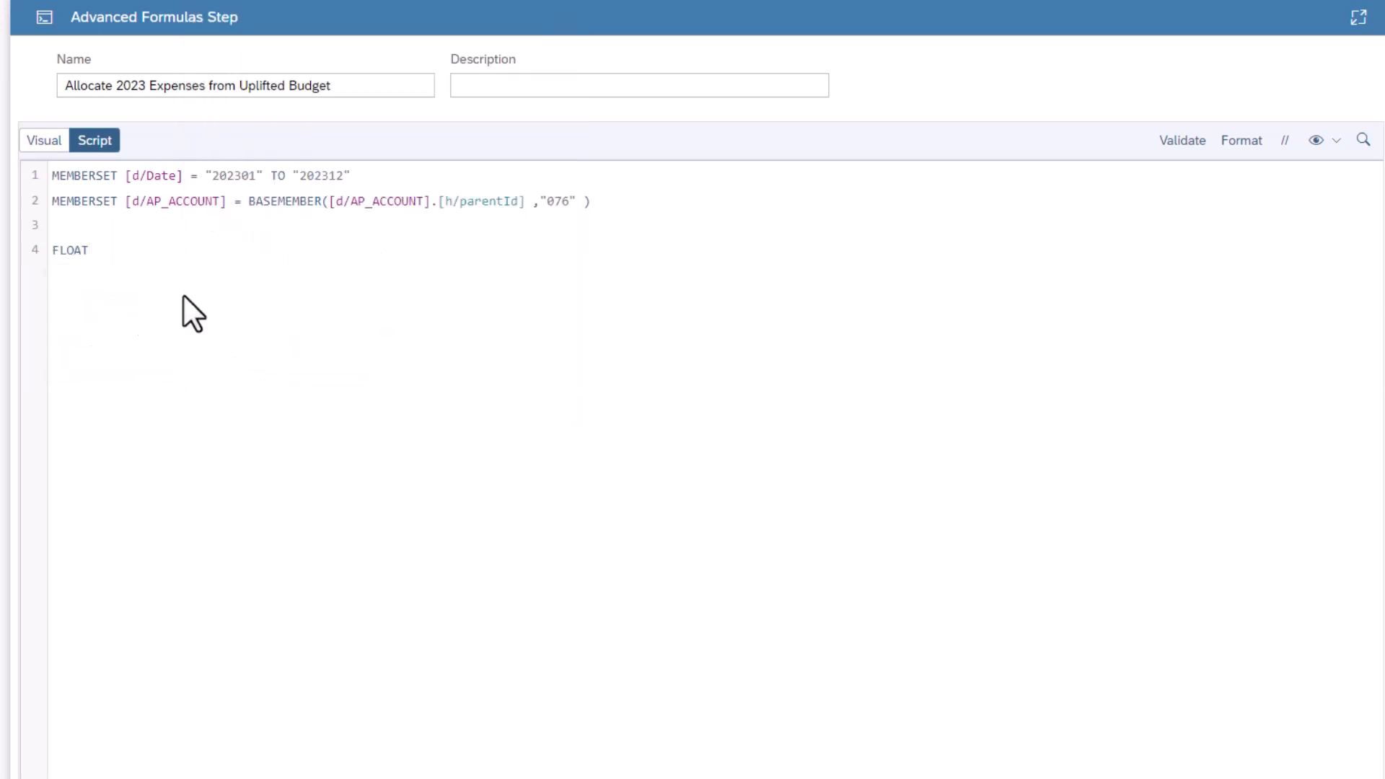
click(95, 249)
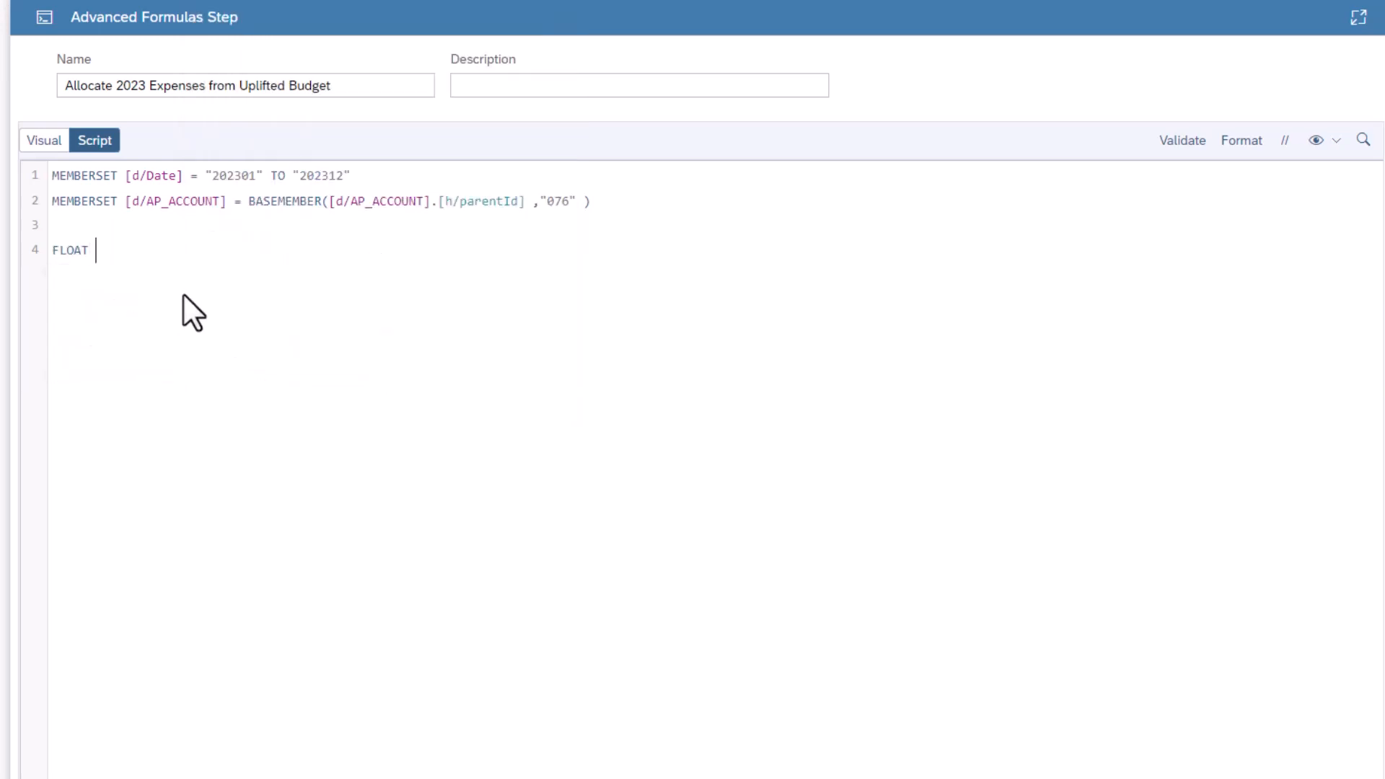
text(@)
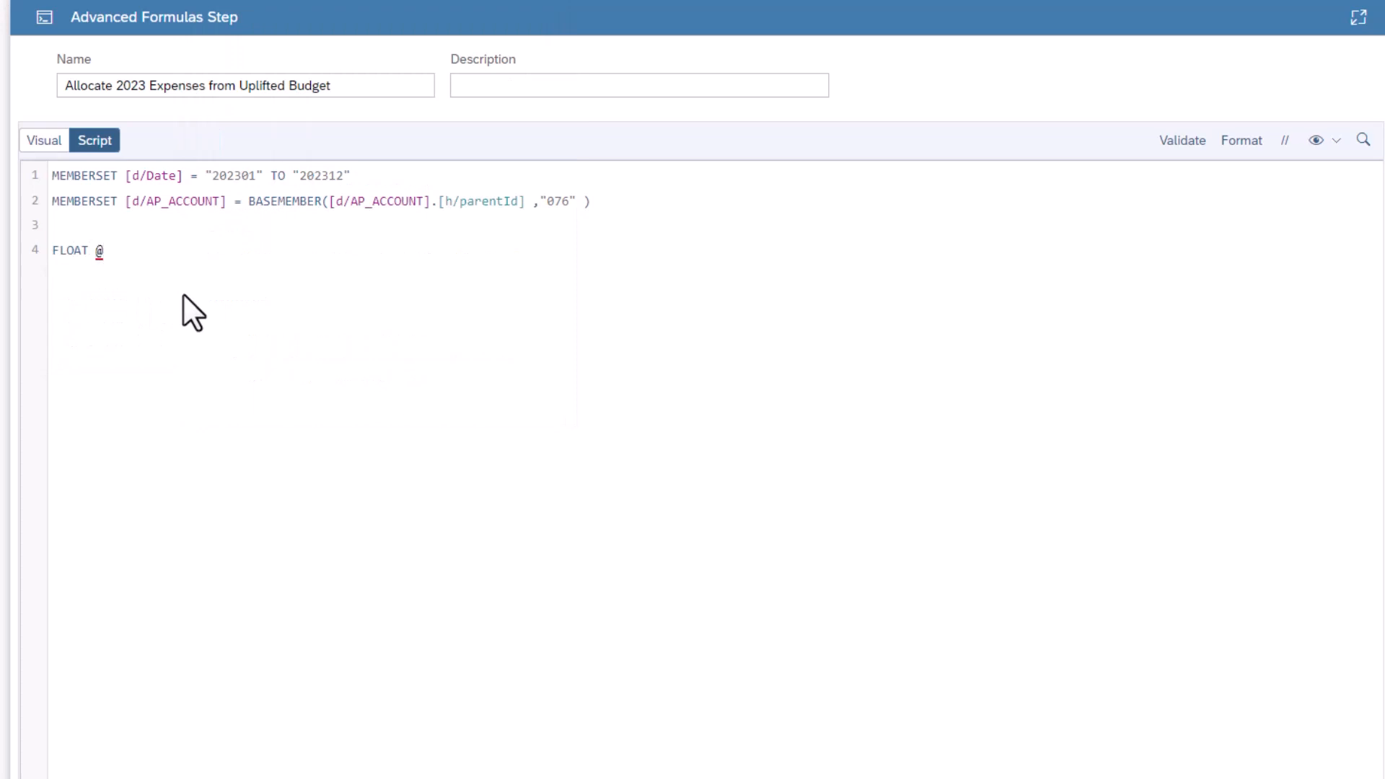
text(Uplift)
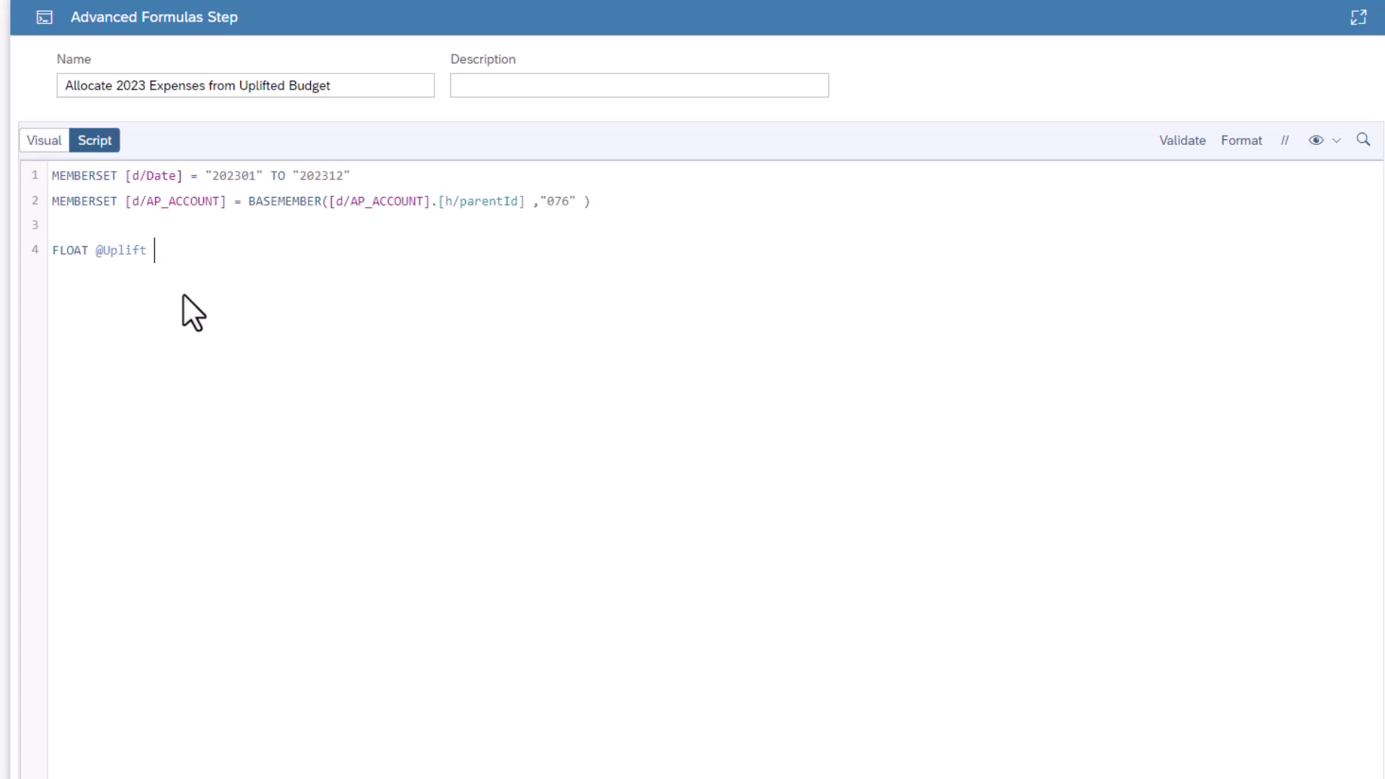
text(= 2)
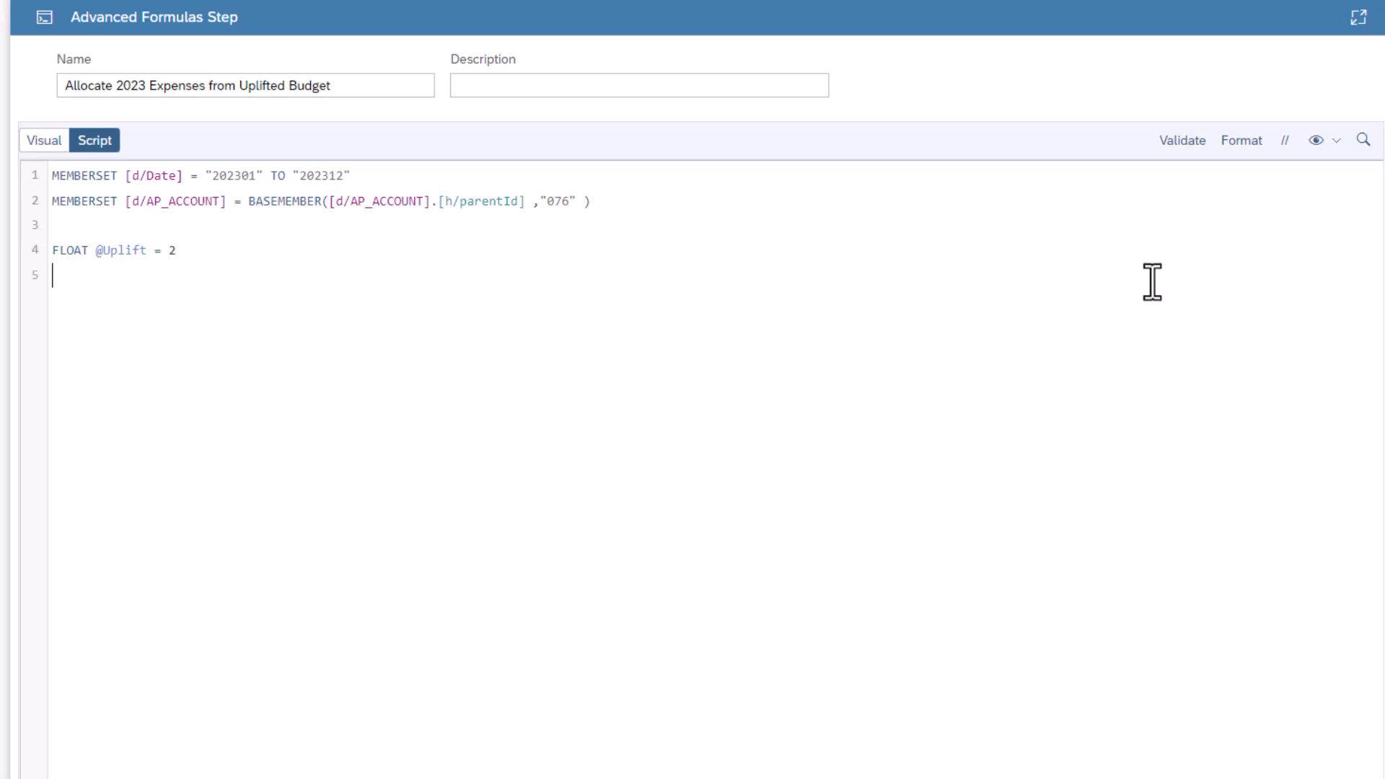
mouse_move(1068, 320)
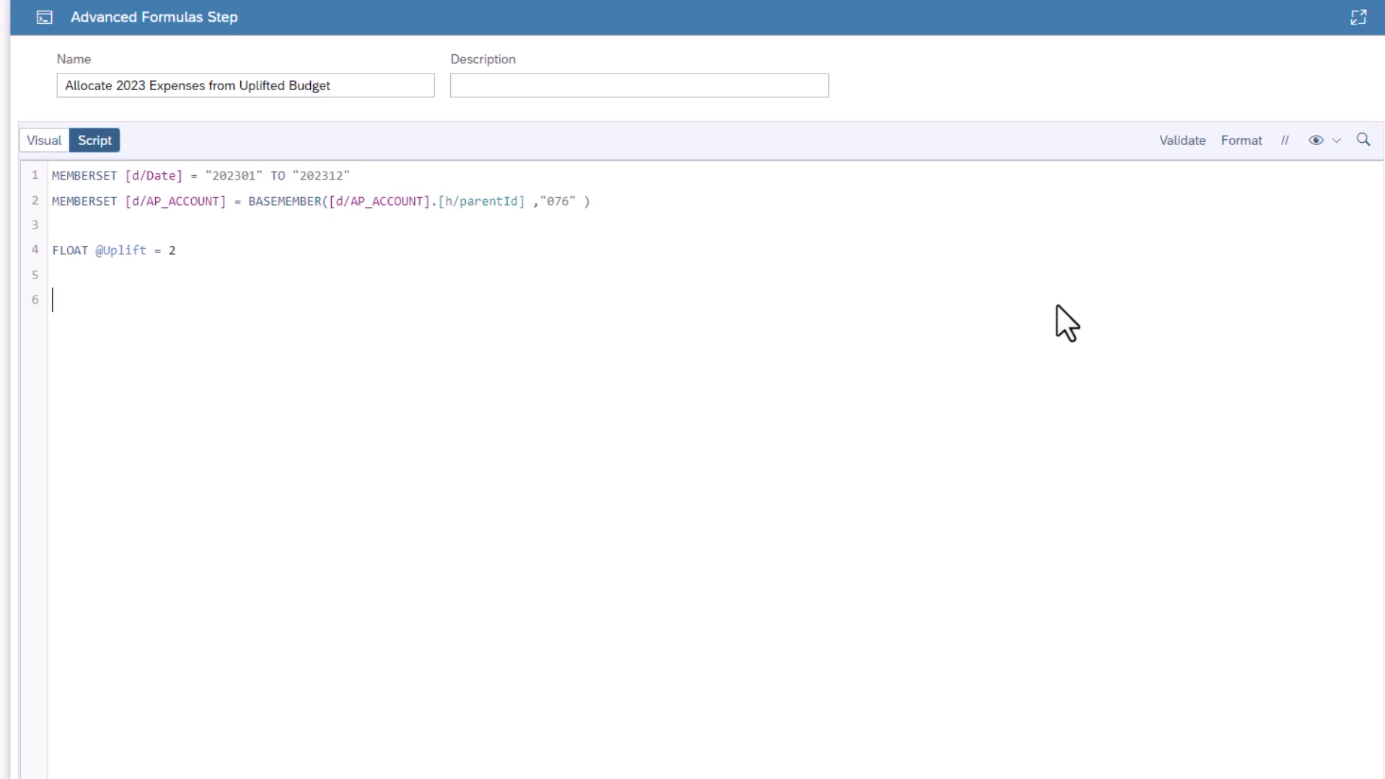
text(fo)
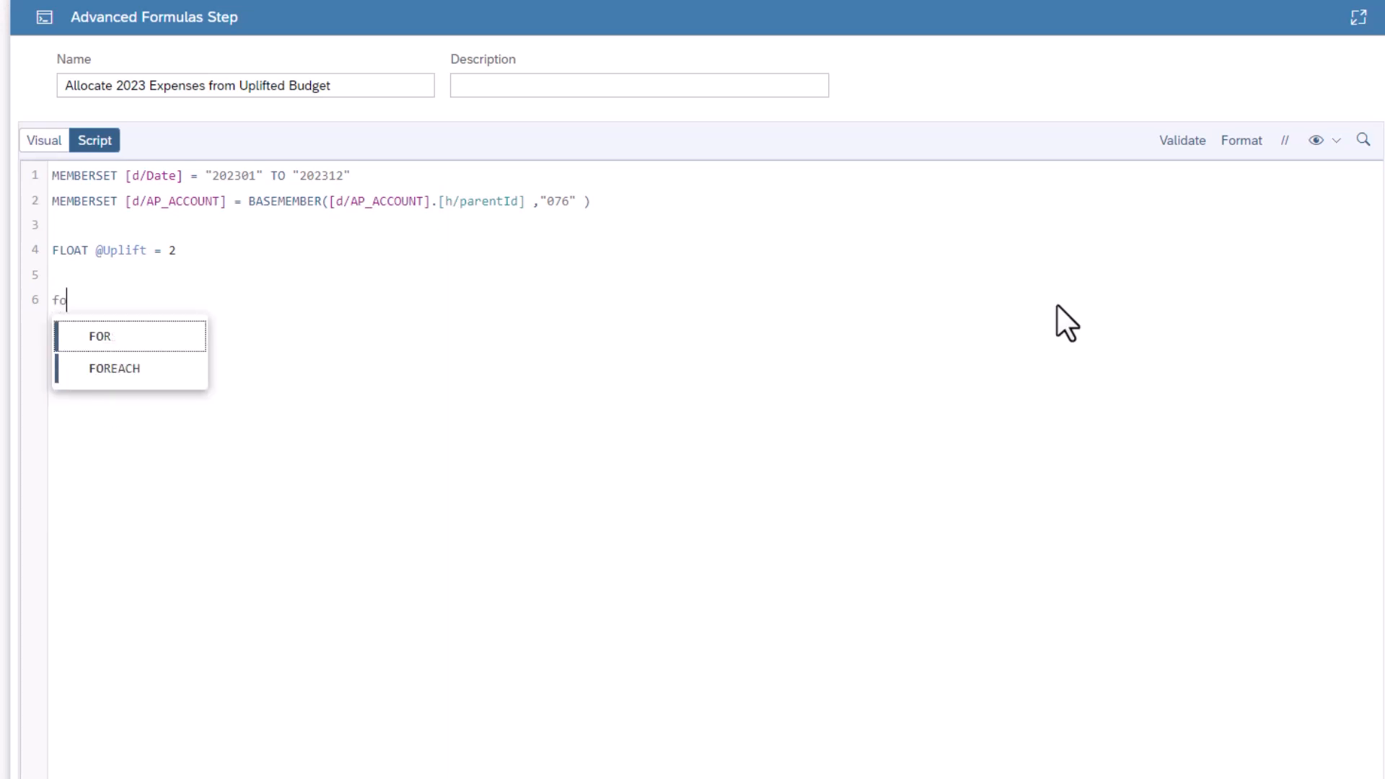
text(r)
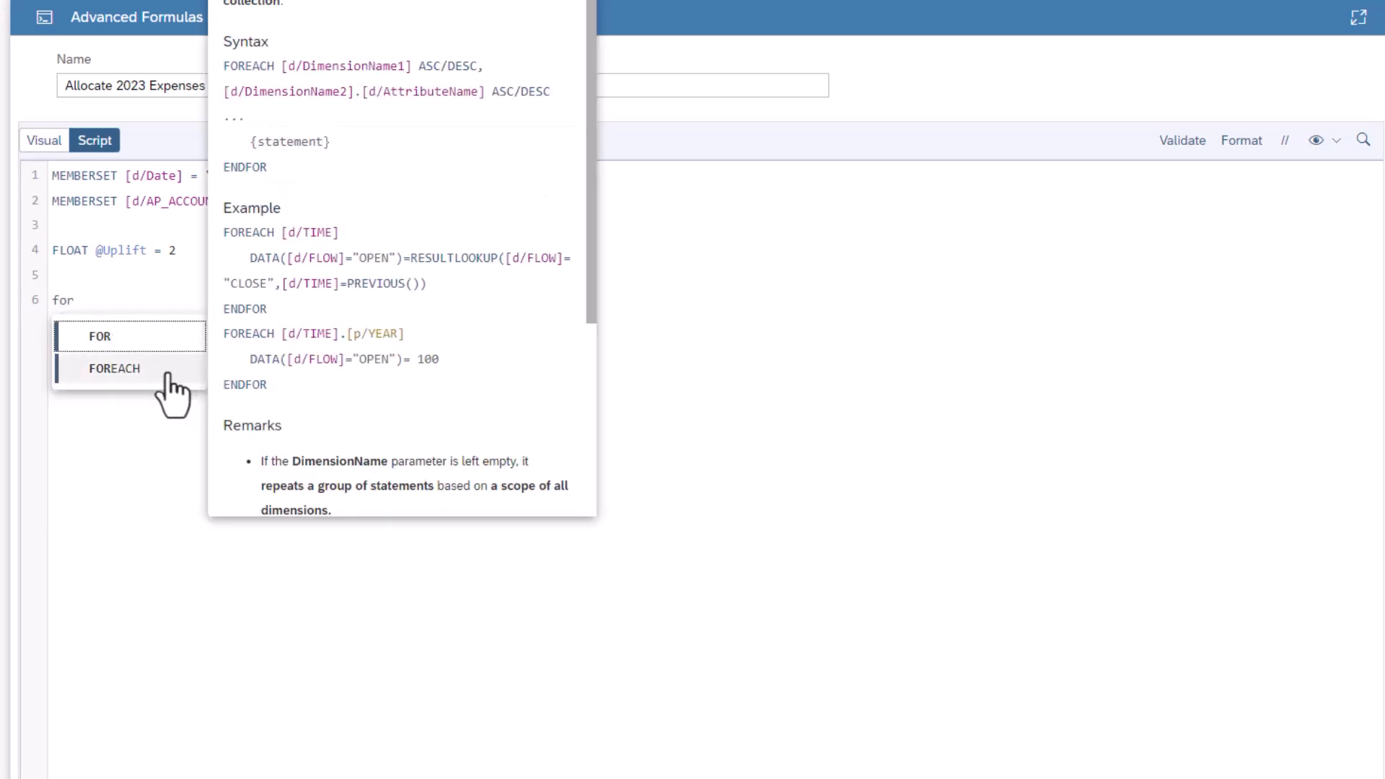
mouse_move(116, 368)
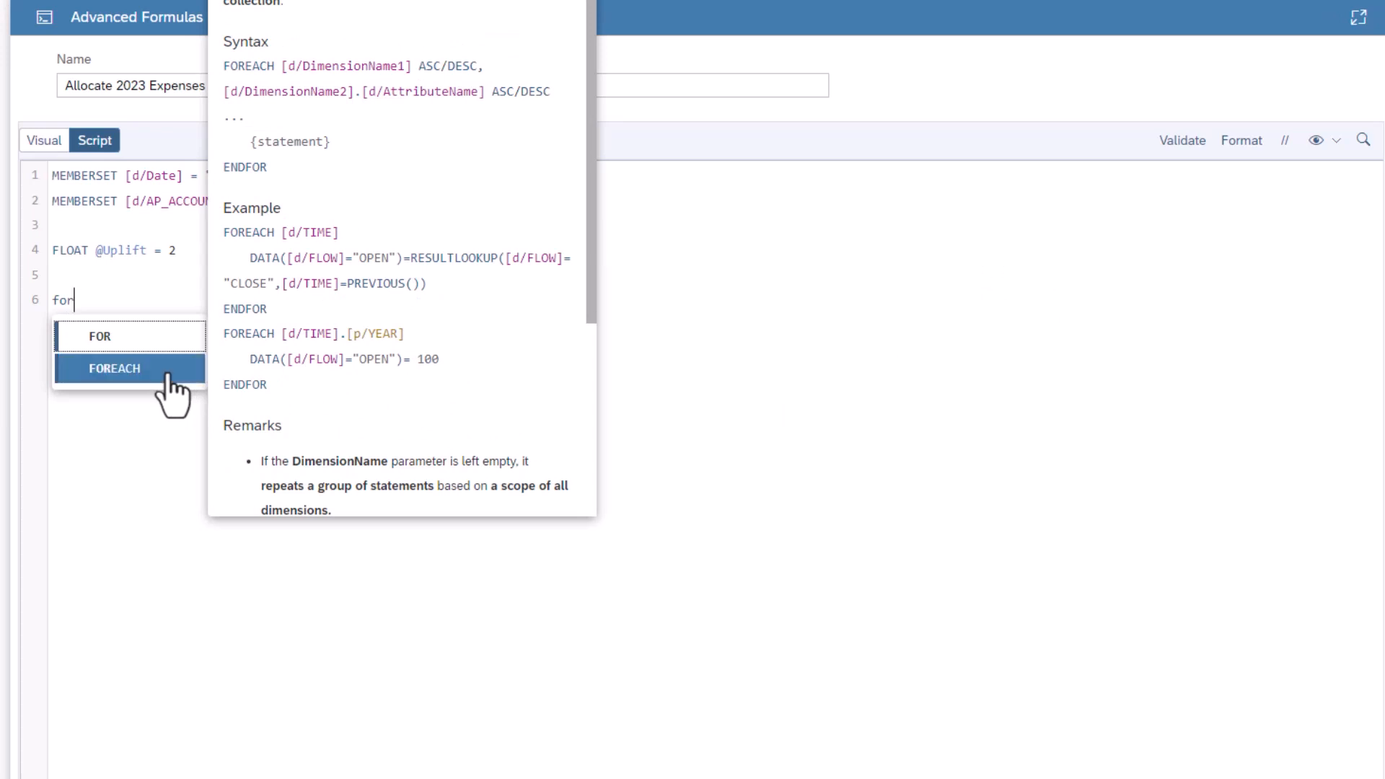
click(114, 369)
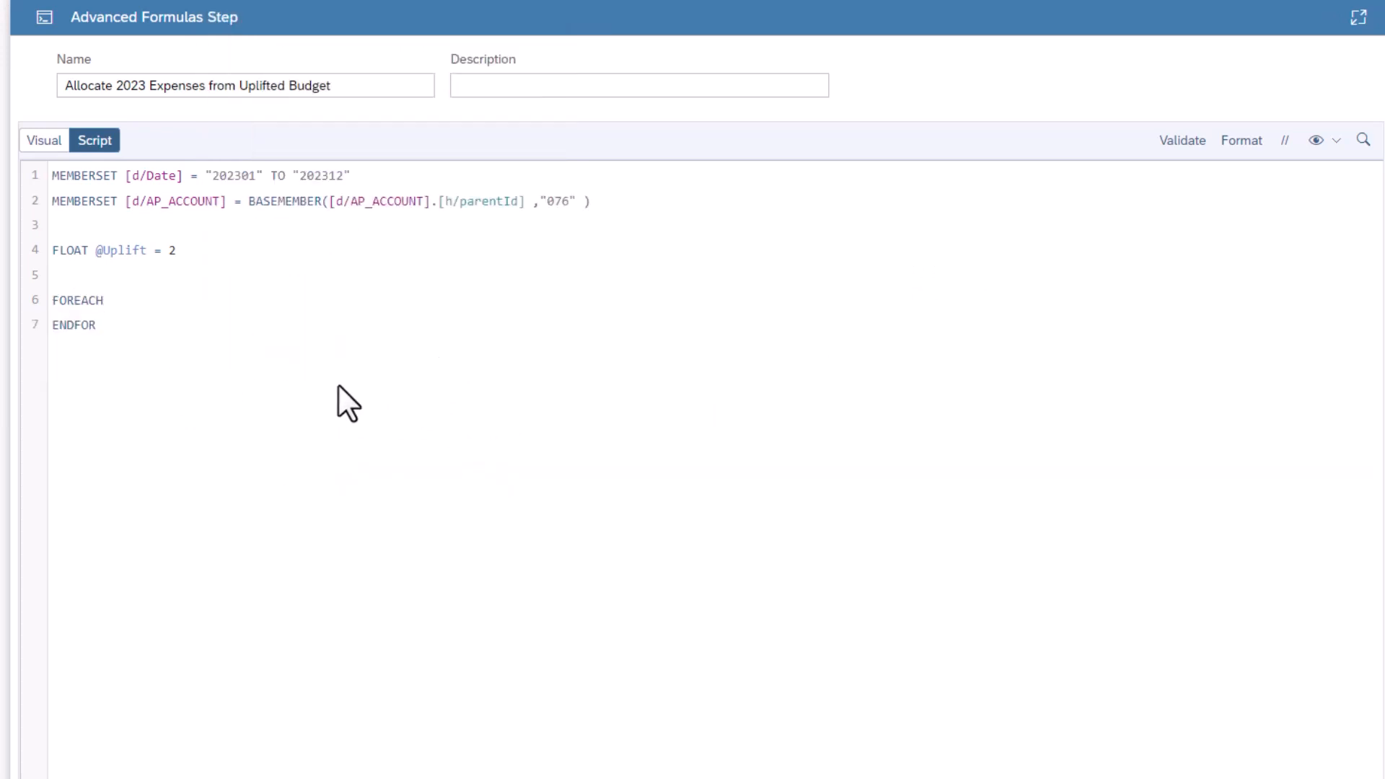
mouse_move(256, 432)
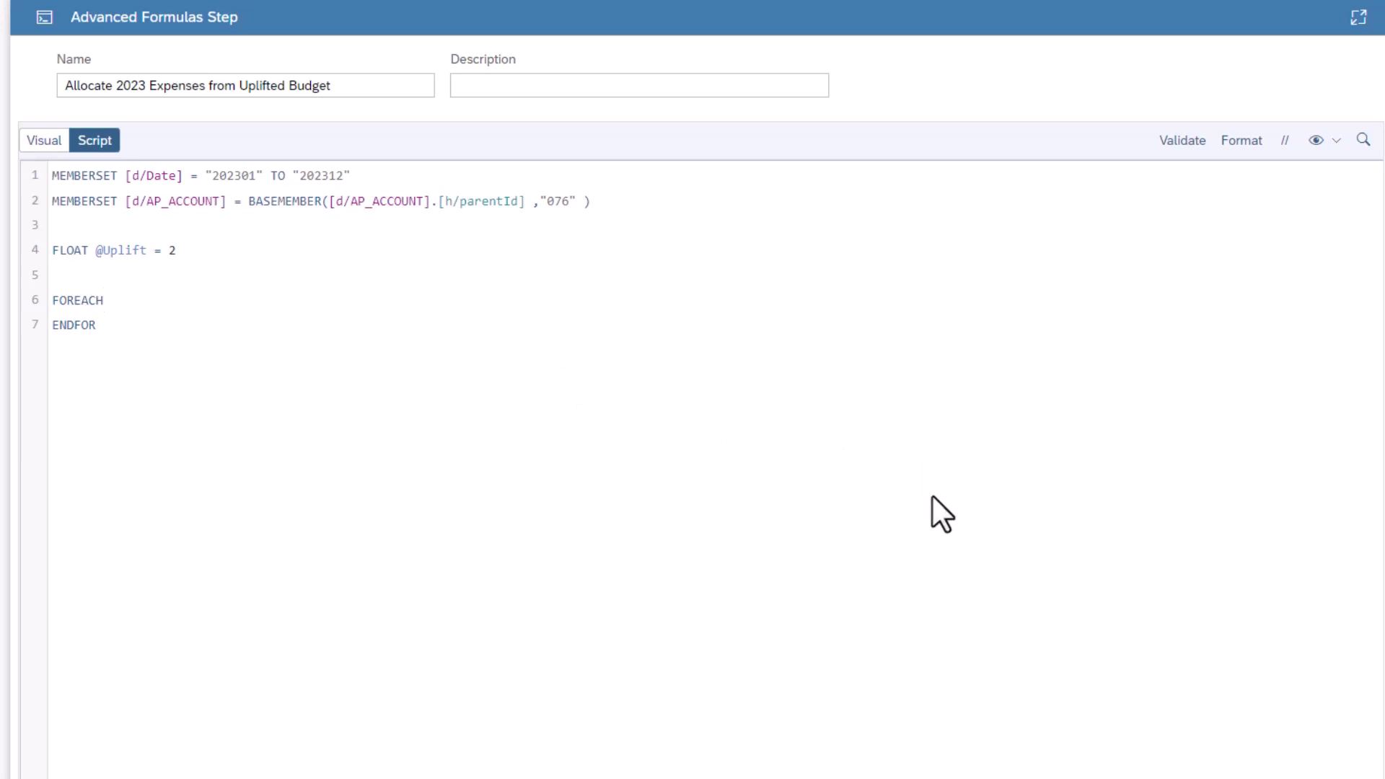
click(111, 300)
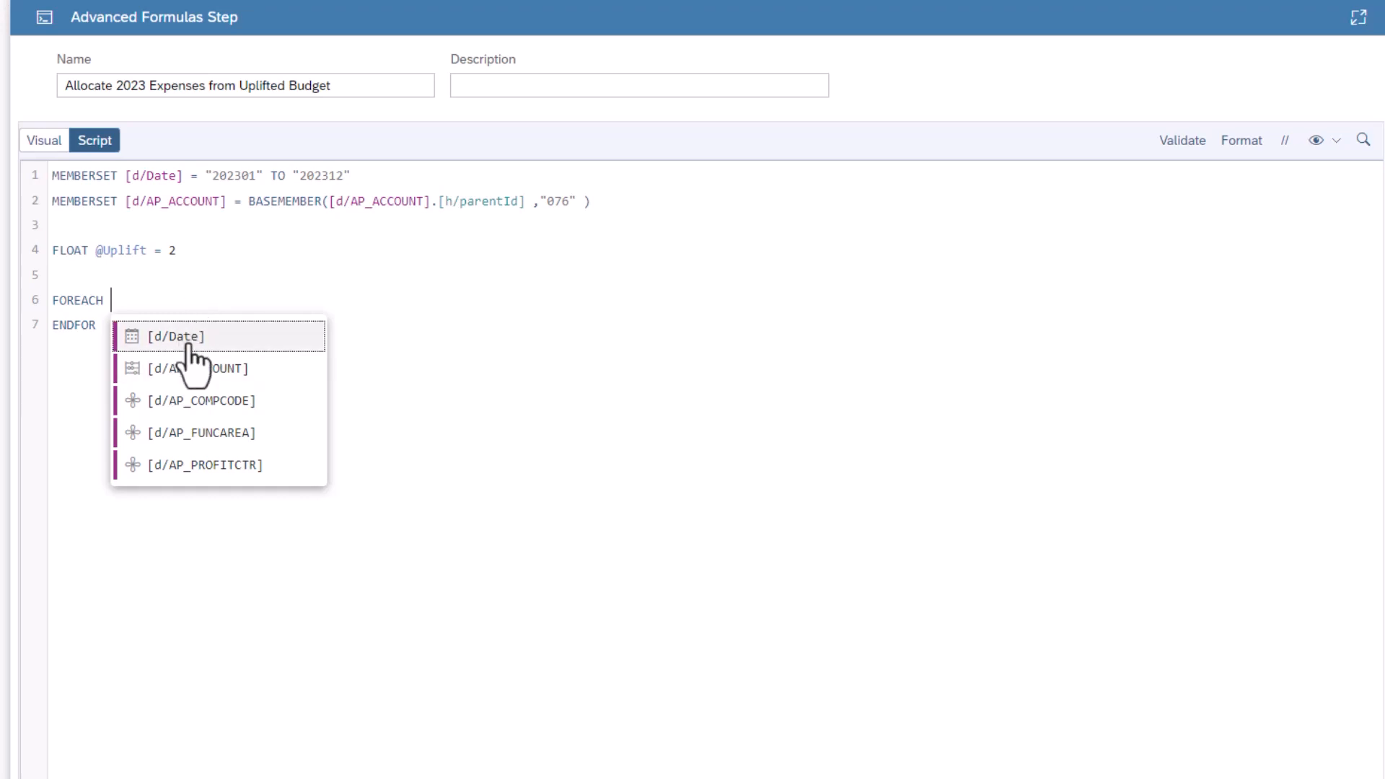
click(175, 337)
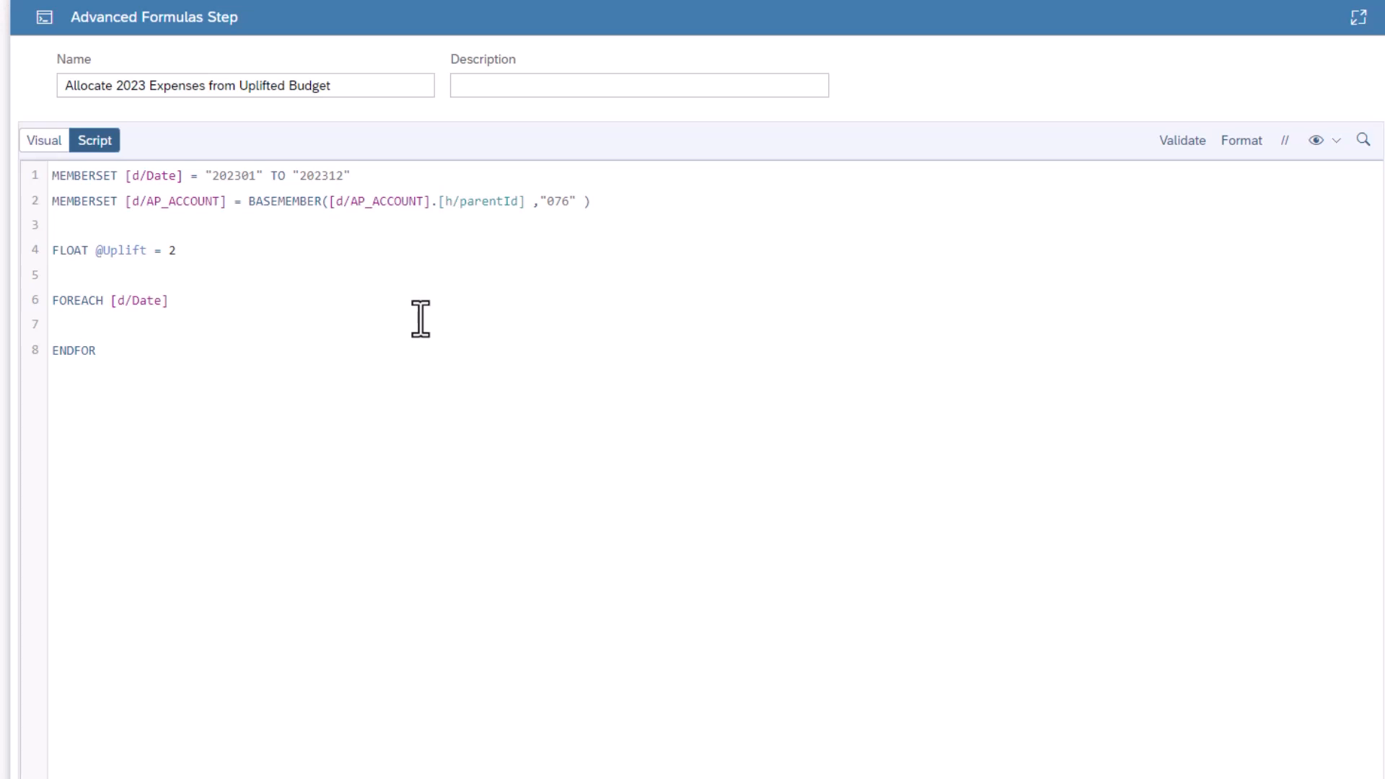
Step: Insert an empty IF … THEN / ENDIF block inside the Date loop
text(if)
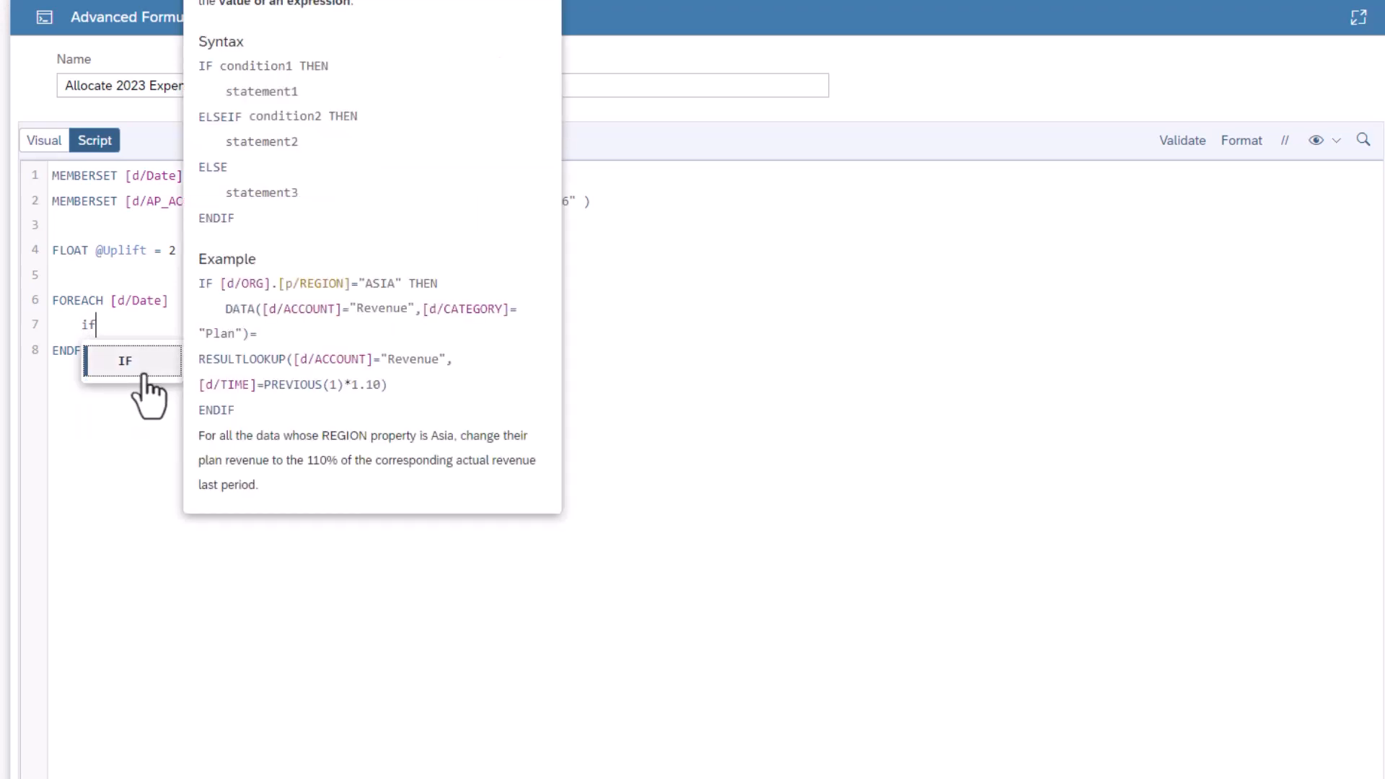
click(124, 361)
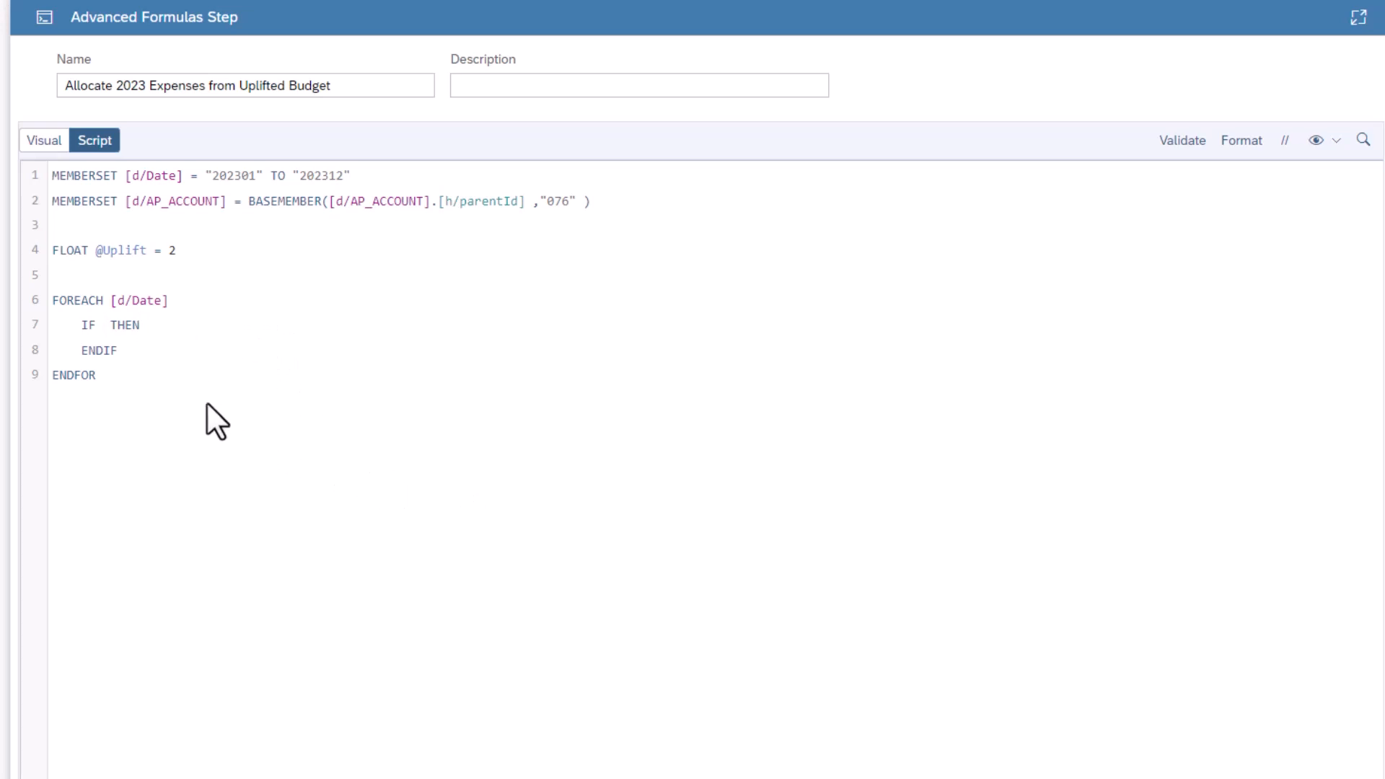
mouse_move(900, 543)
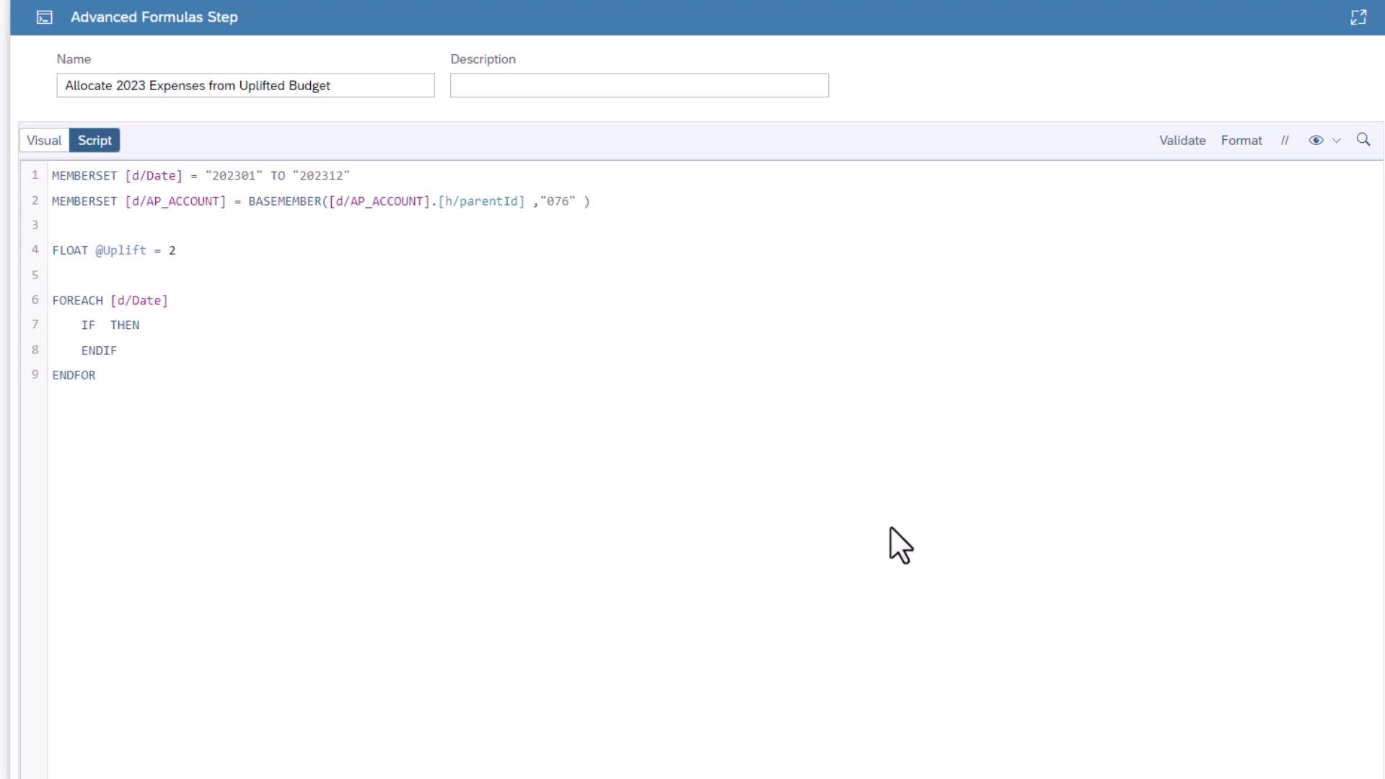
mouse_move(785, 444)
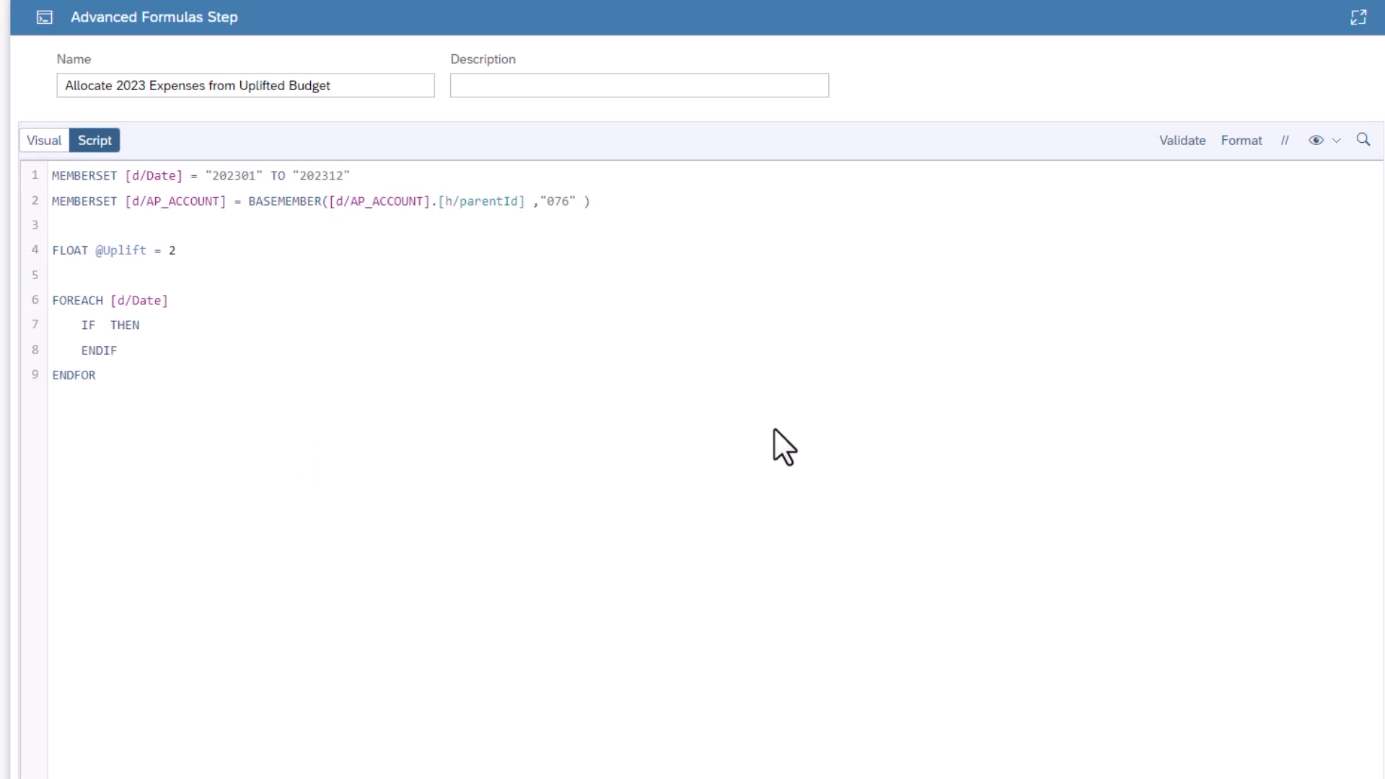
mouse_move(144, 704)
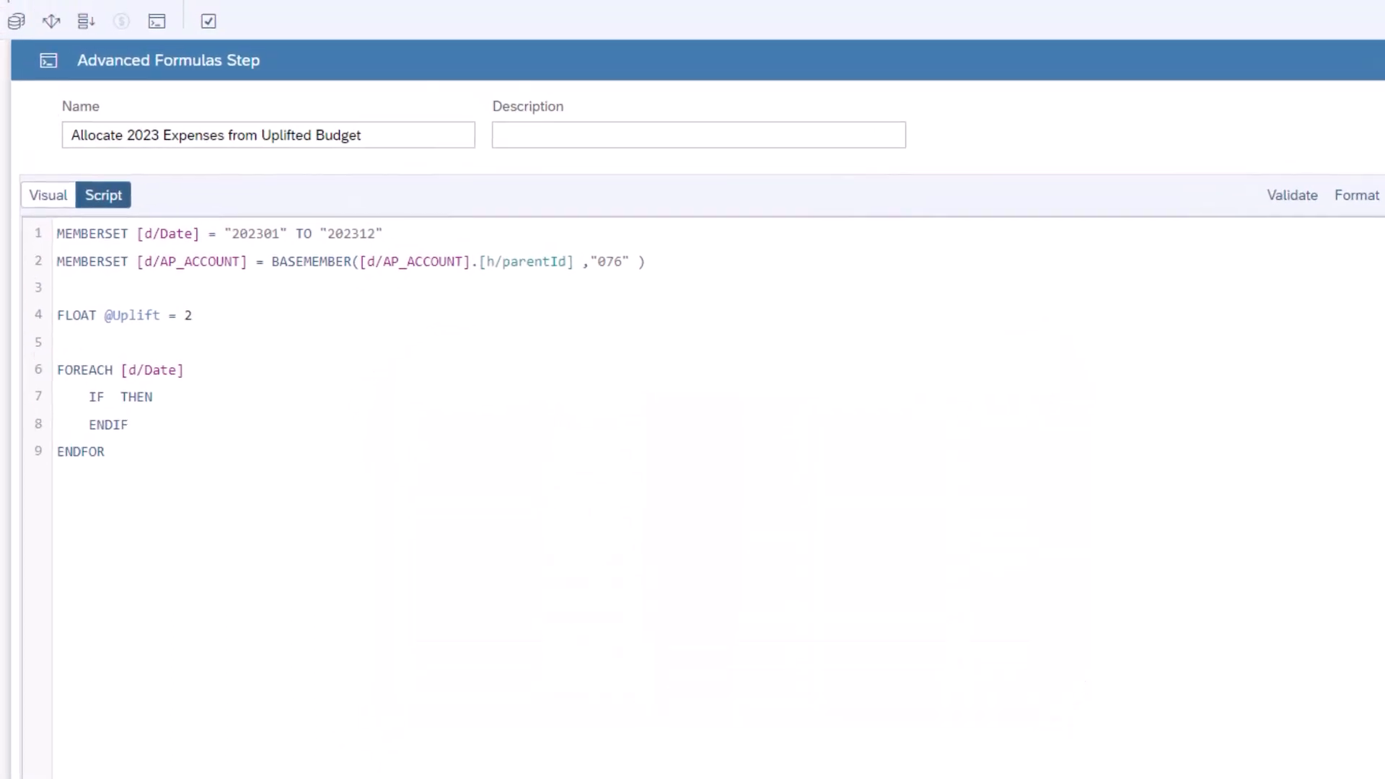
Step: Write the IF condition MOD(MONTH([d/Date]), 3) = 1 for quarter-start months
text(mo)
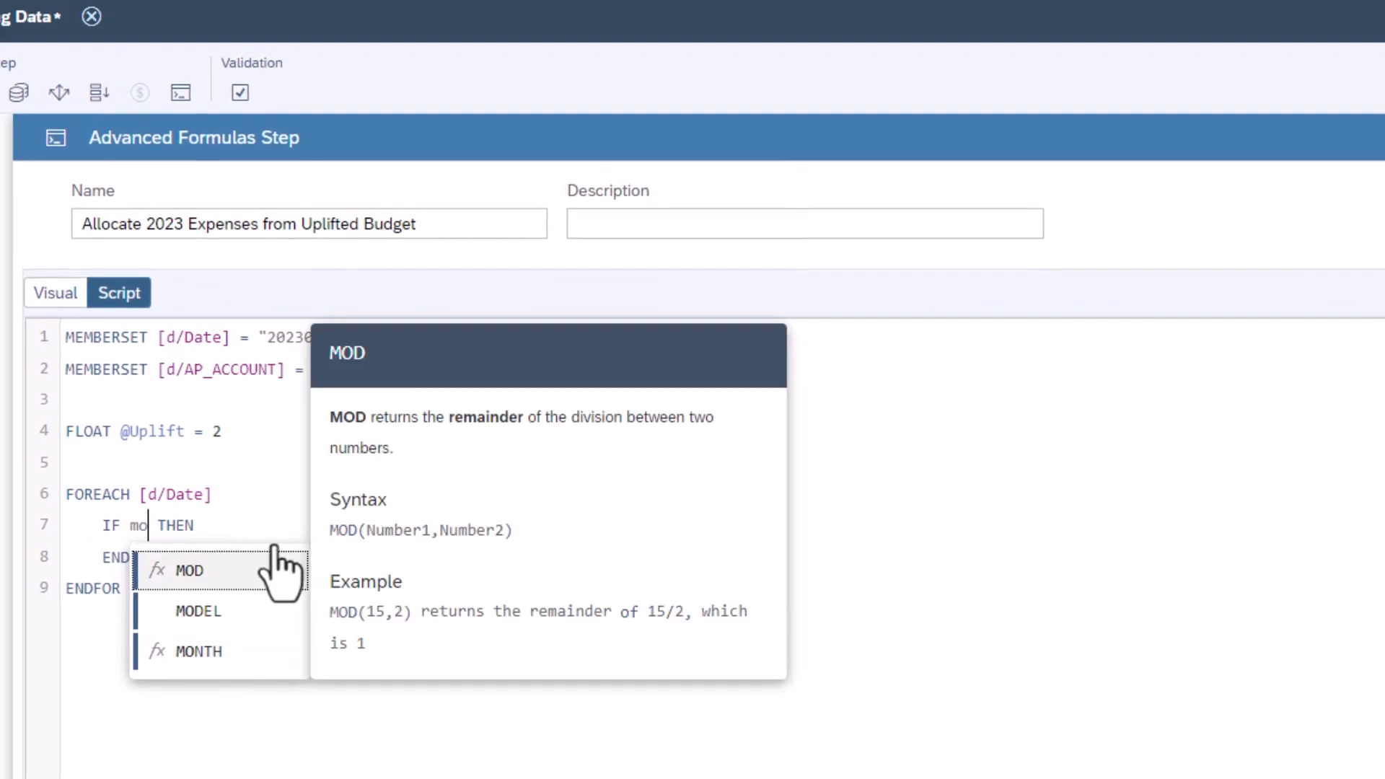
click(189, 571)
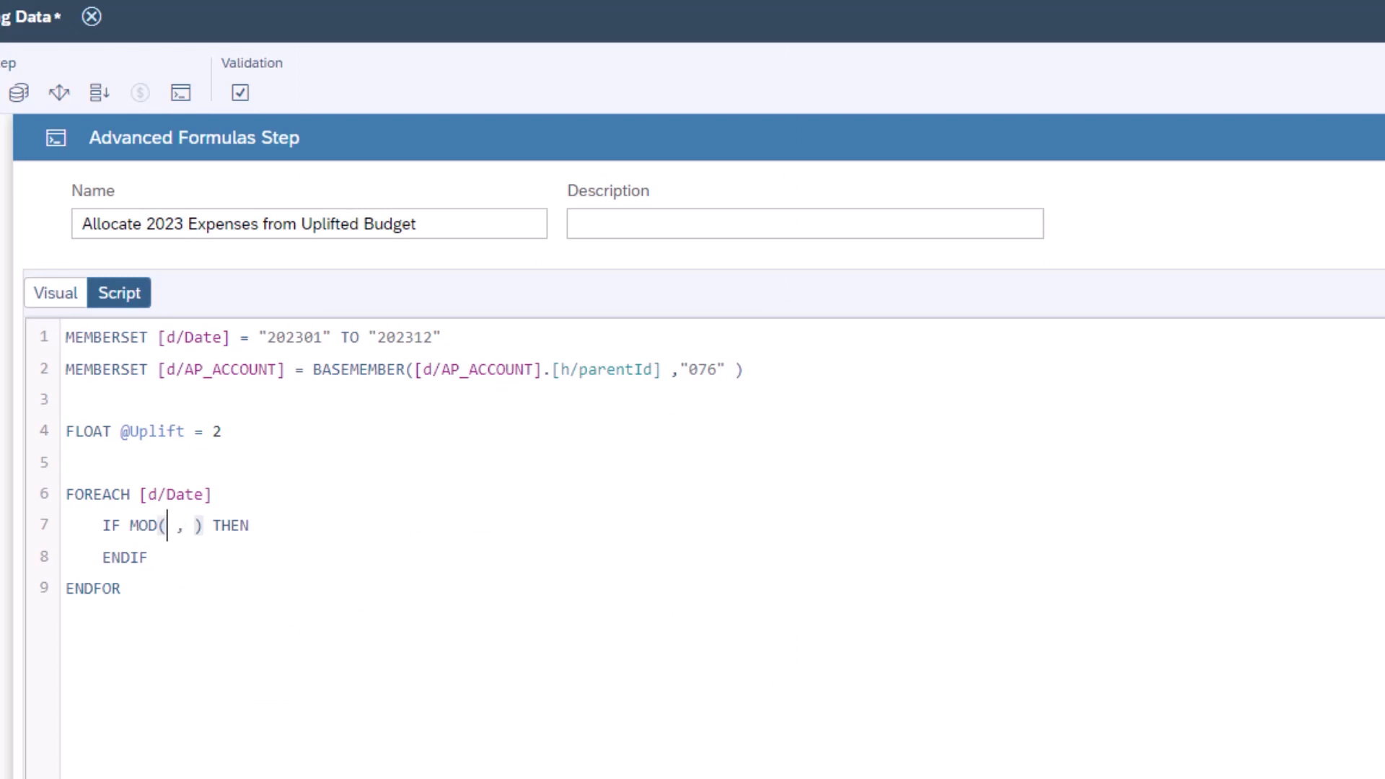
text(m)
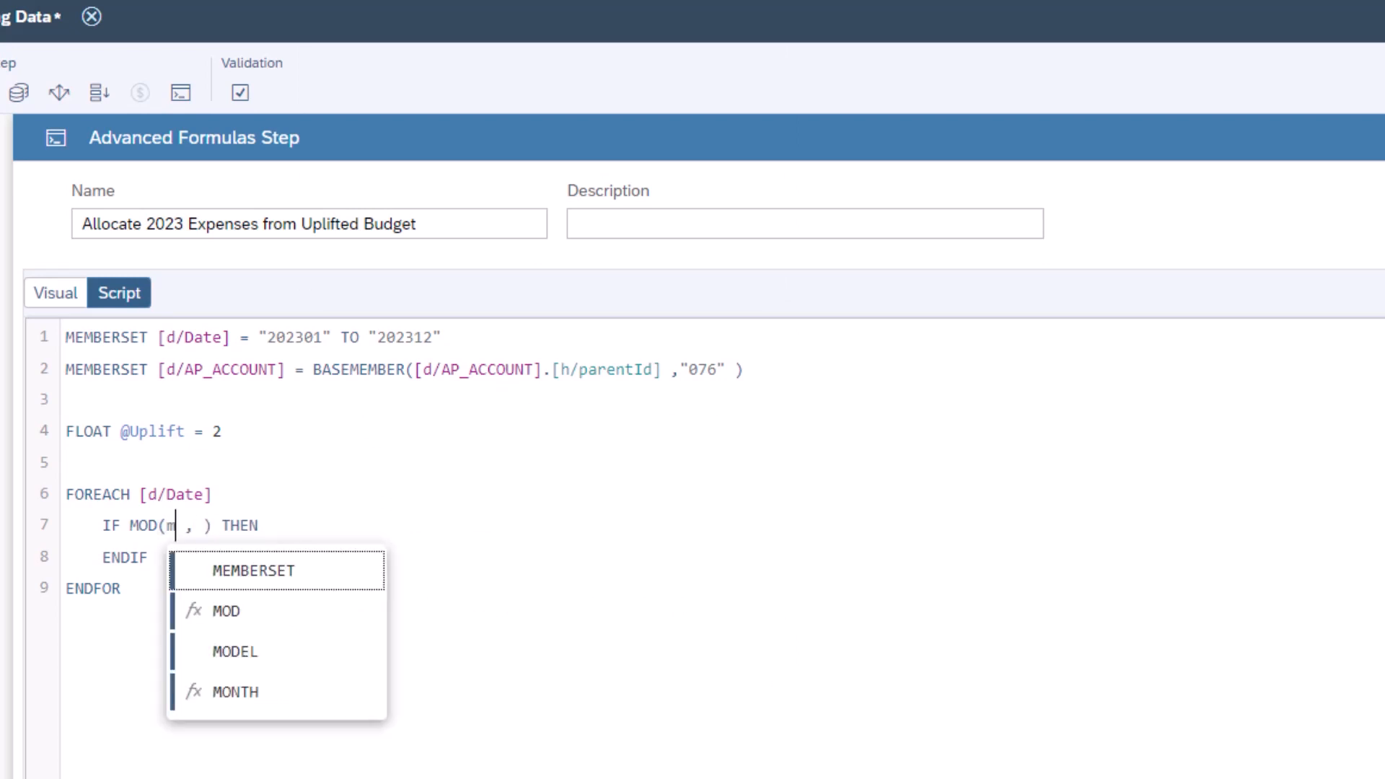
text(o)
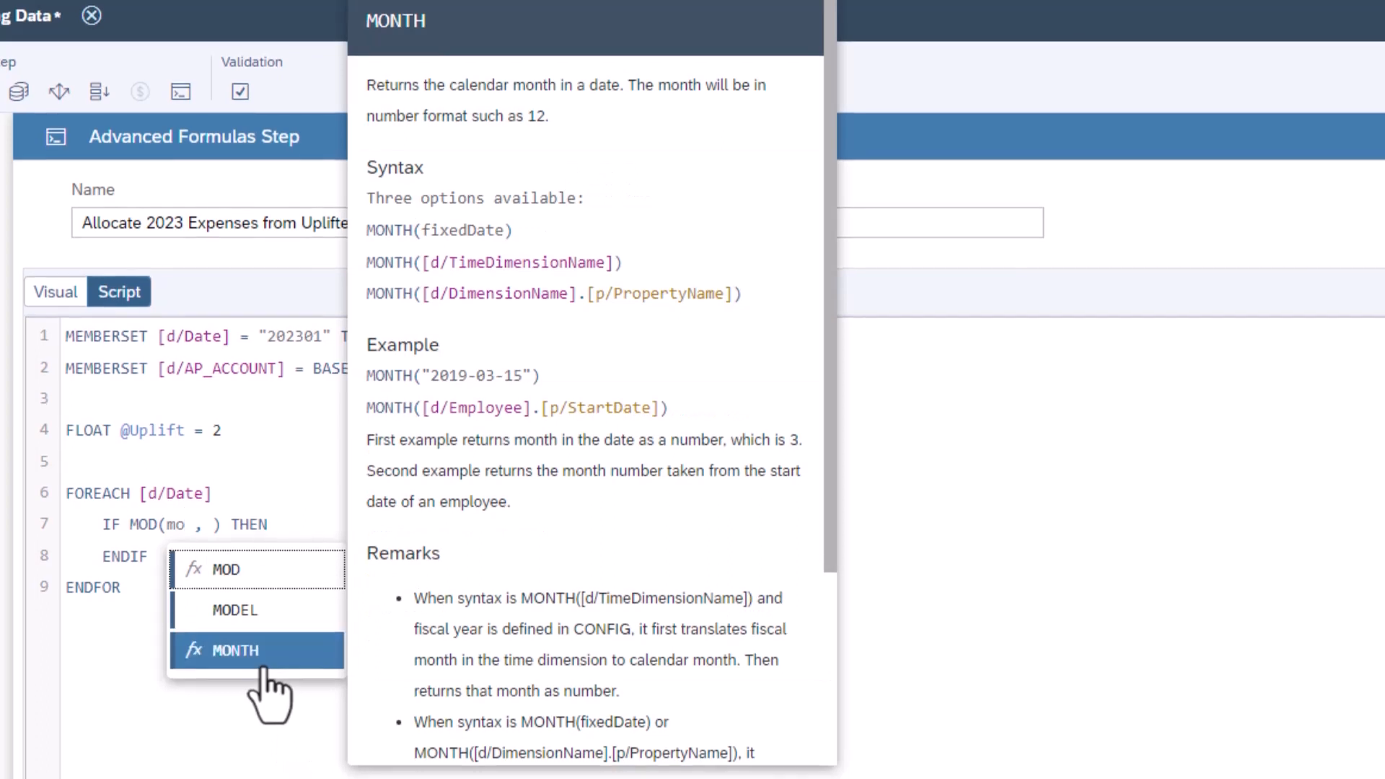
click(235, 650)
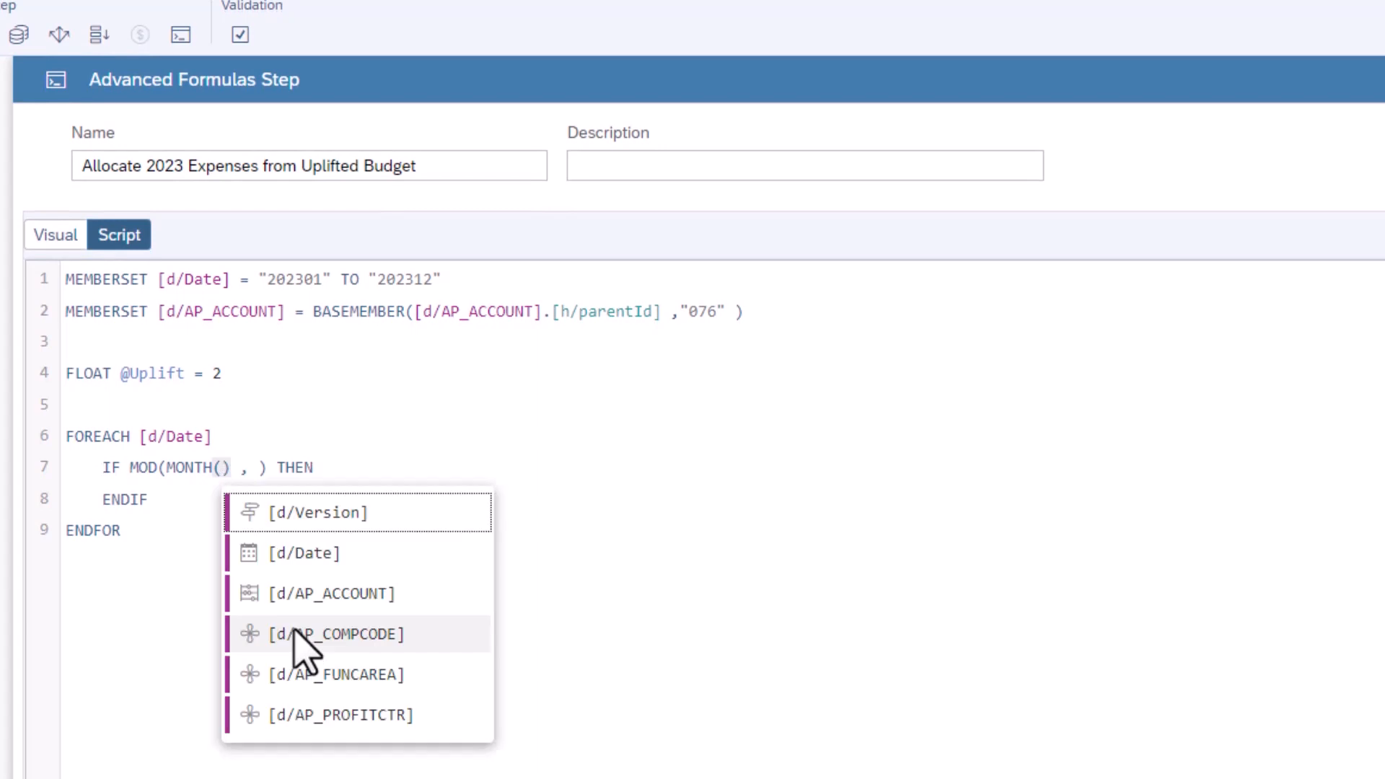
click(305, 553)
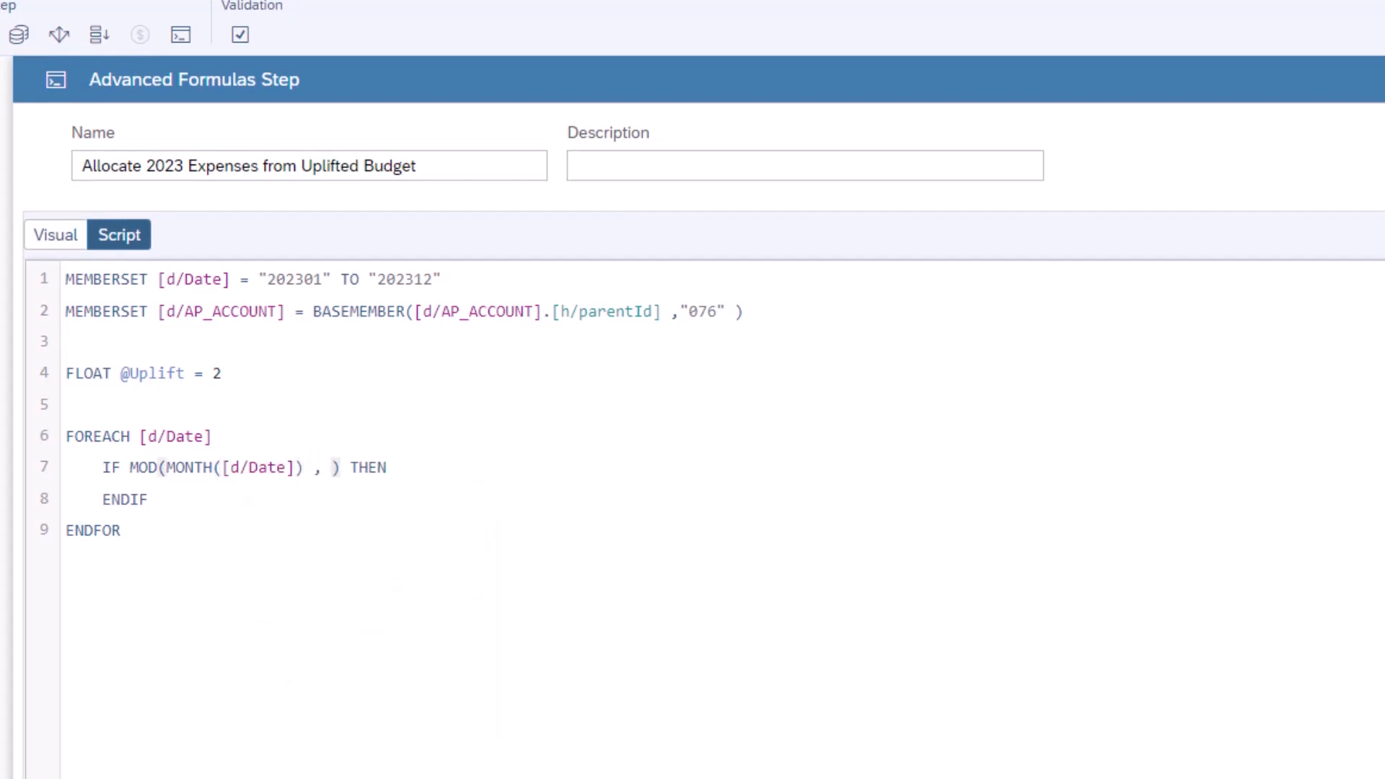
text(3)
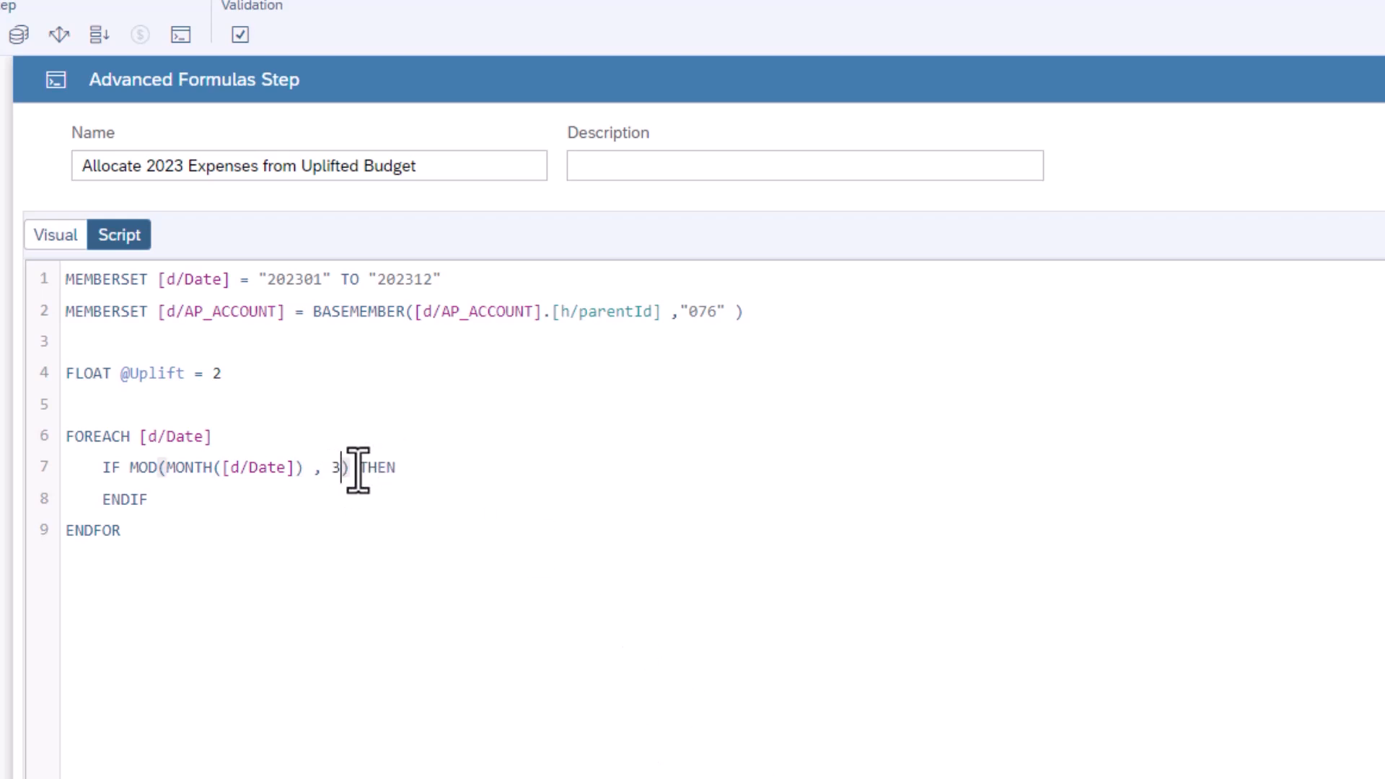
text(= 1)
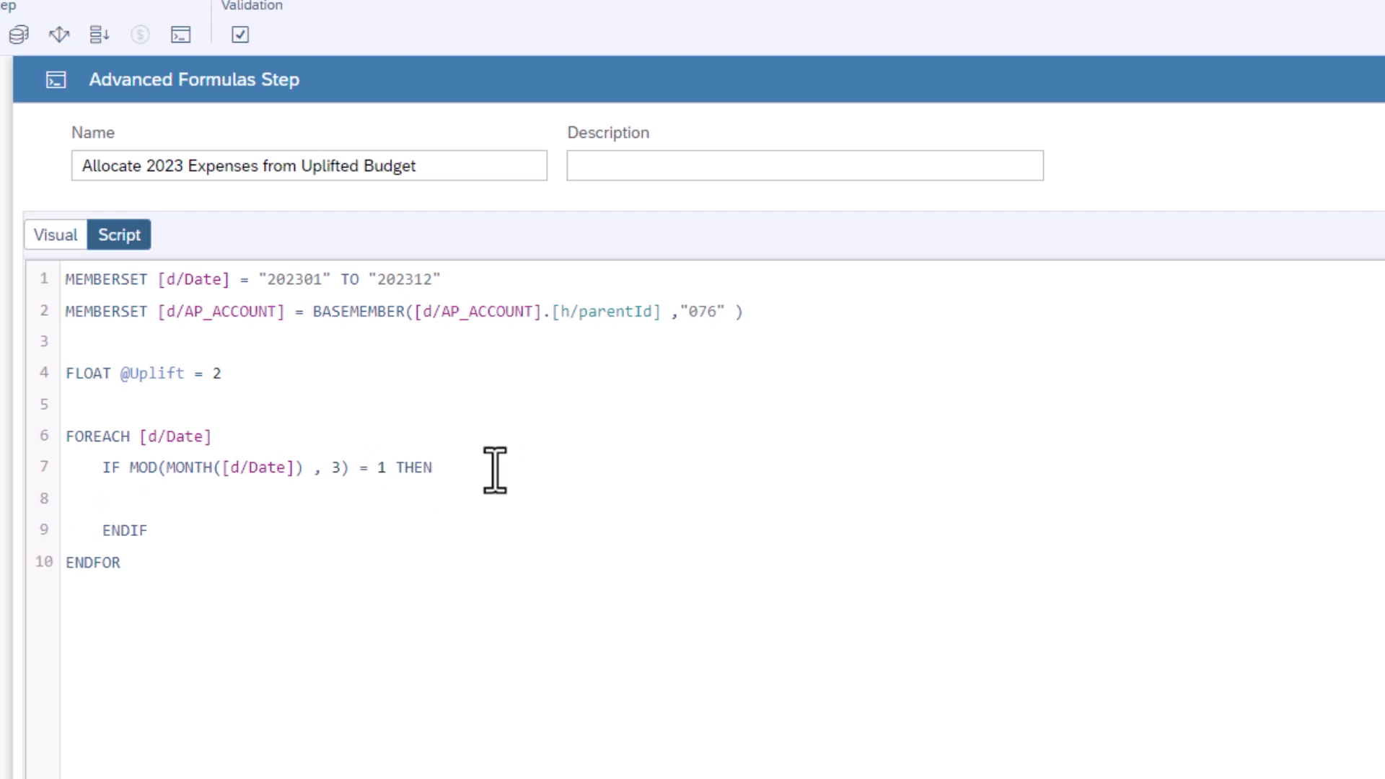
Step: Add a DATA() = RESULTLOOKUP() line inside the IF block via autocomplete, arguments still empty
text(da)
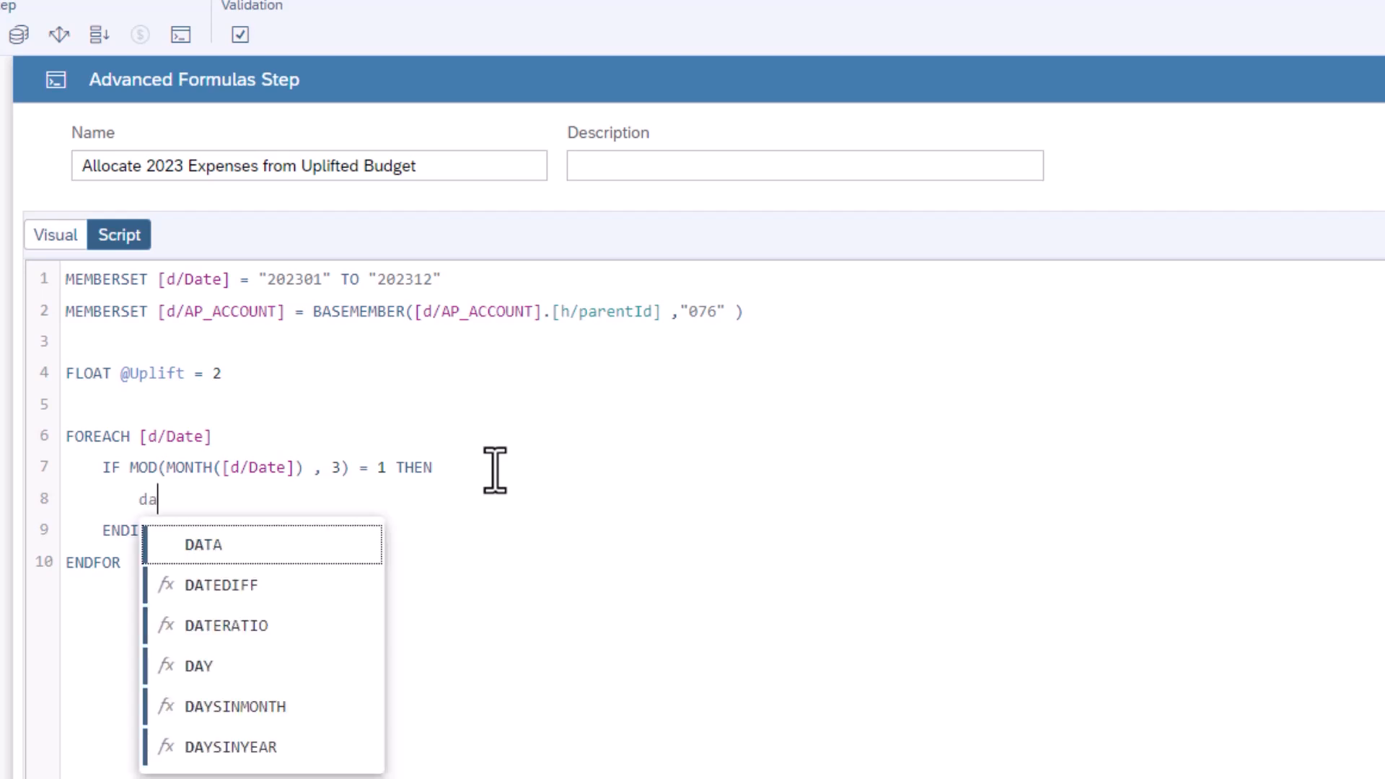
click(202, 544)
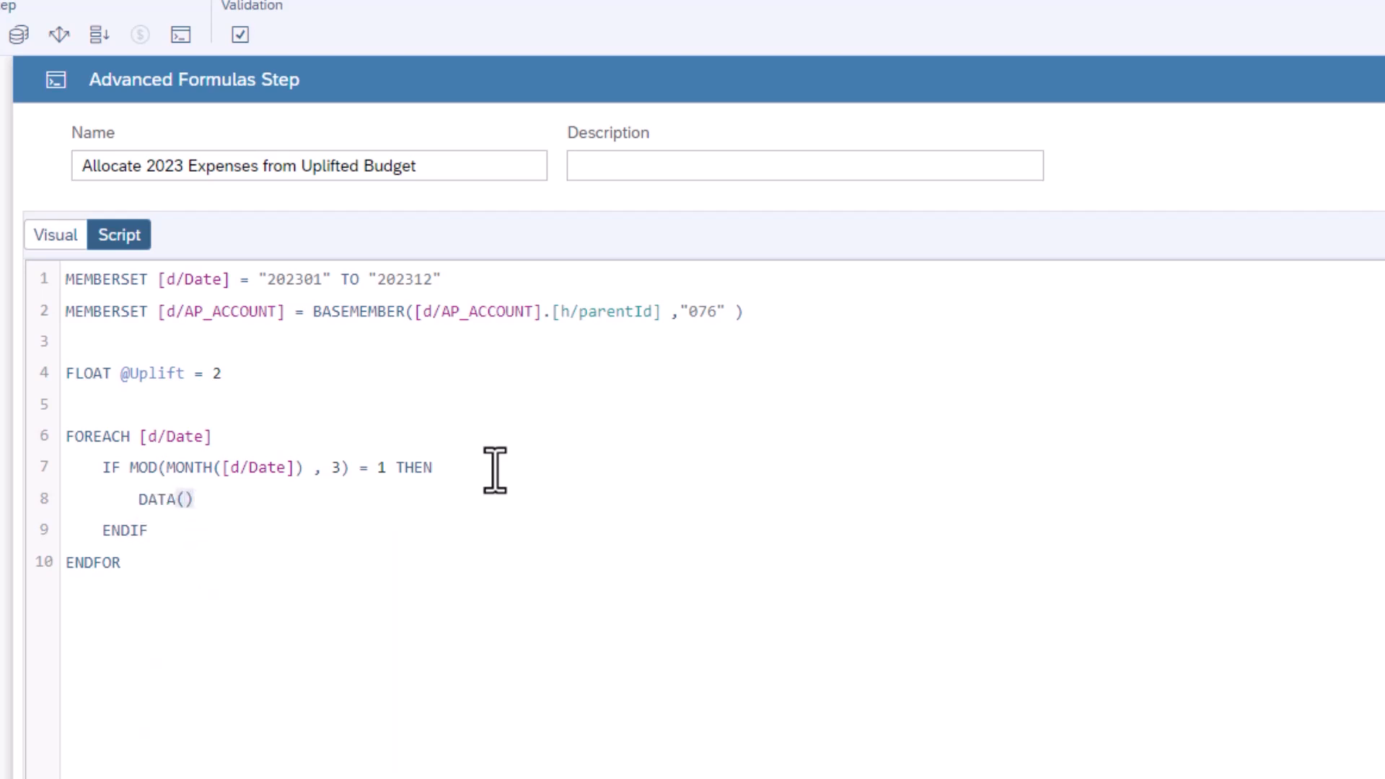
text(=)
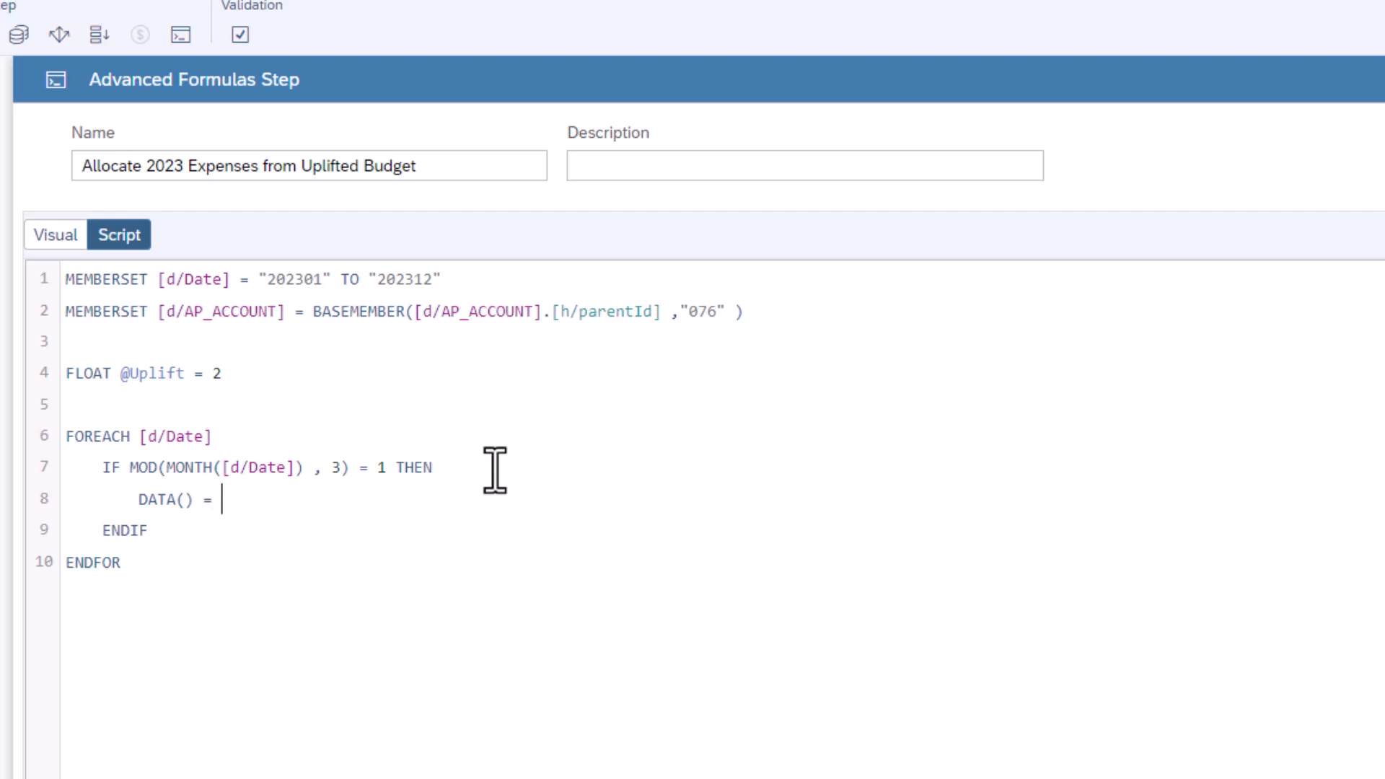
text(re)
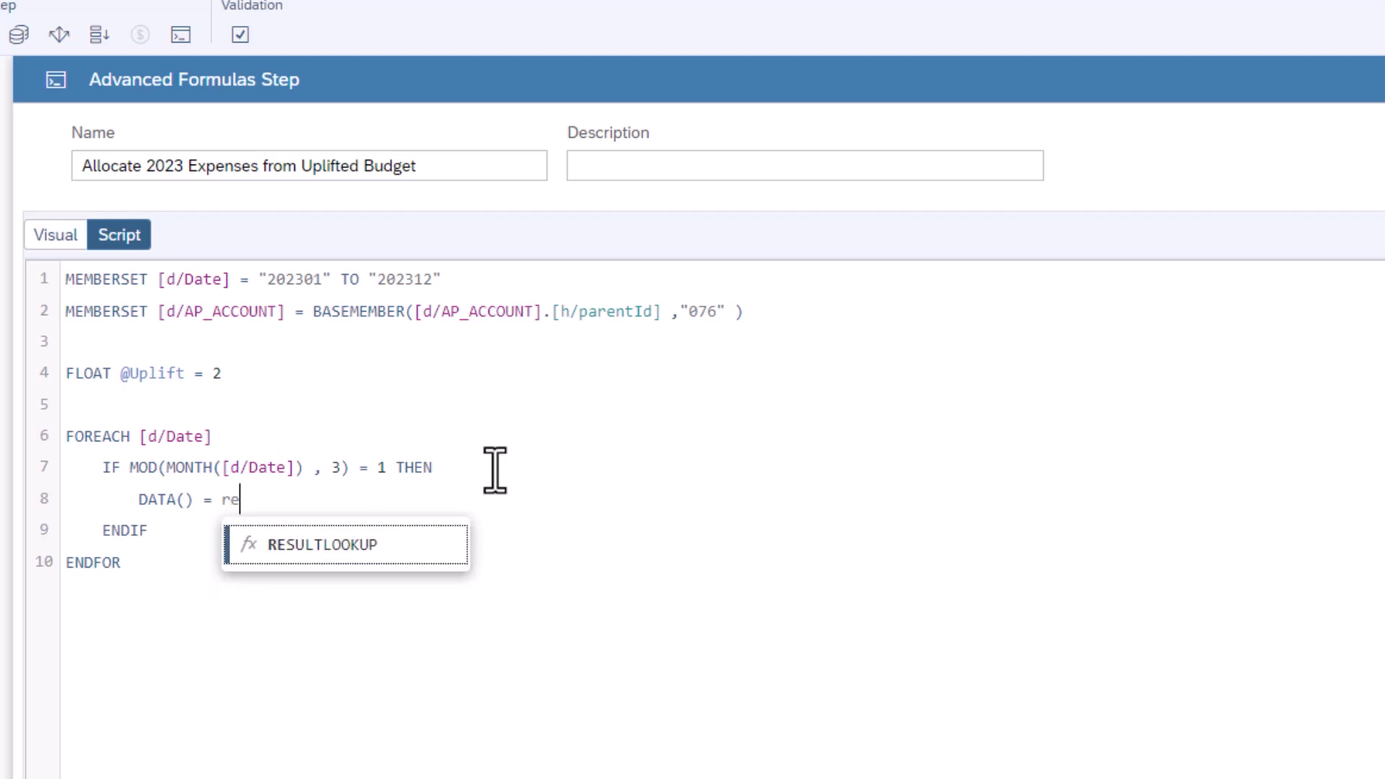
click(322, 544)
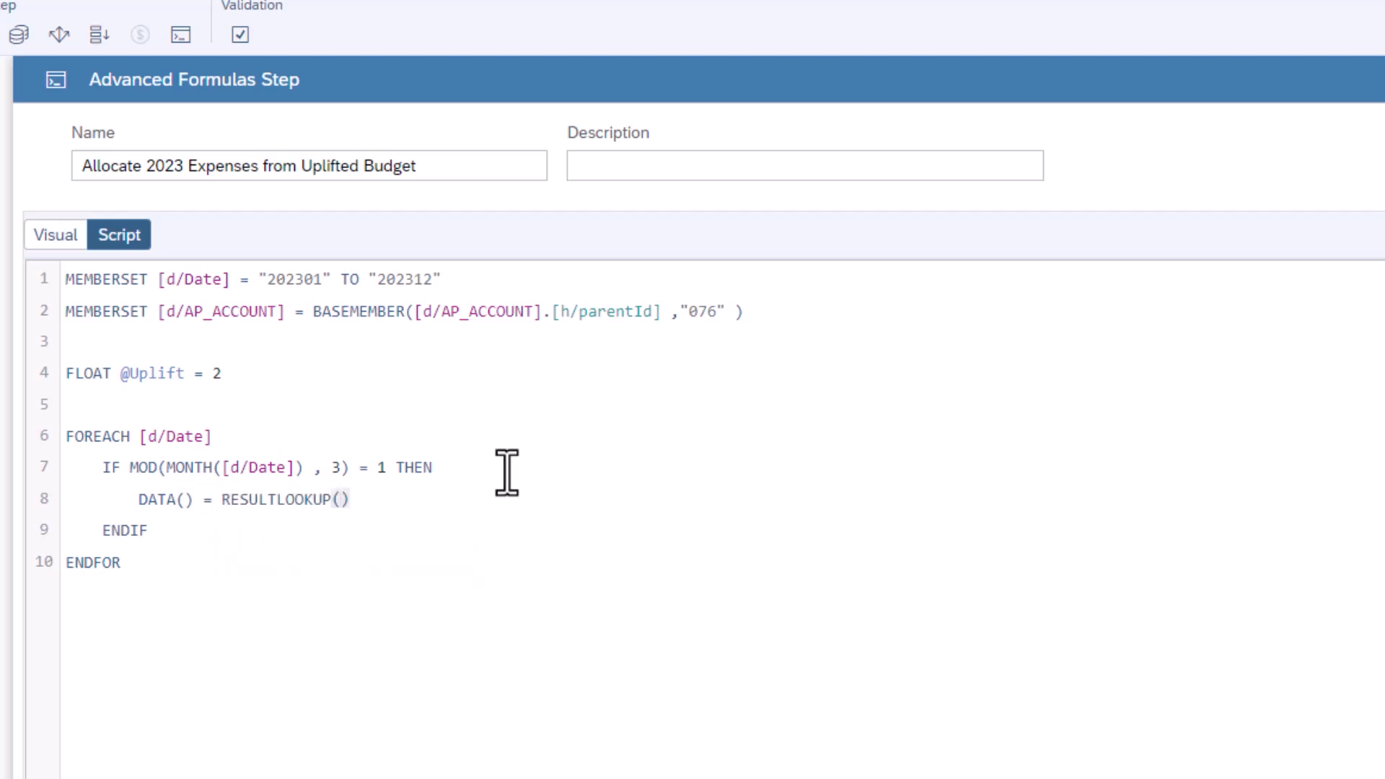
mouse_move(1007, 774)
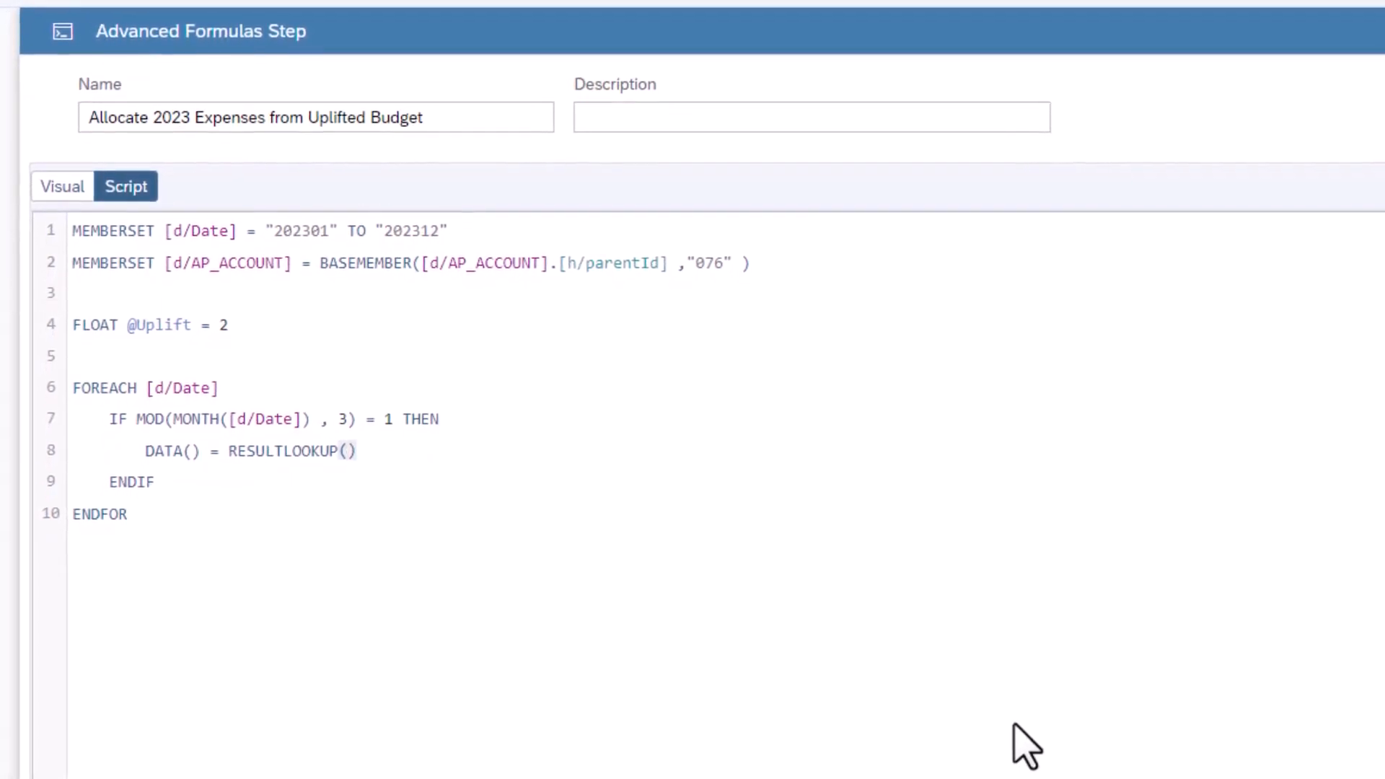
click(350, 450)
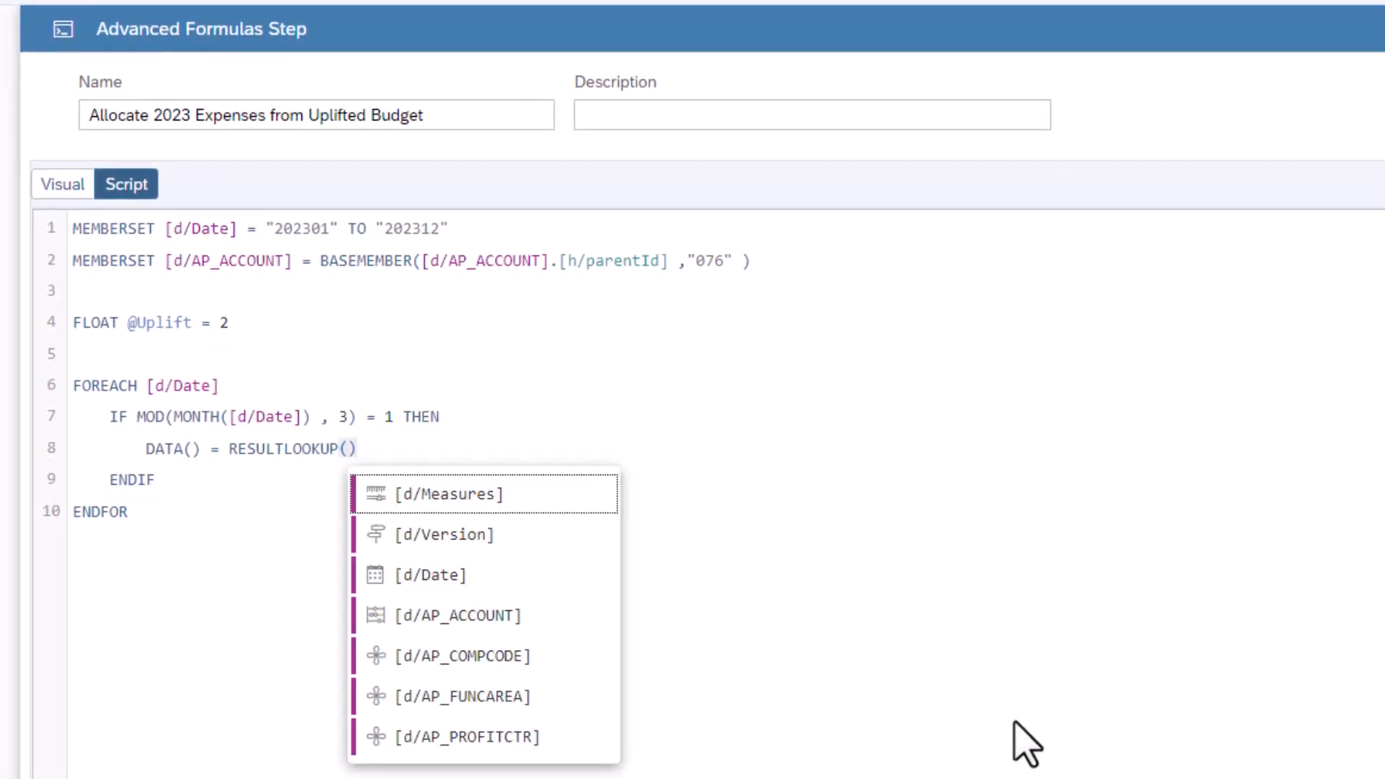
click(430, 576)
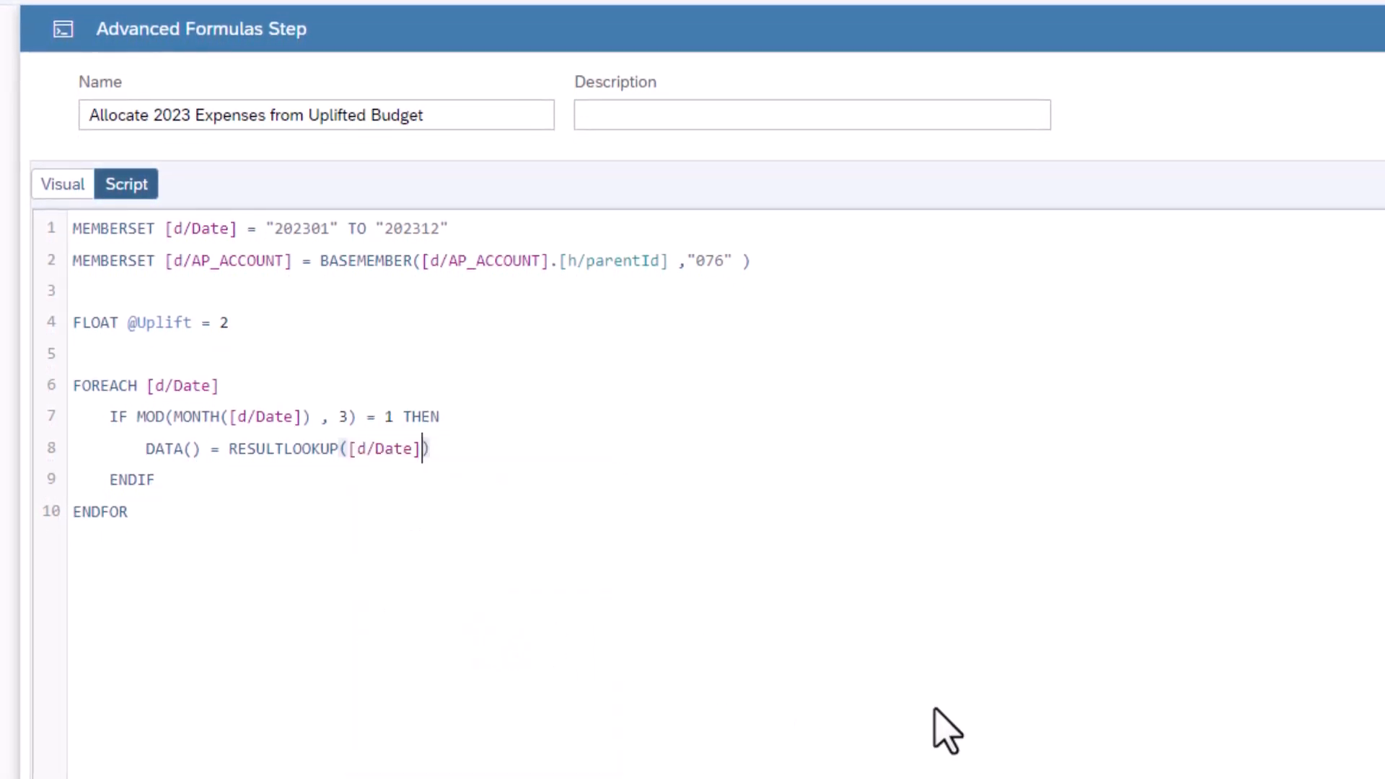
mouse_move(1057, 714)
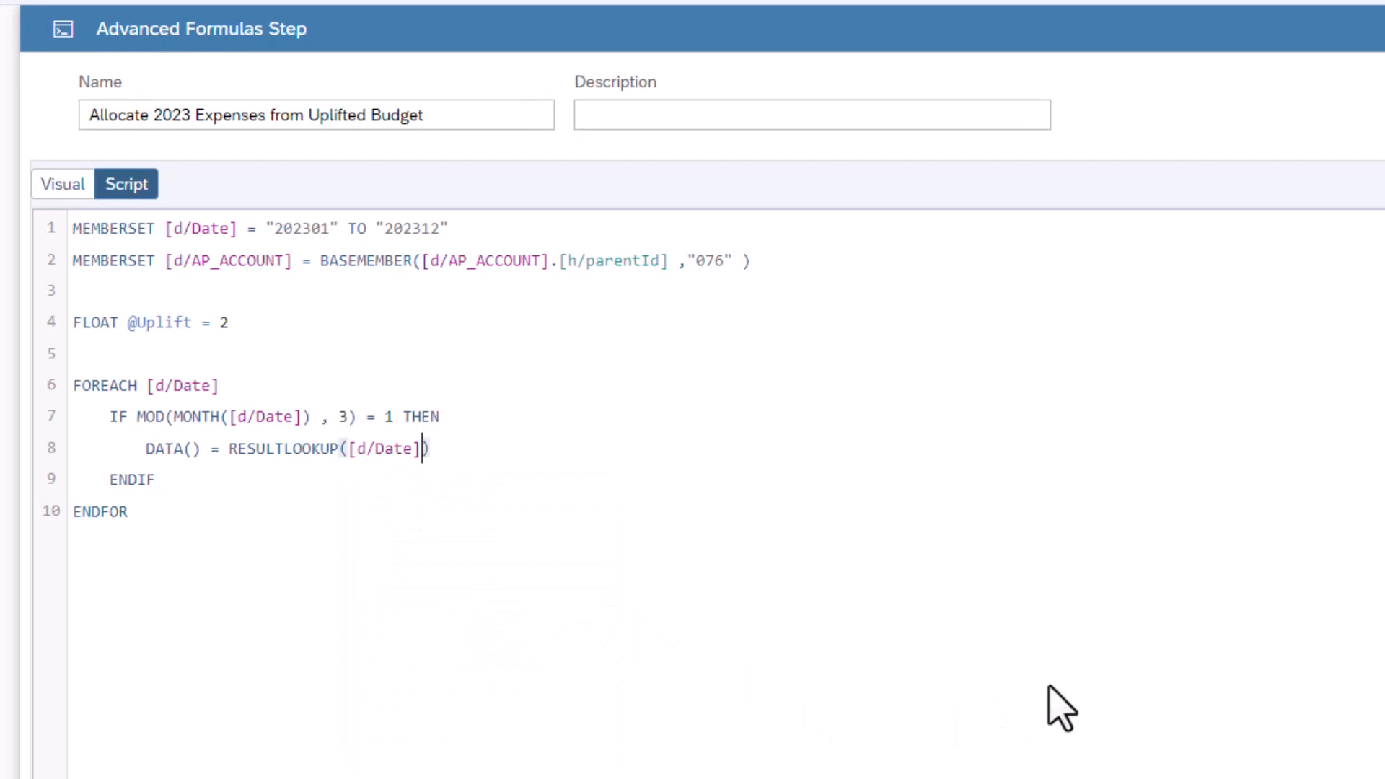
text(=)
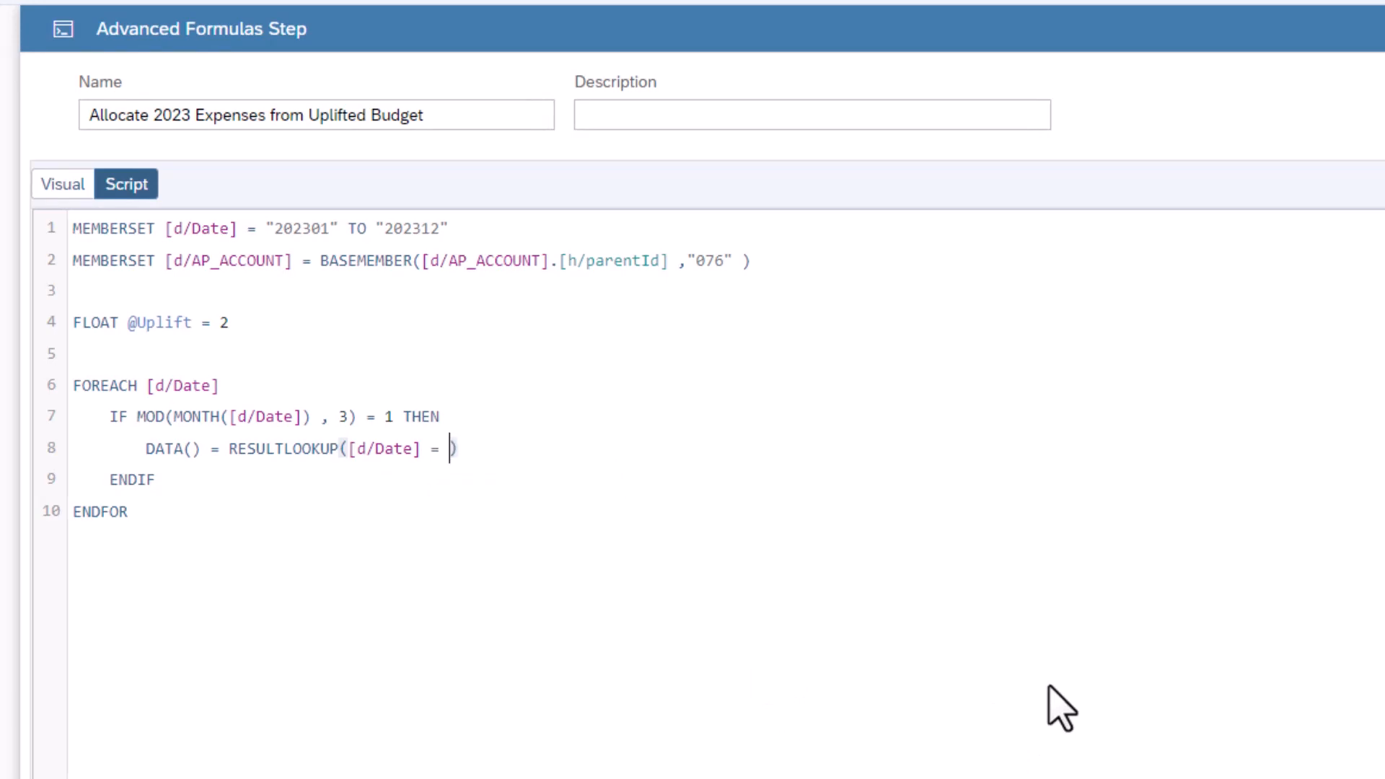
text(pre)
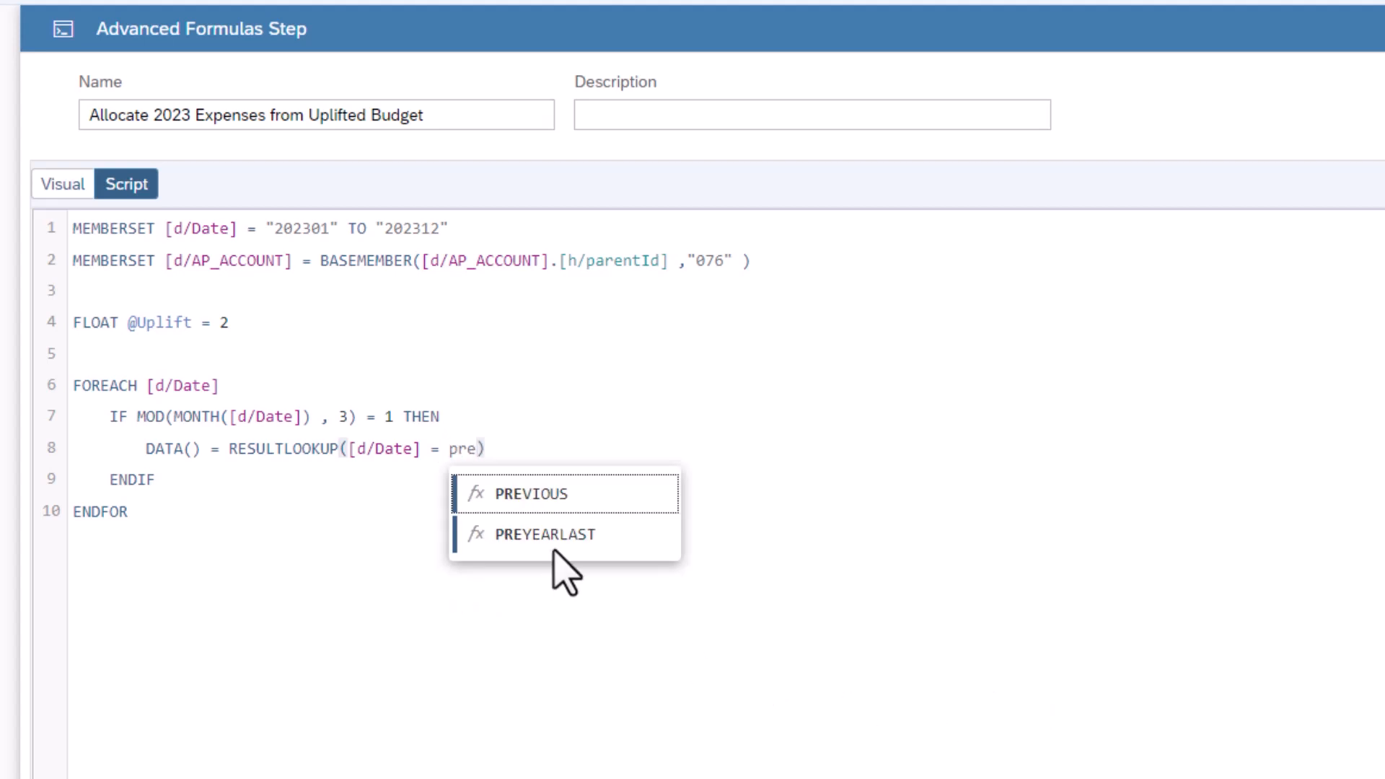
click(544, 534)
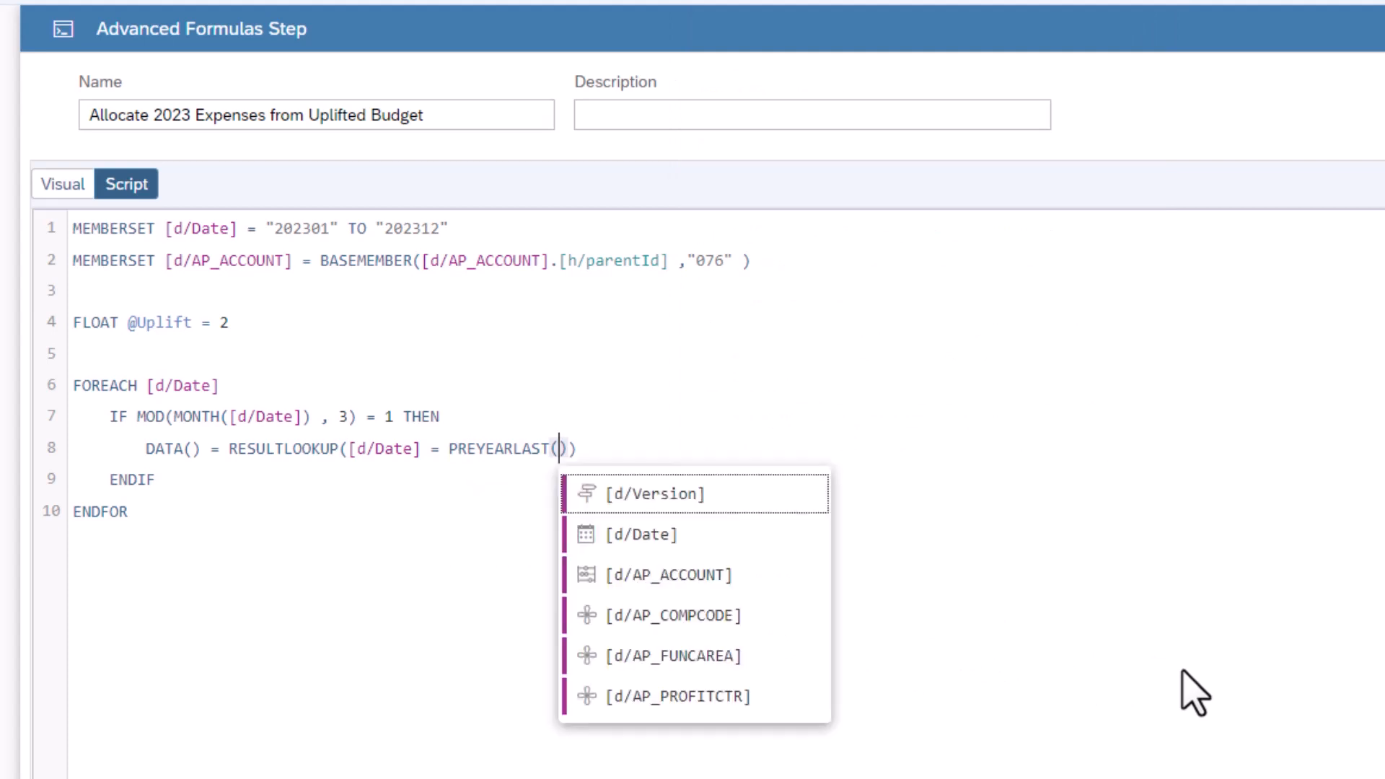
click(651, 534)
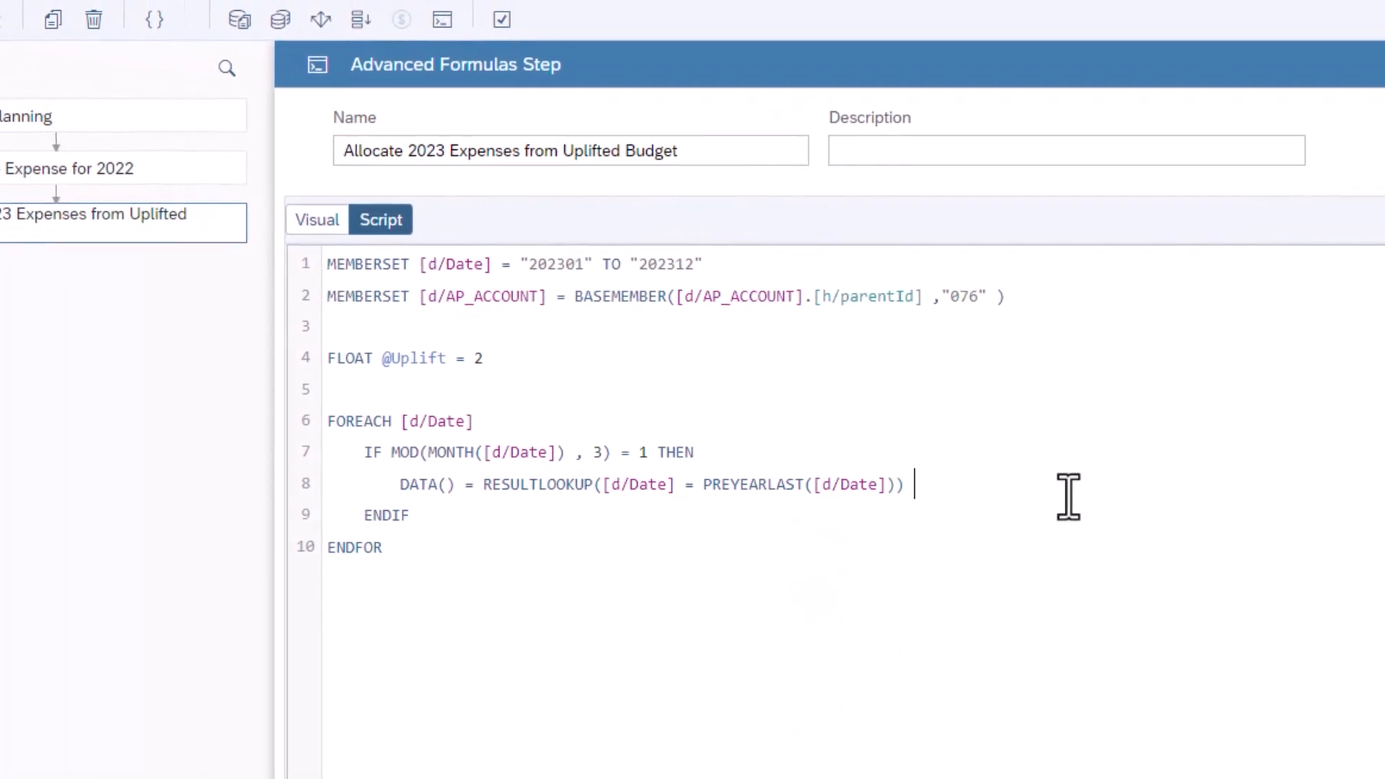
text(*)
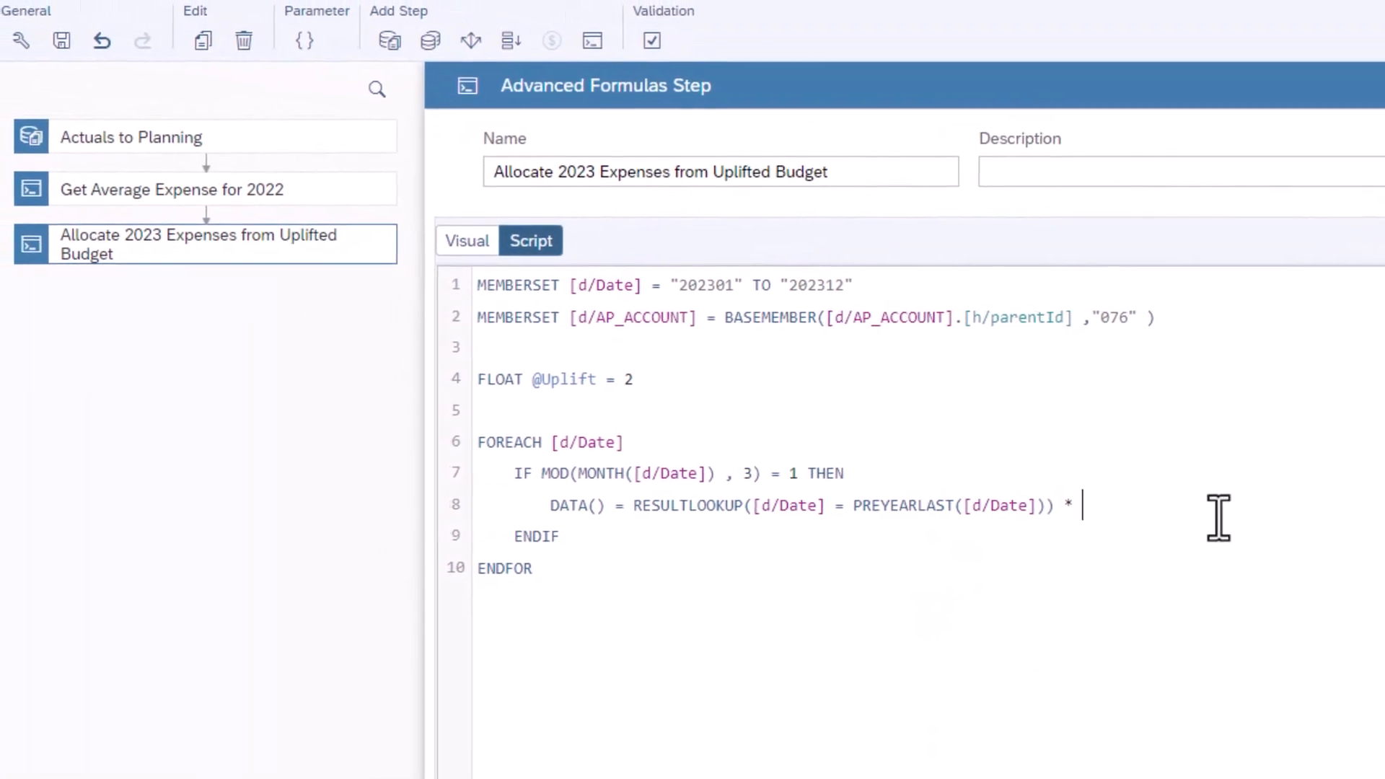
text(@Uplift)
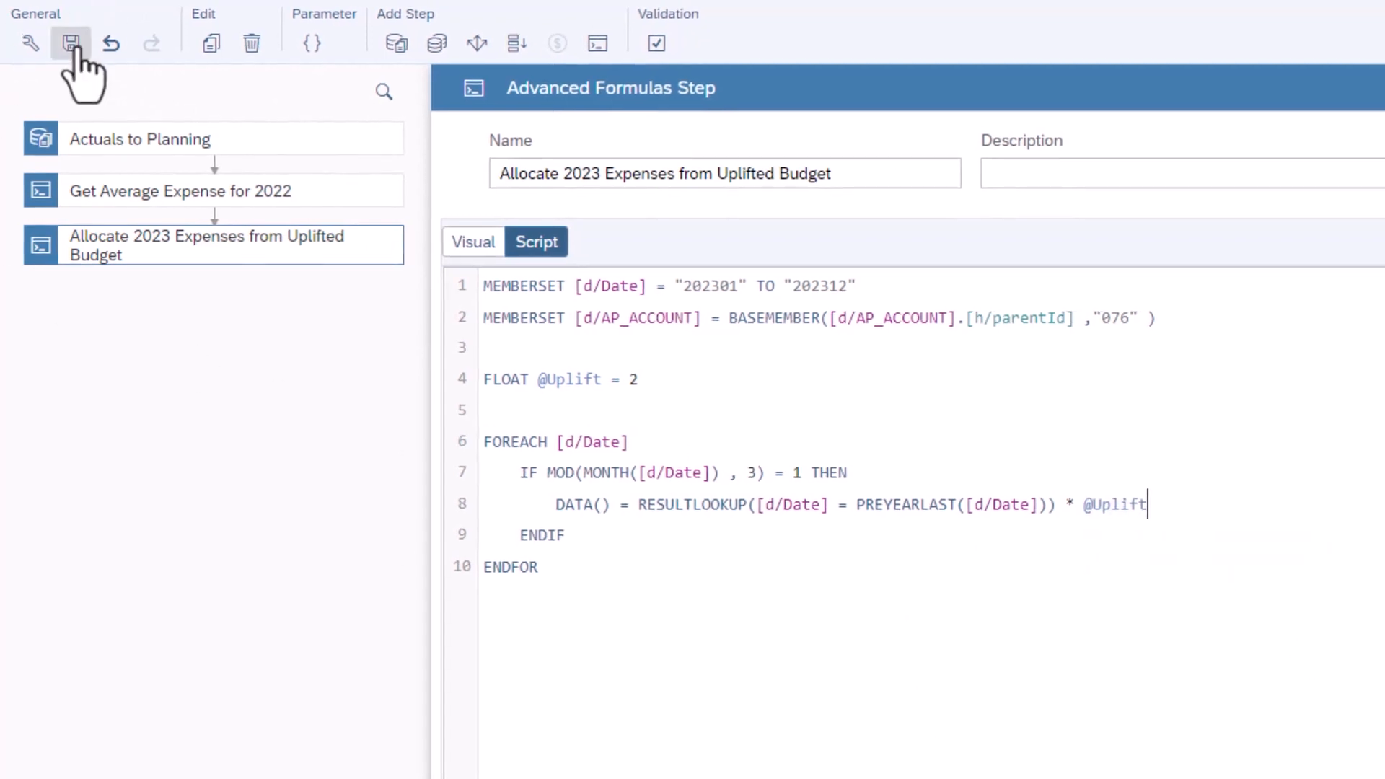
Step: Save the data action
click(71, 42)
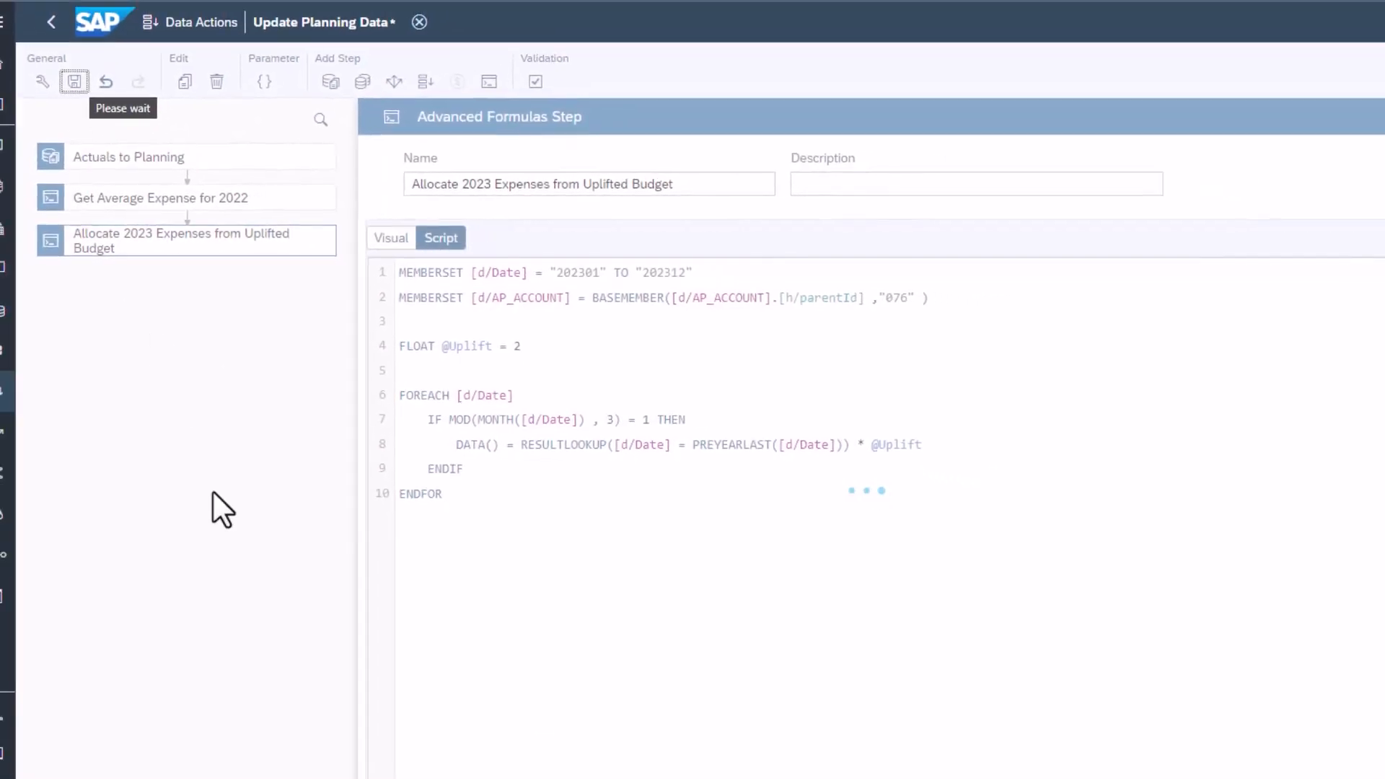
click(74, 81)
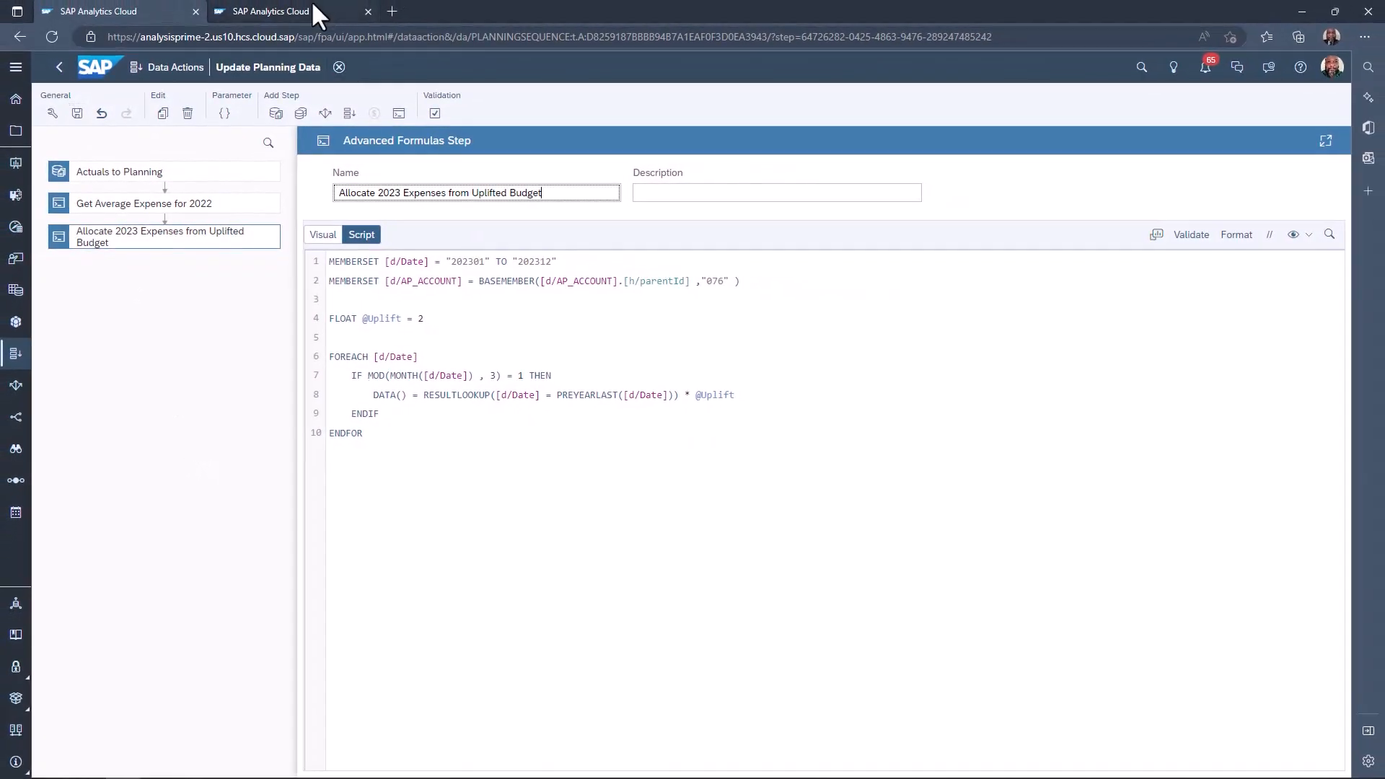
click(274, 10)
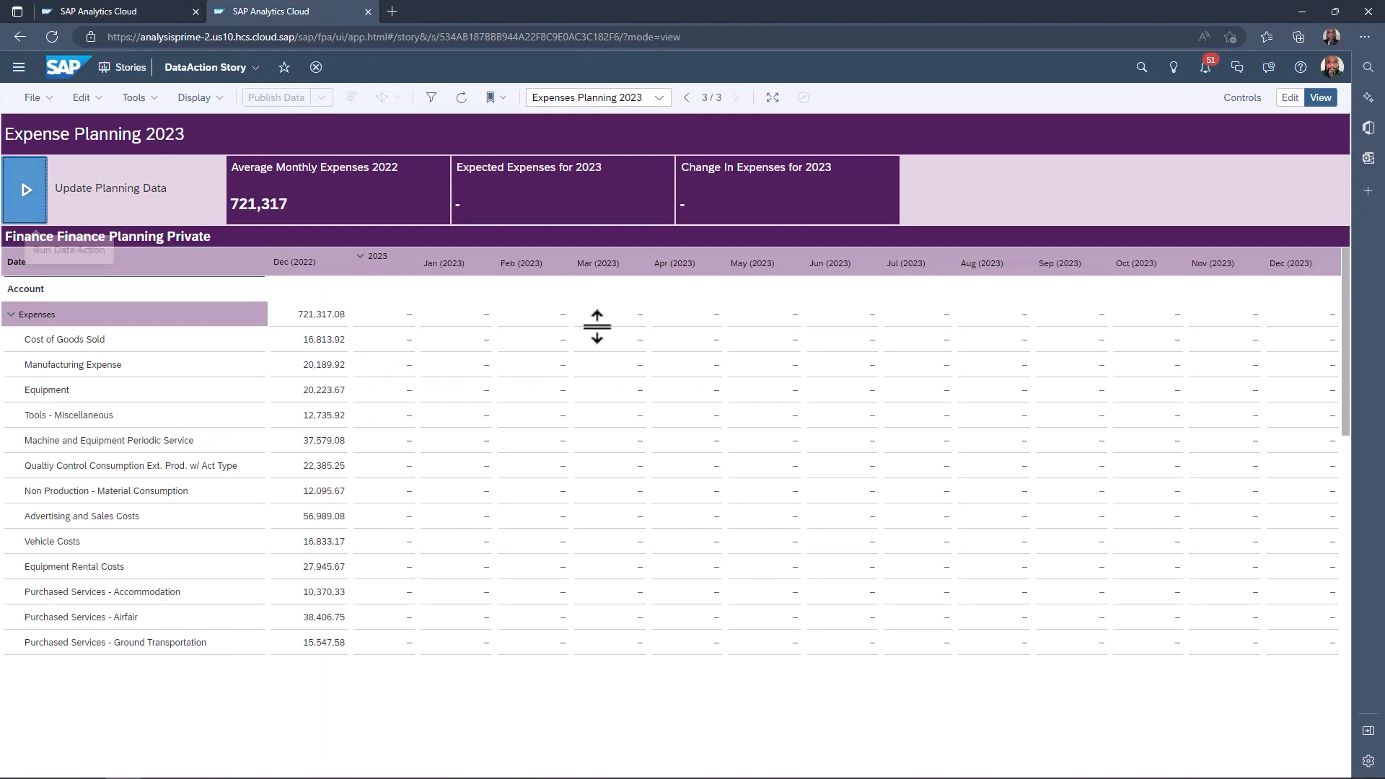
click(26, 189)
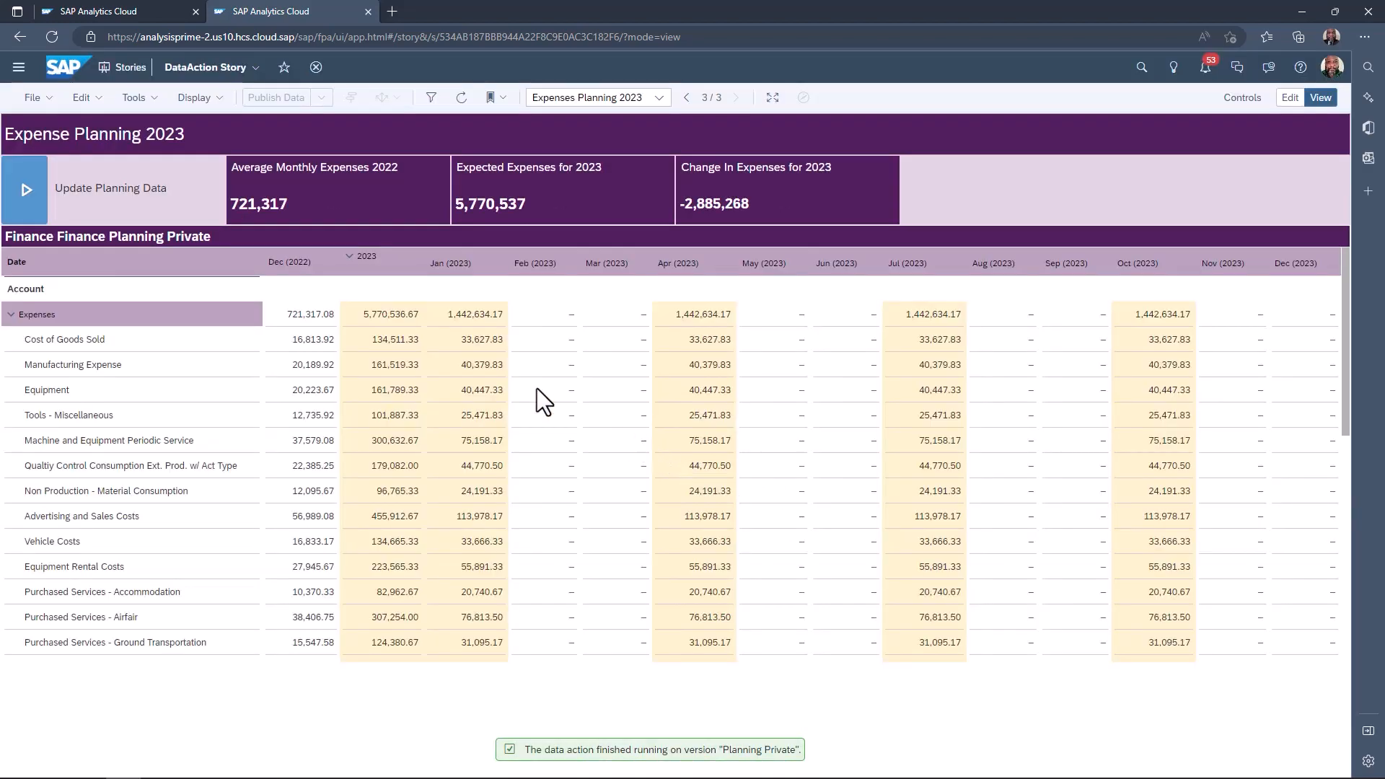
click(694, 313)
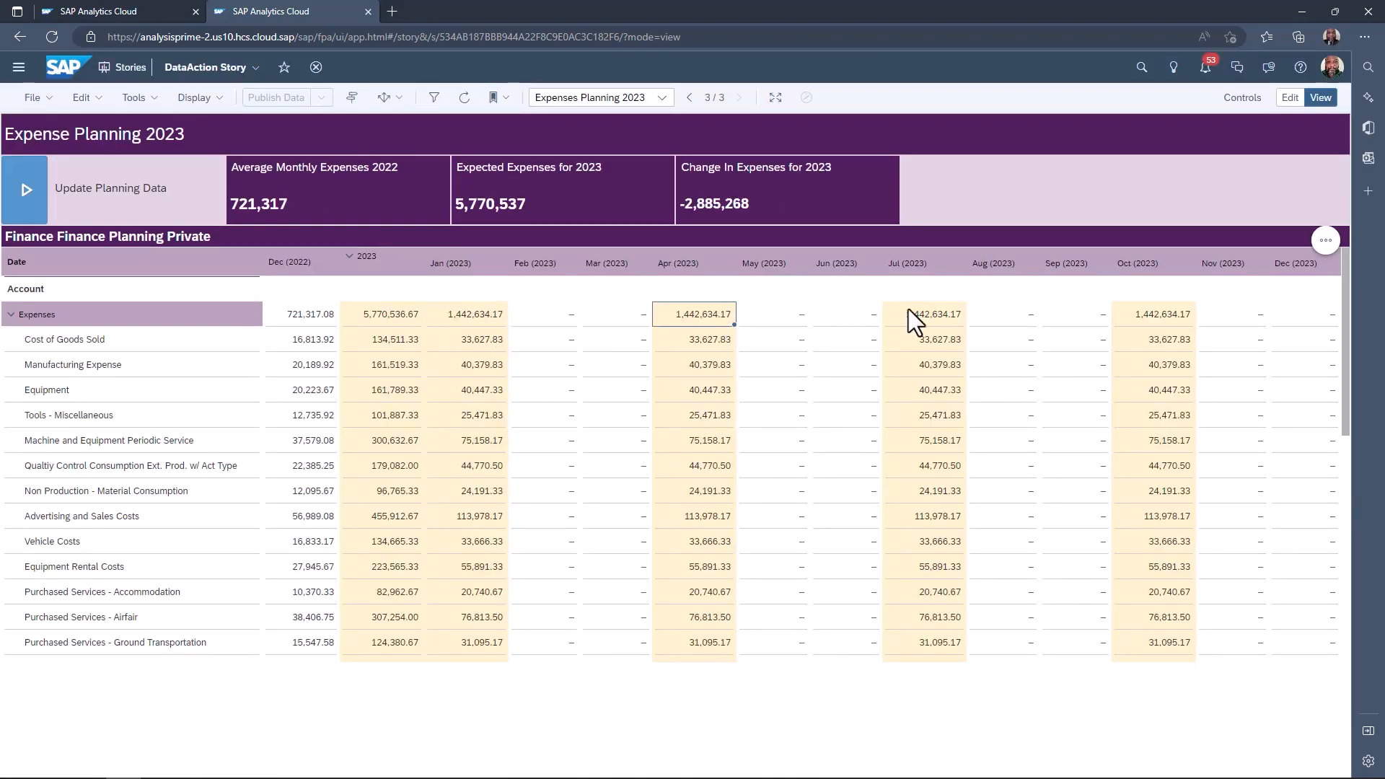
click(309, 313)
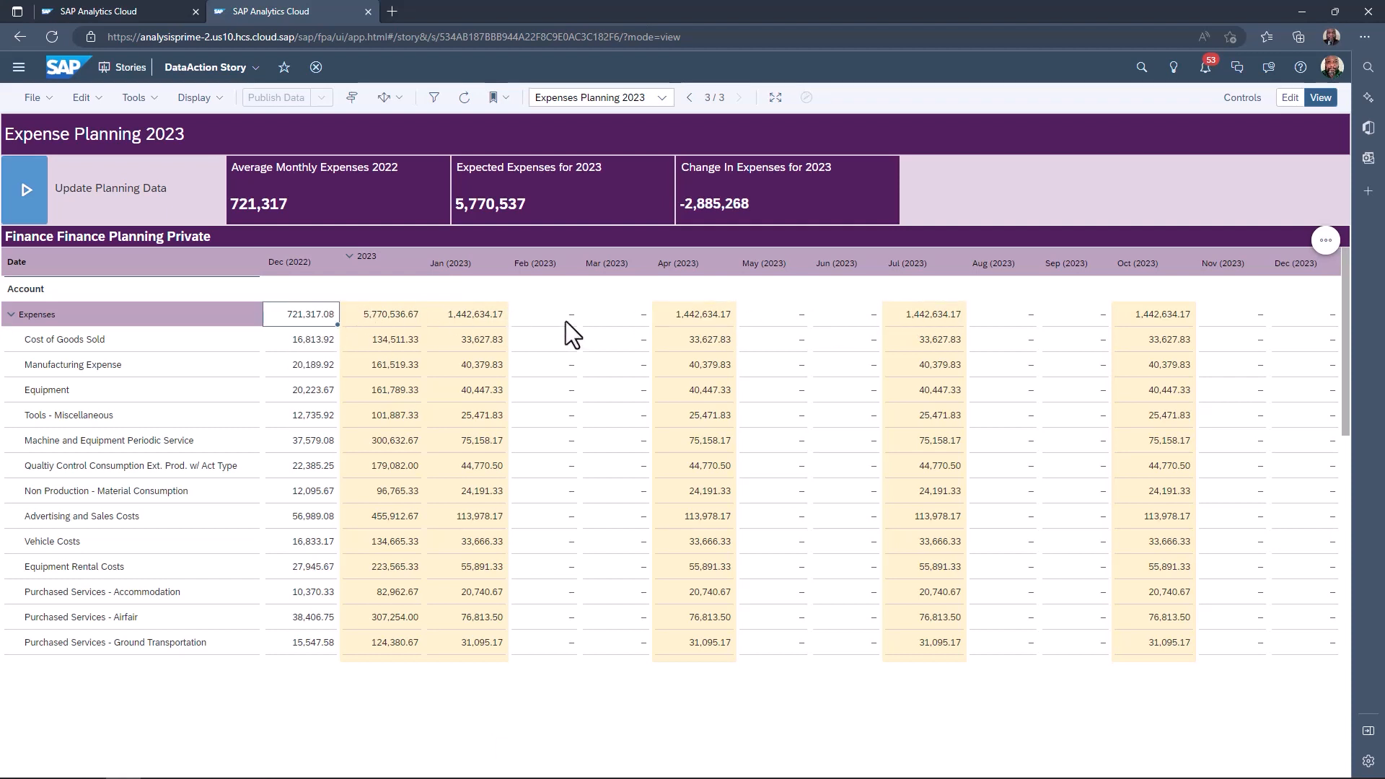
click(580, 313)
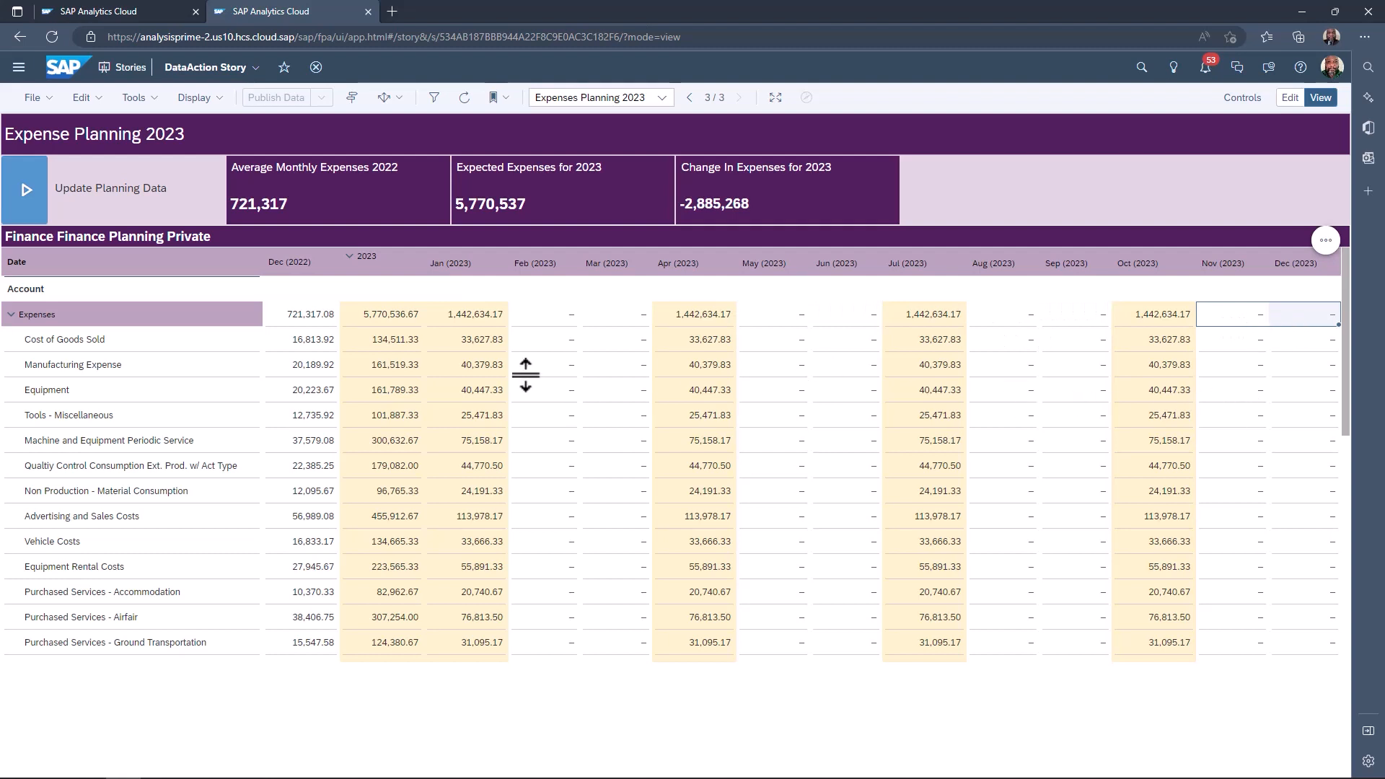
mouse_move(521, 349)
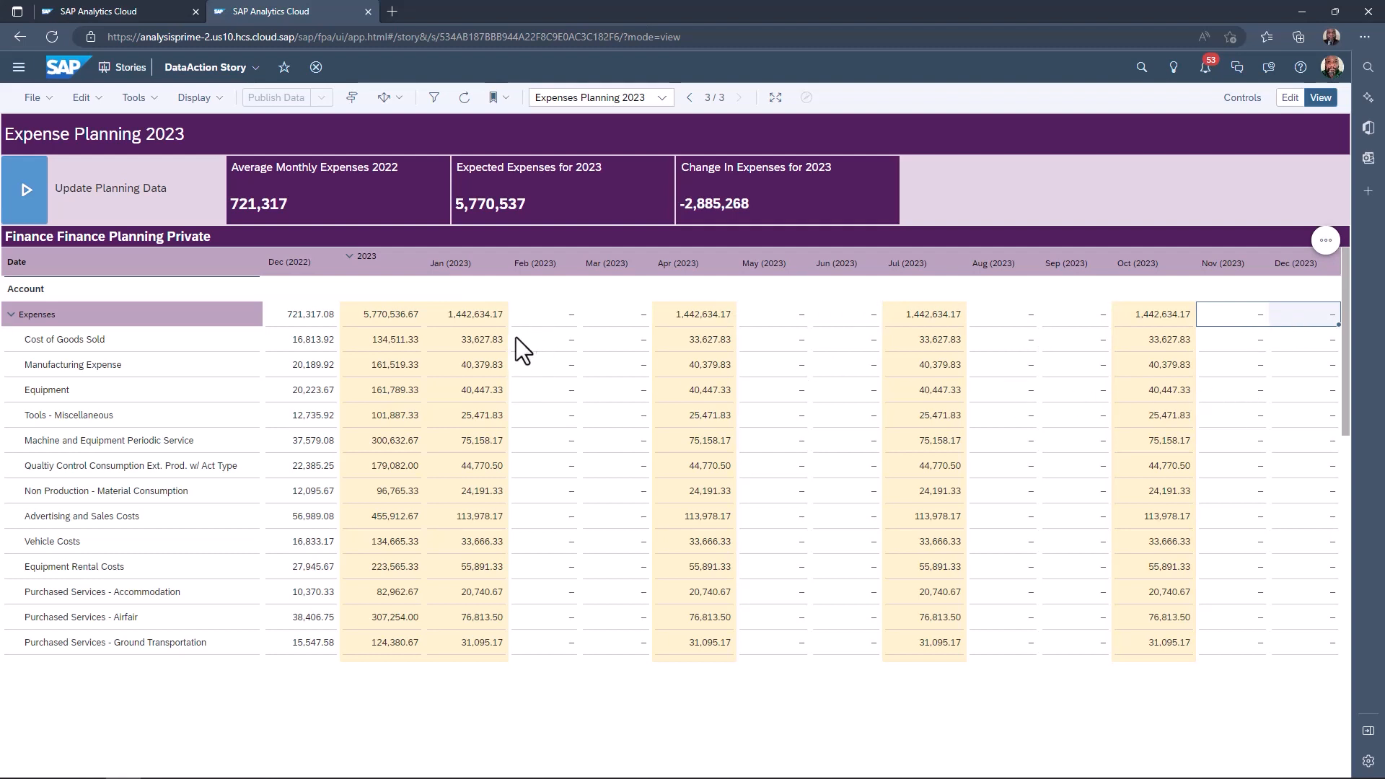
mouse_move(486, 576)
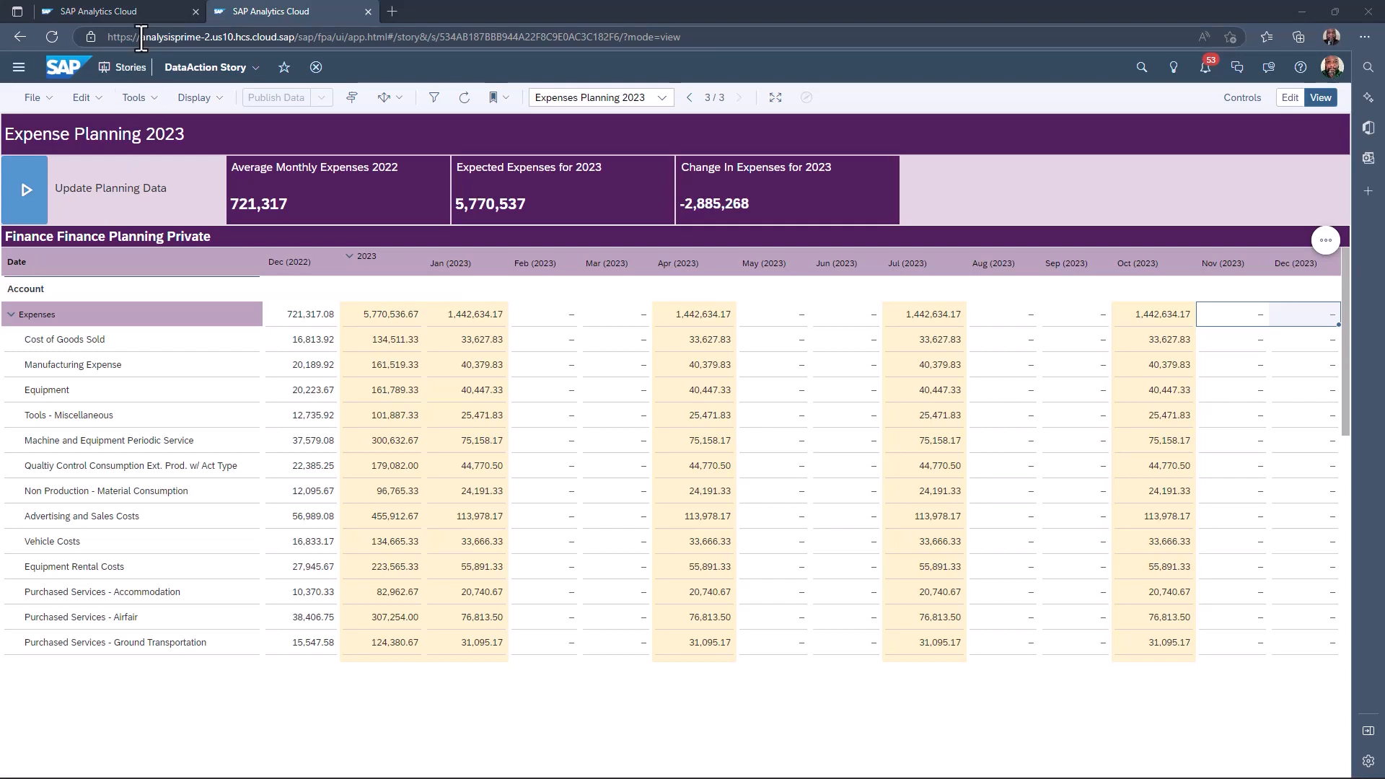
Step: Back in the formula script, add an ELSE branch with an empty line before ENDIF
click(25, 189)
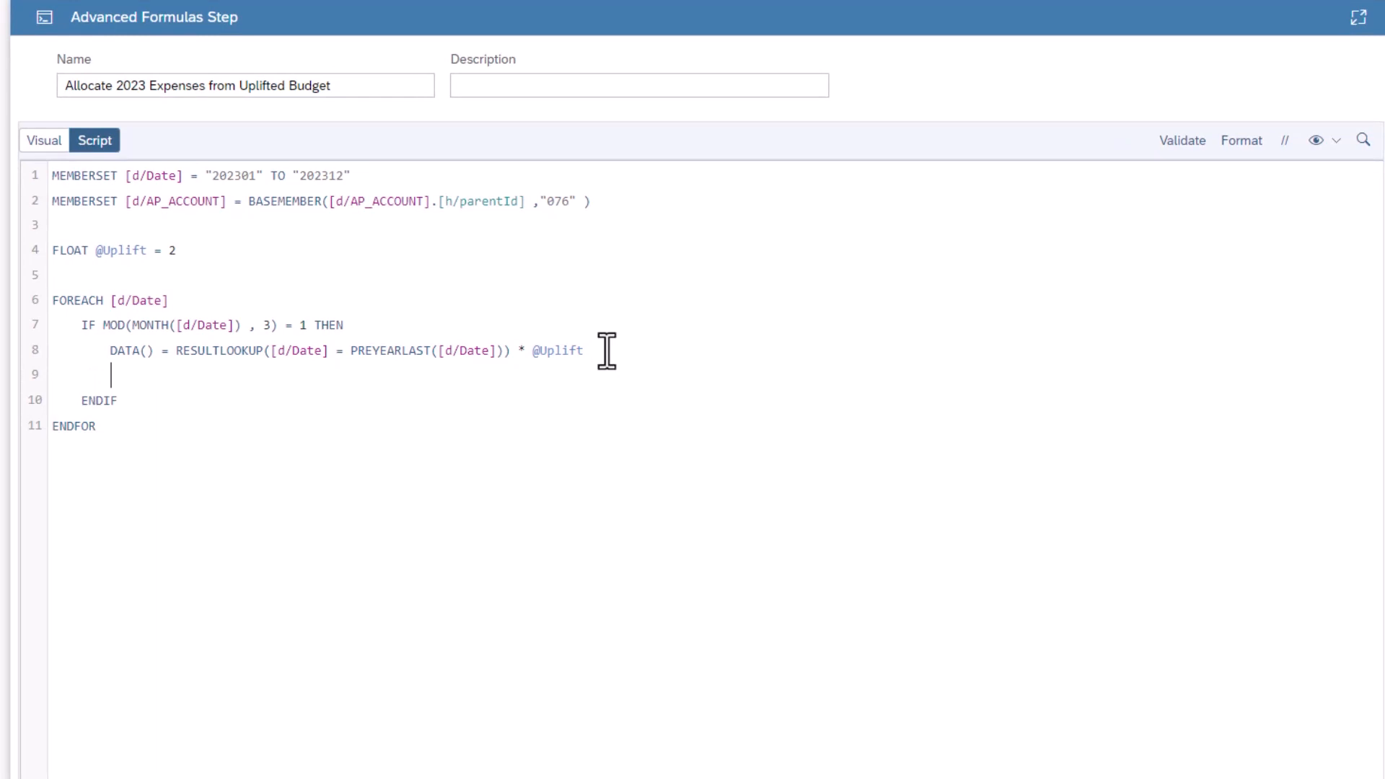
text(ELSE)
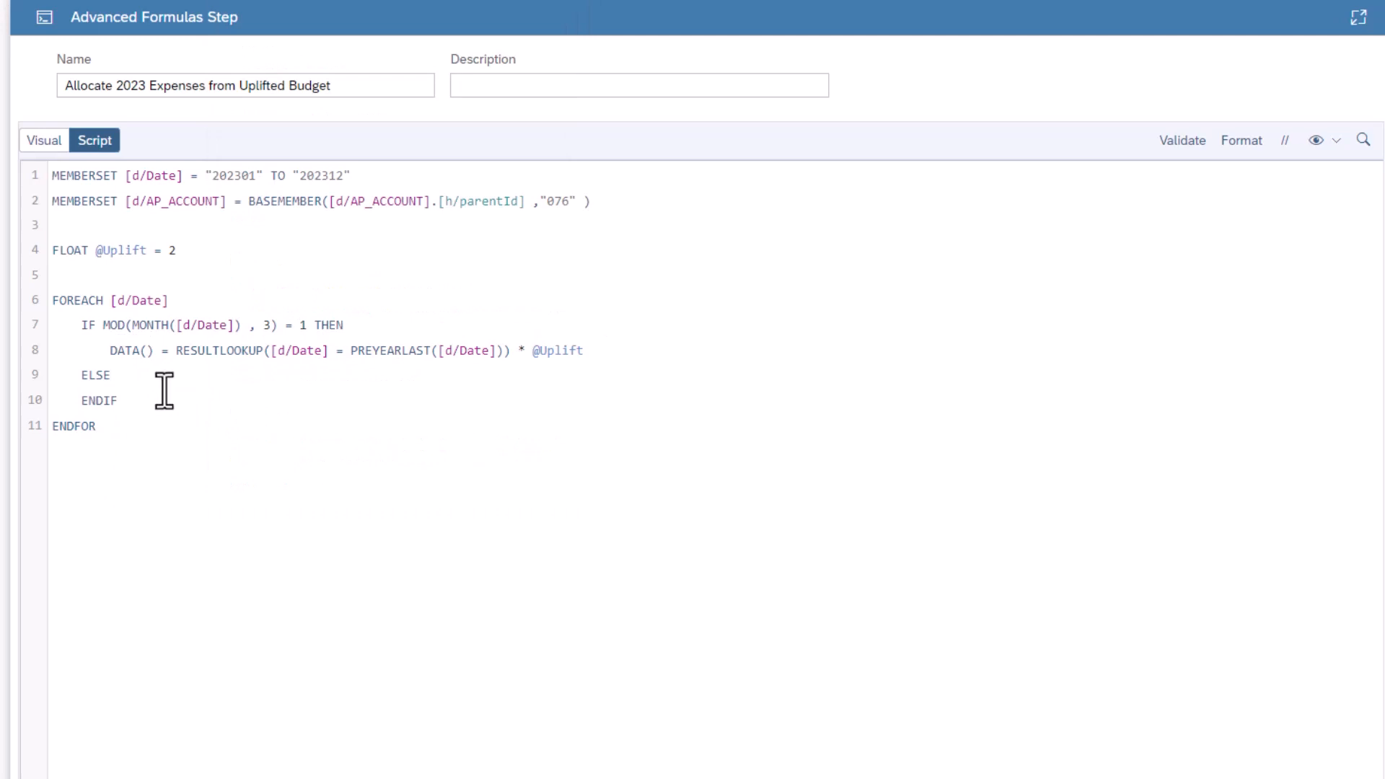
mouse_move(369, 404)
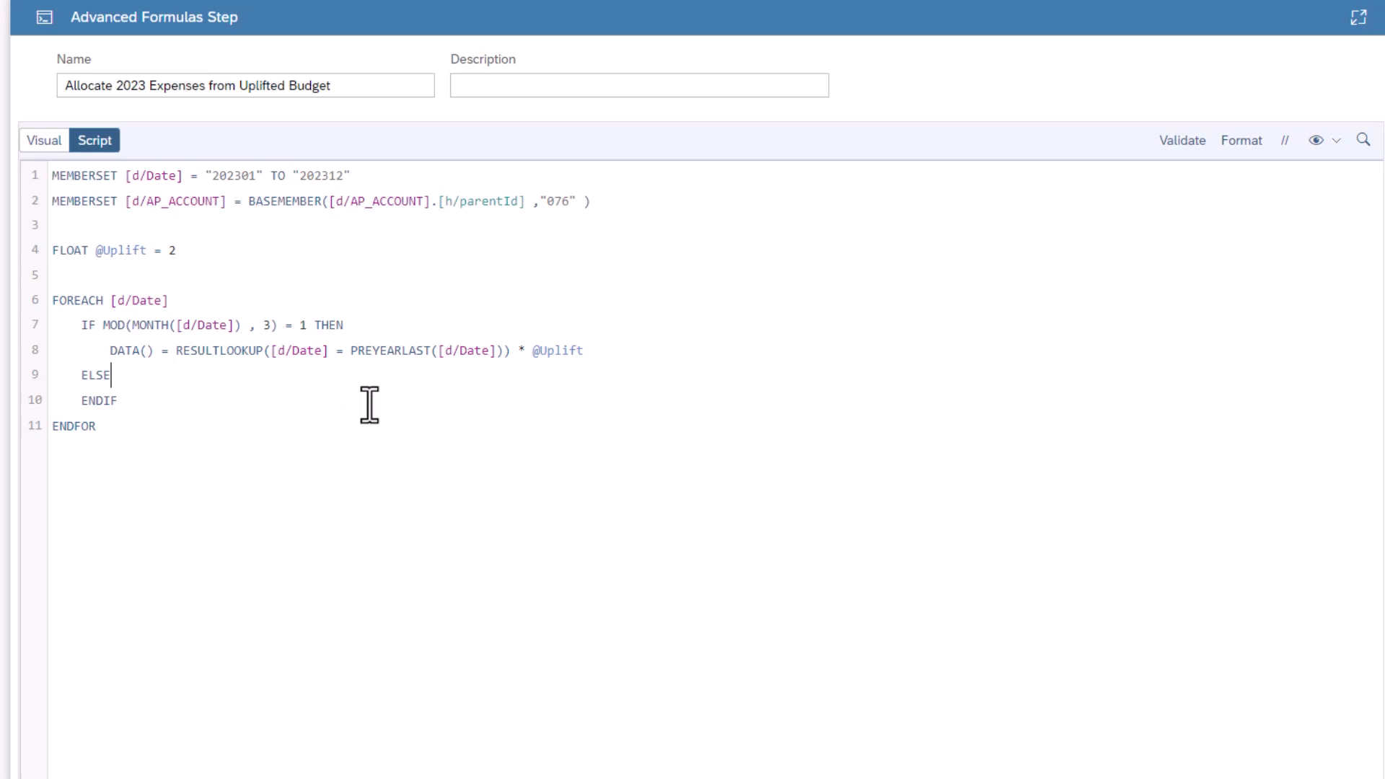
key(Enter)
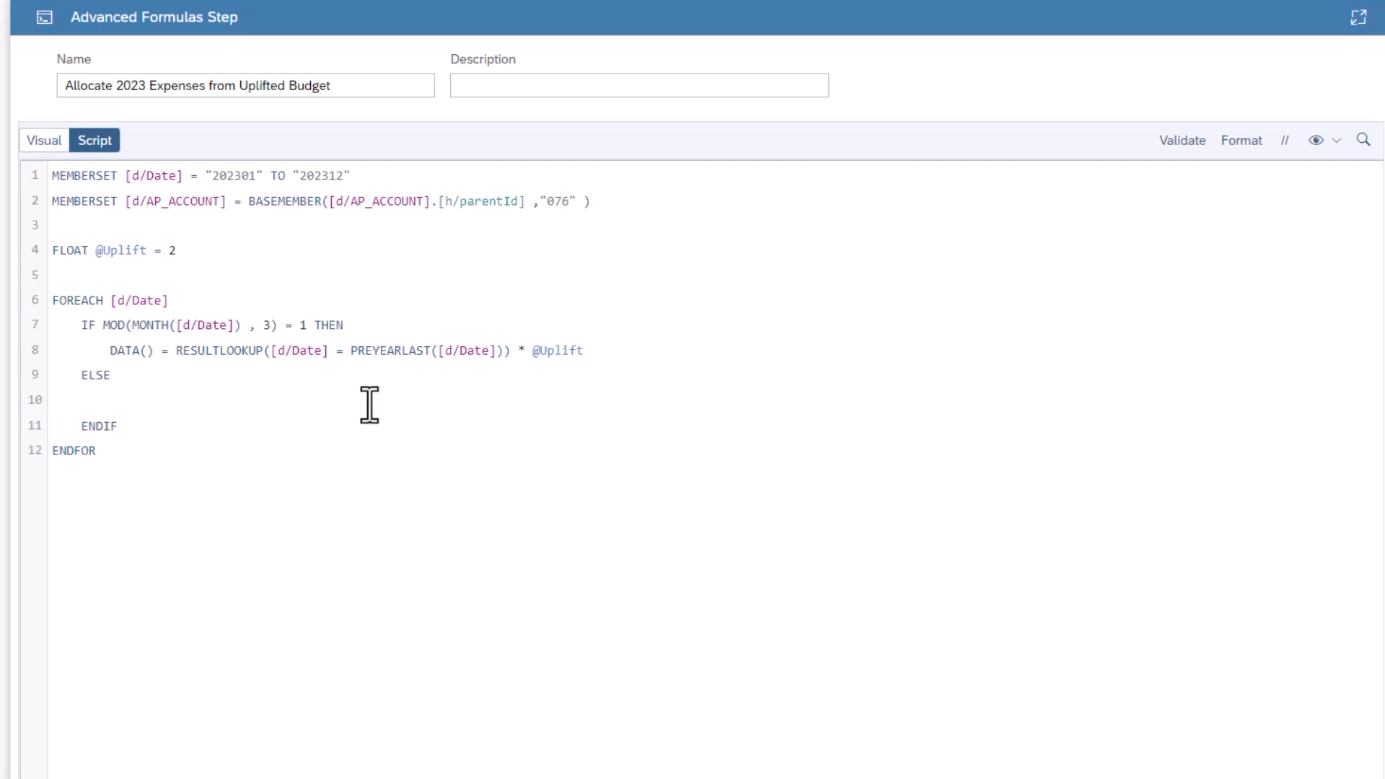
Step: In the ELSE branch enter DATA() = RESULTLOOKUP([d/Date] = PREVIOUS(1))
text(DA)
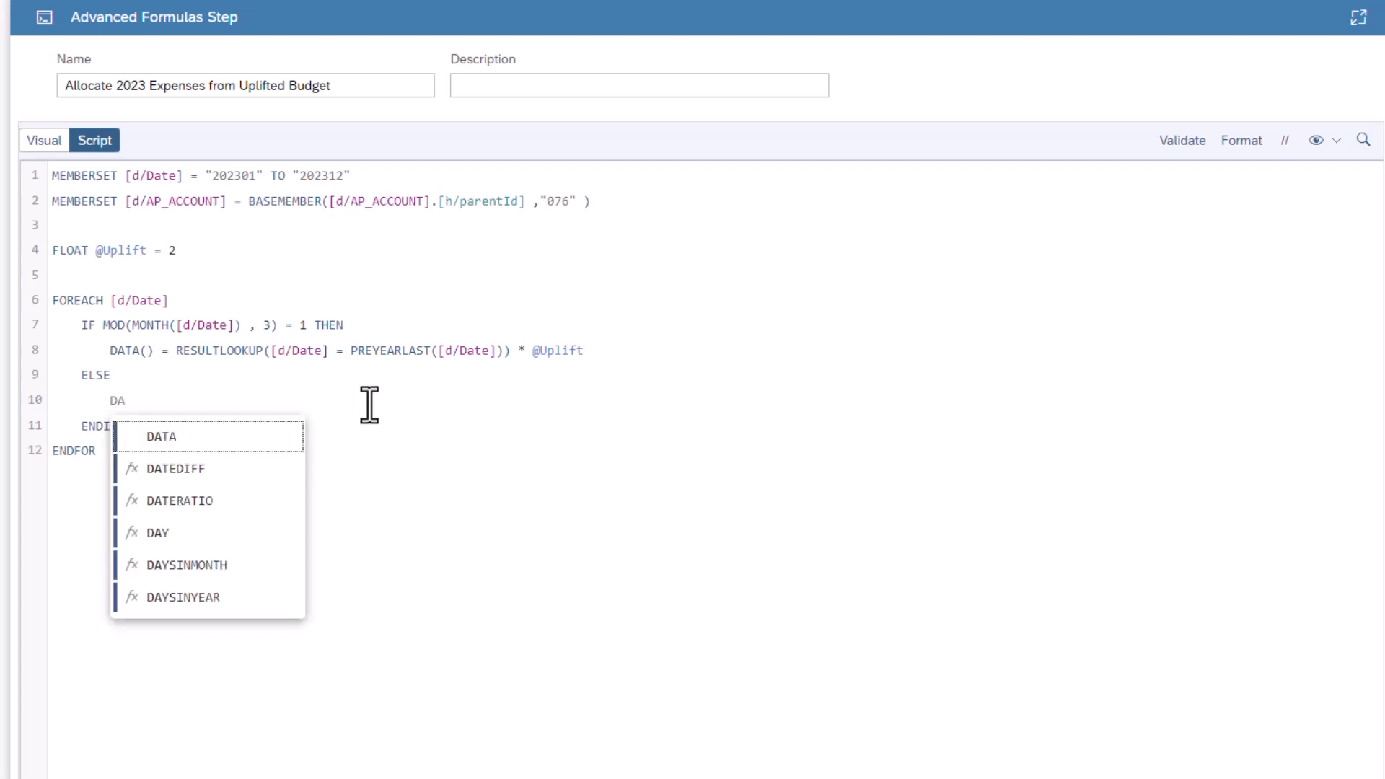
click(160, 435)
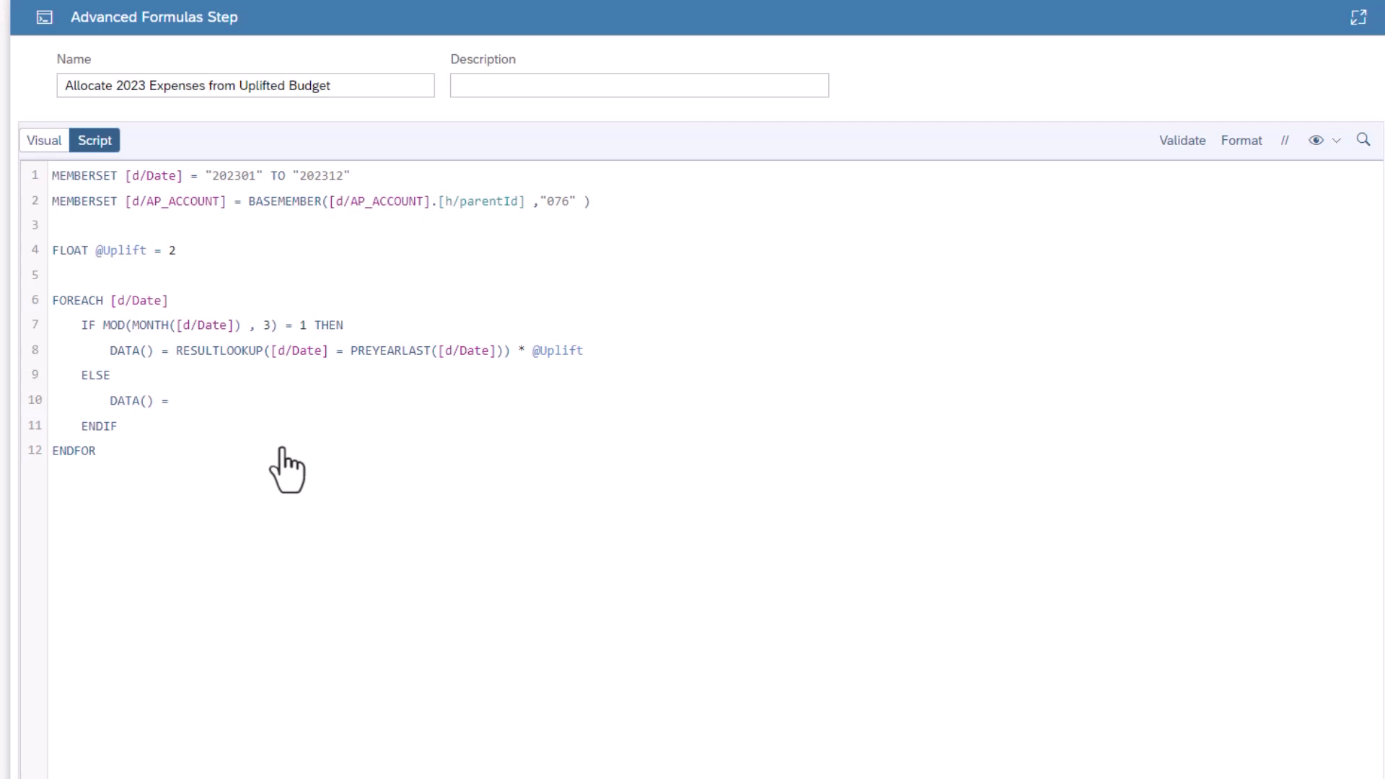
text(RESULTLOOKUP())
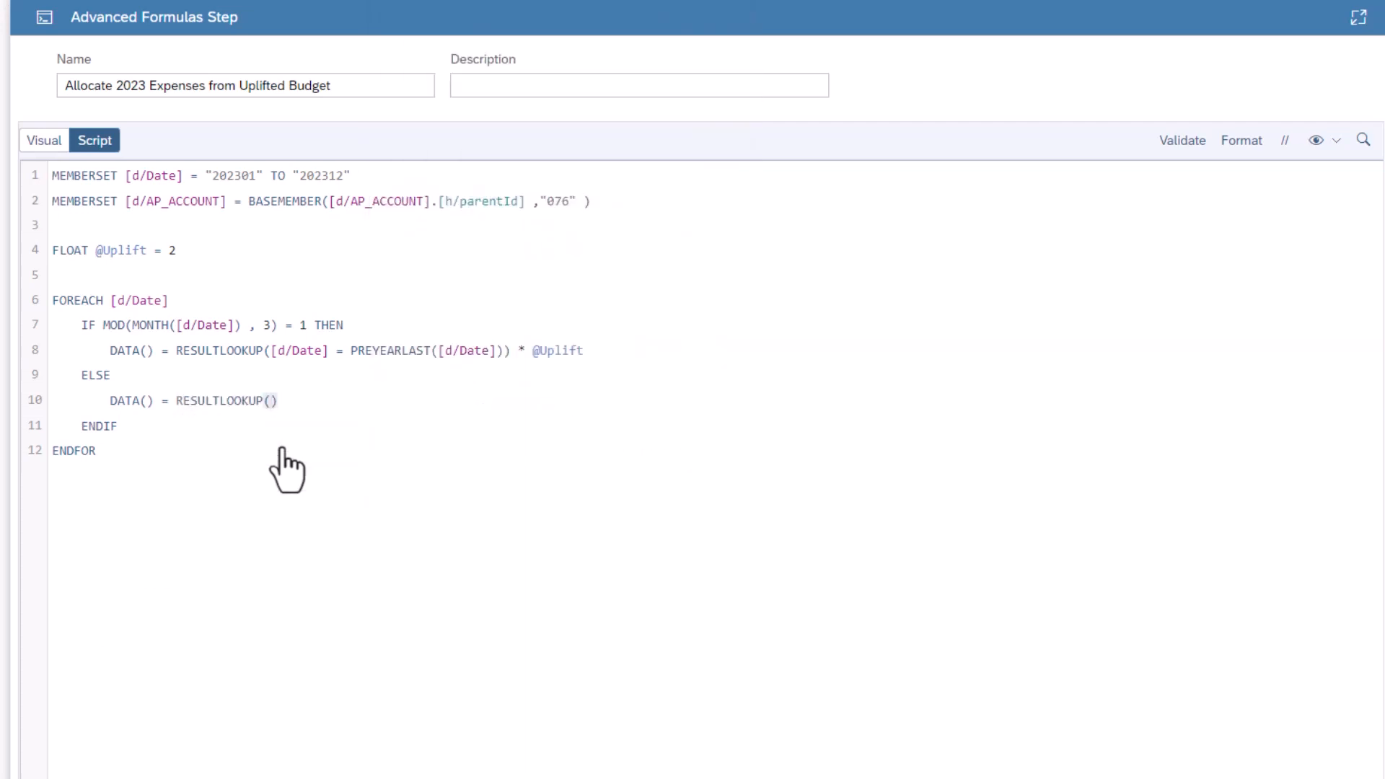
click(273, 399)
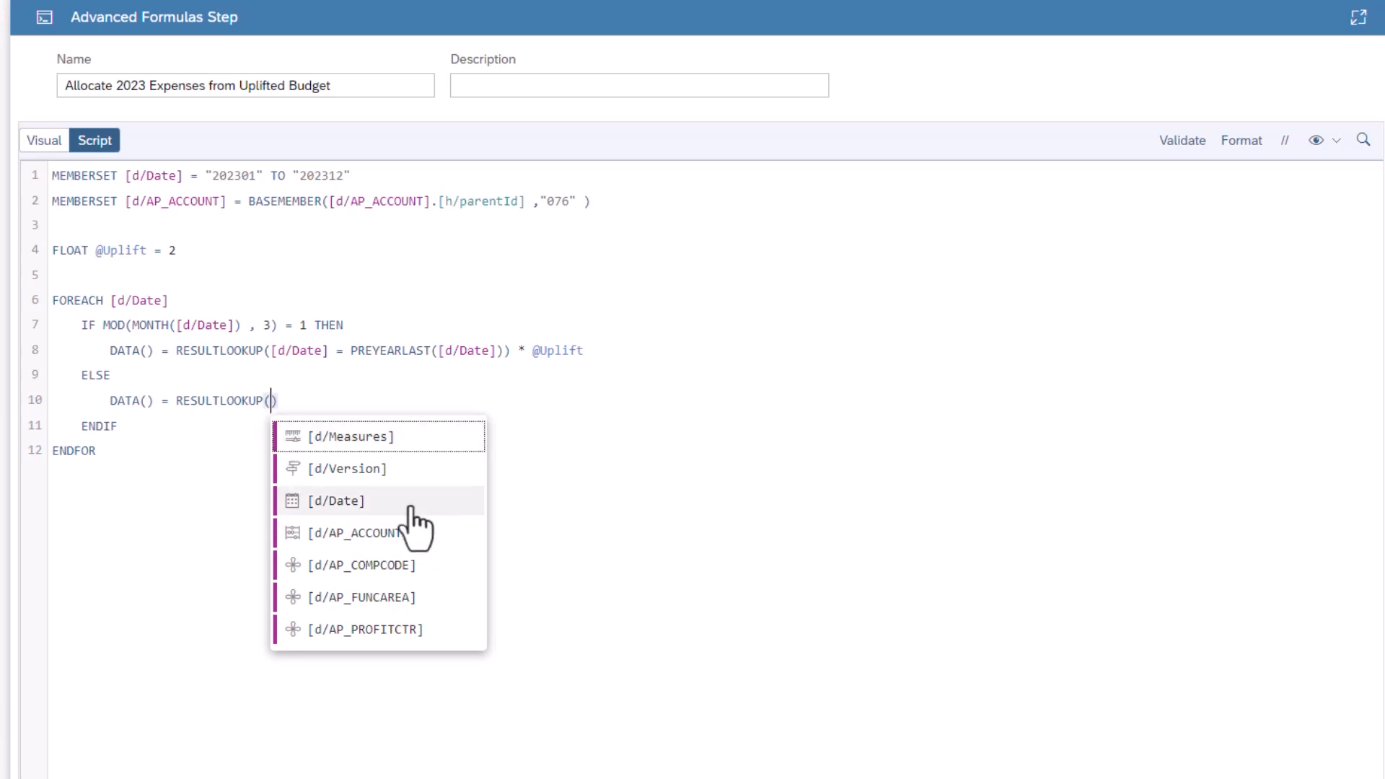
click(335, 501)
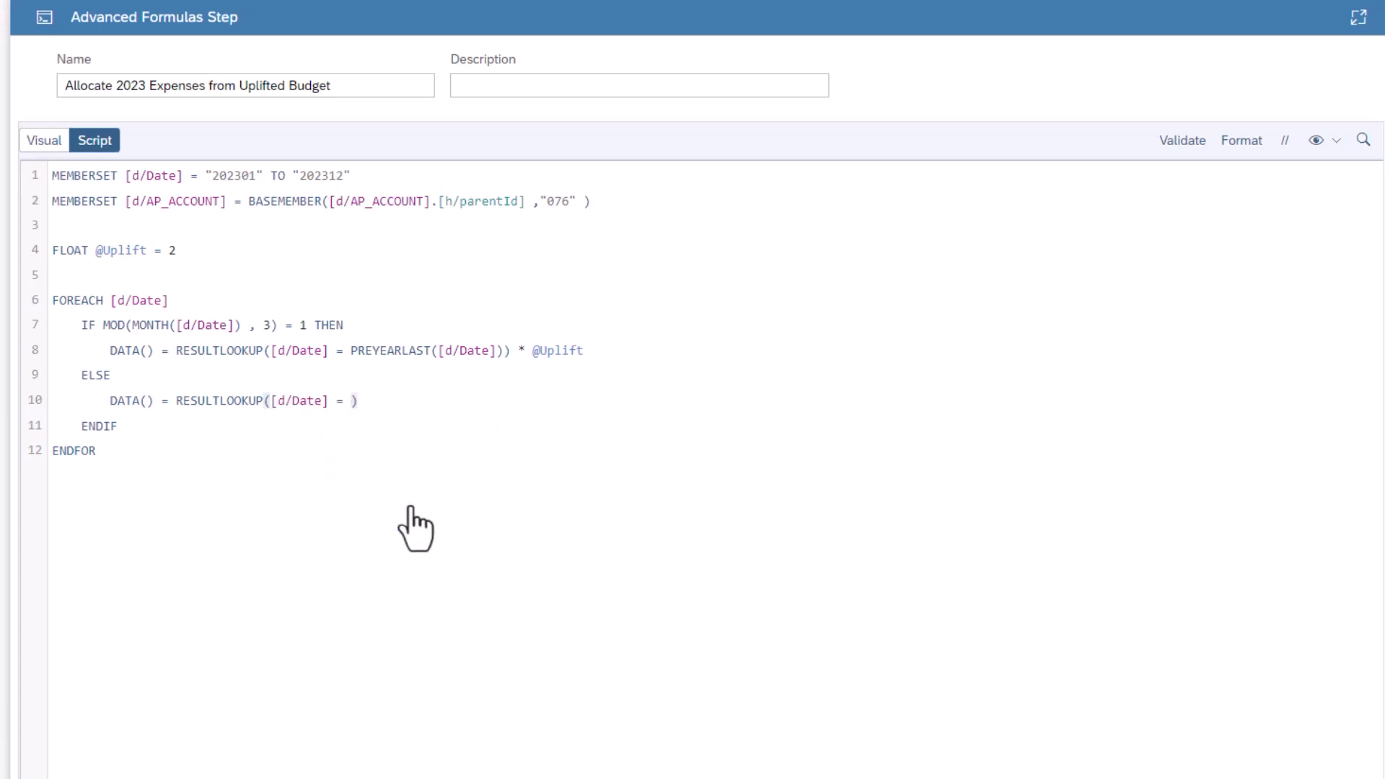
text(PR)
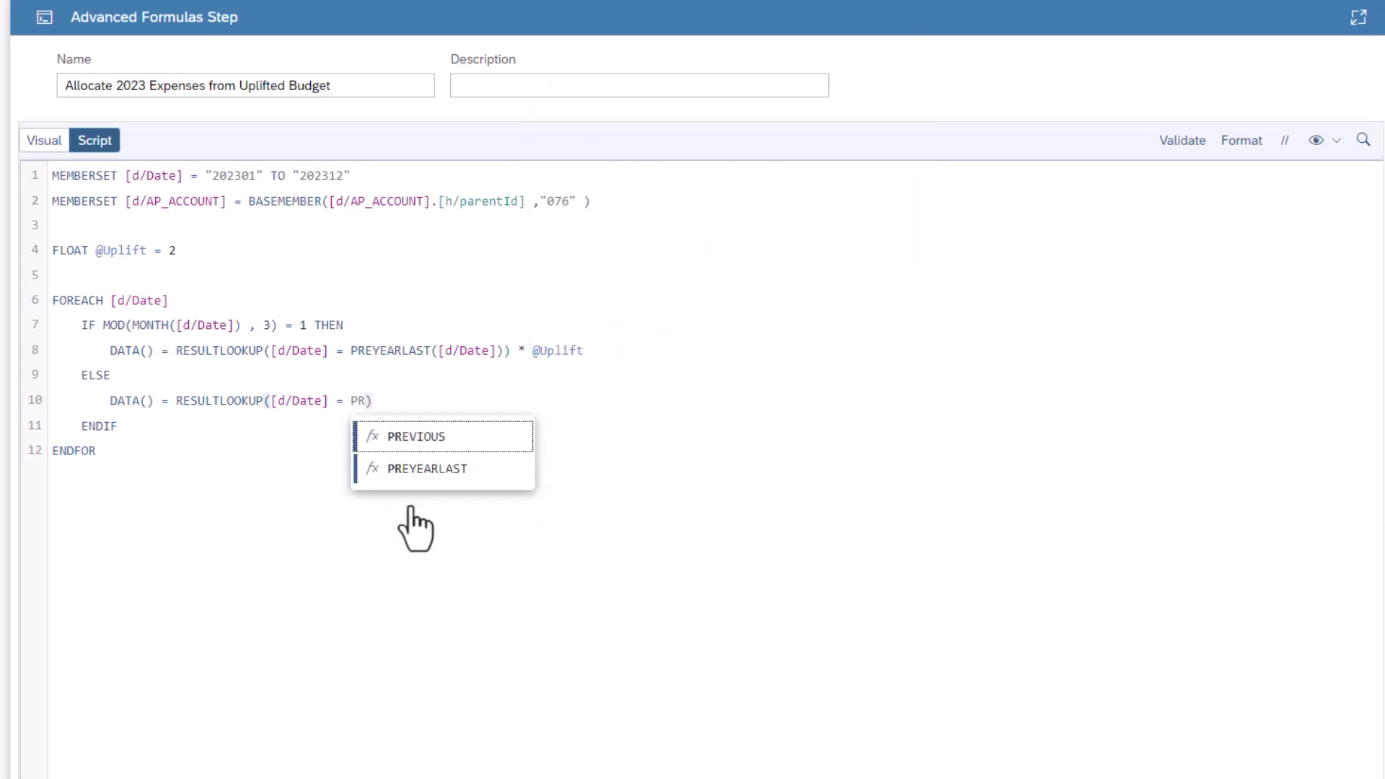
mouse_move(441, 469)
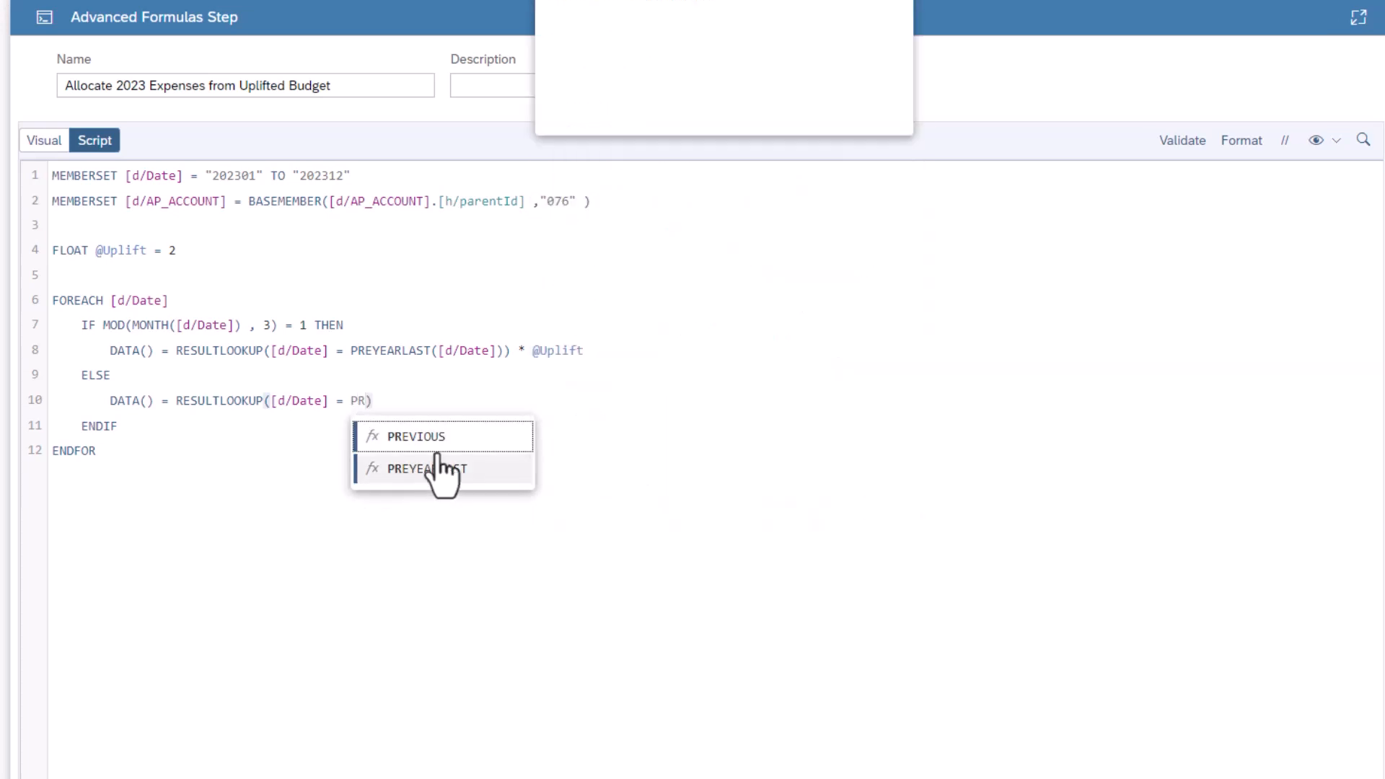
mouse_move(416, 436)
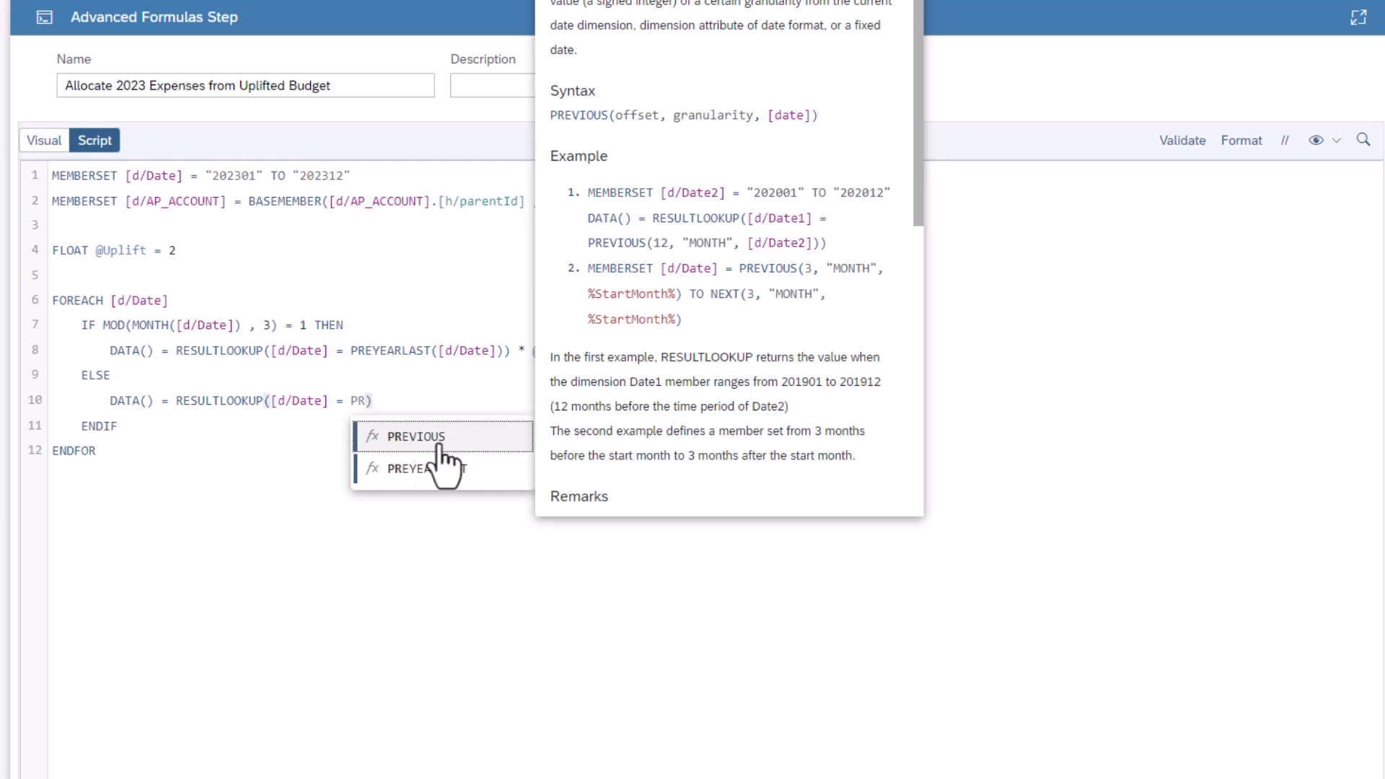
click(415, 436)
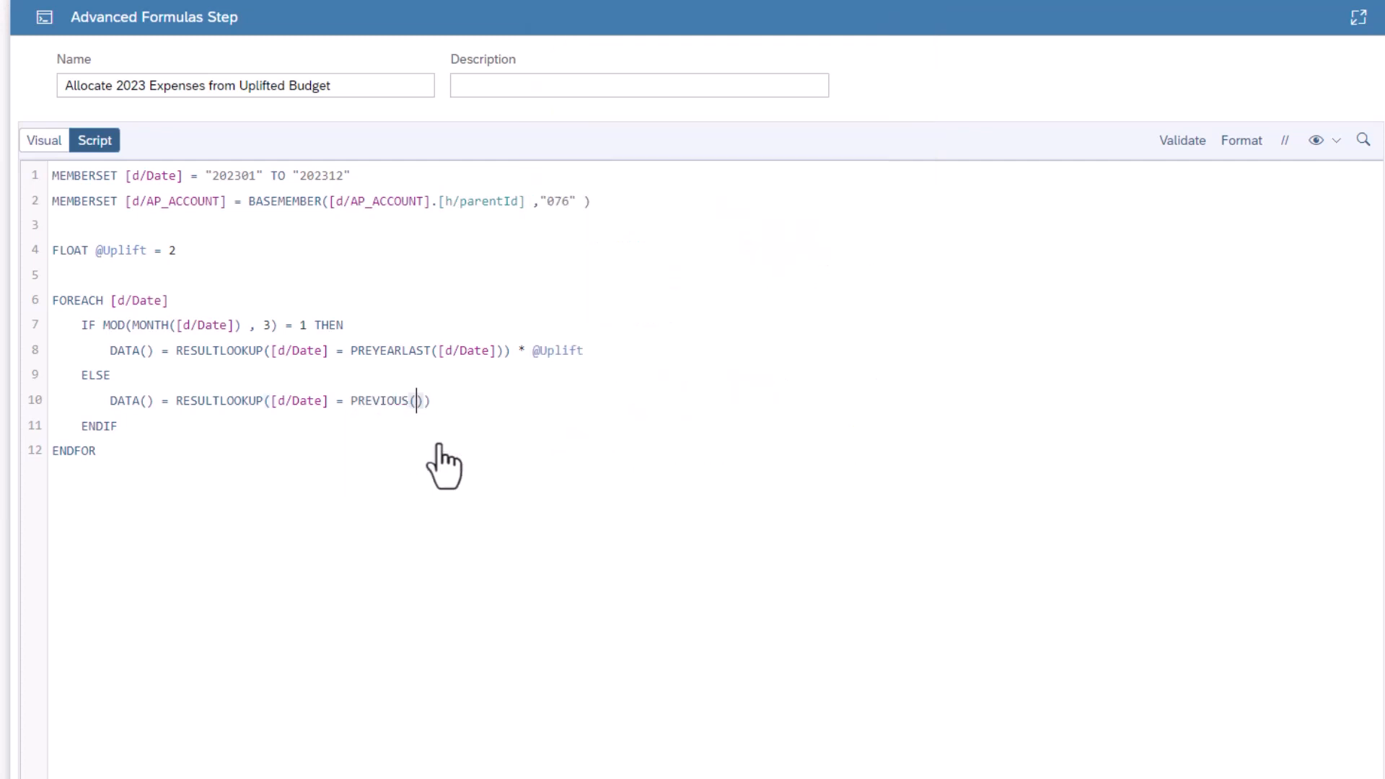
mouse_move(506, 447)
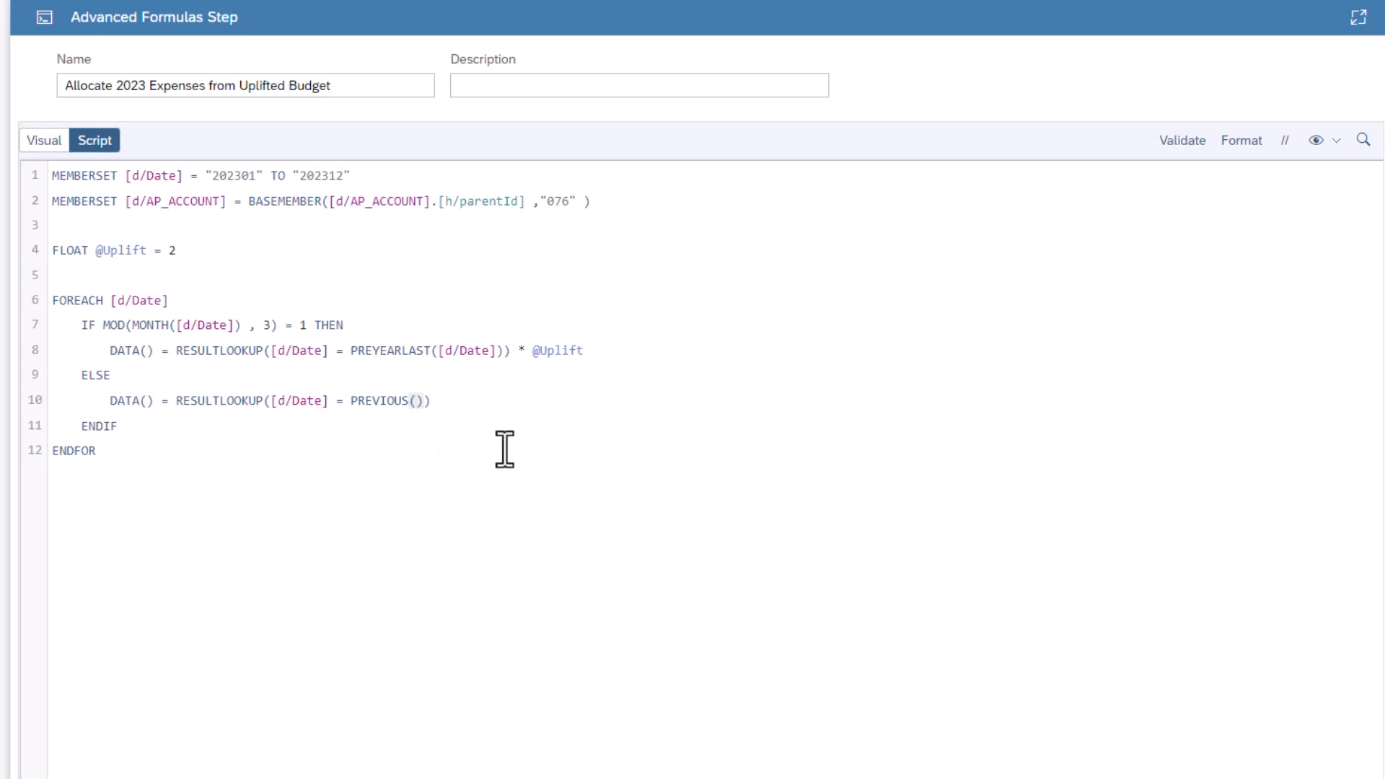
text(1)
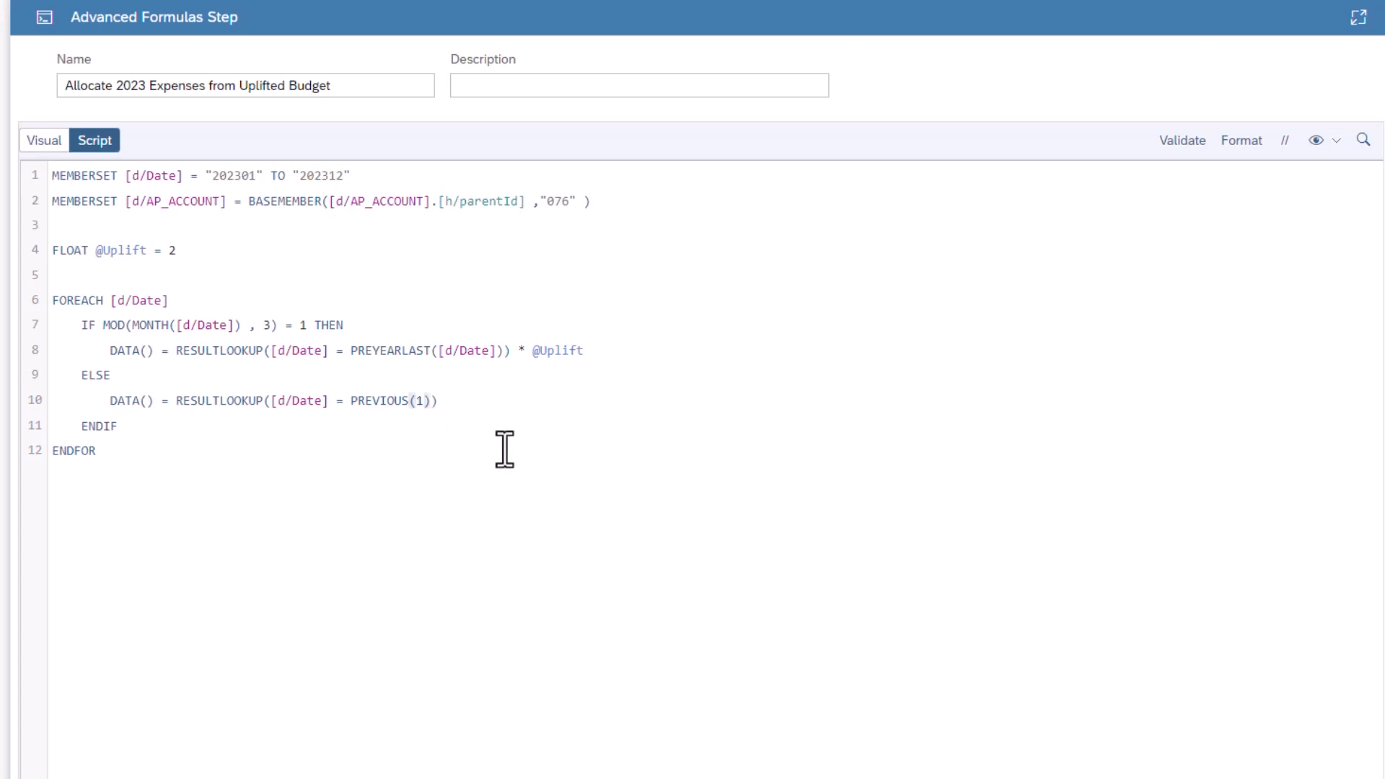
mouse_move(494, 404)
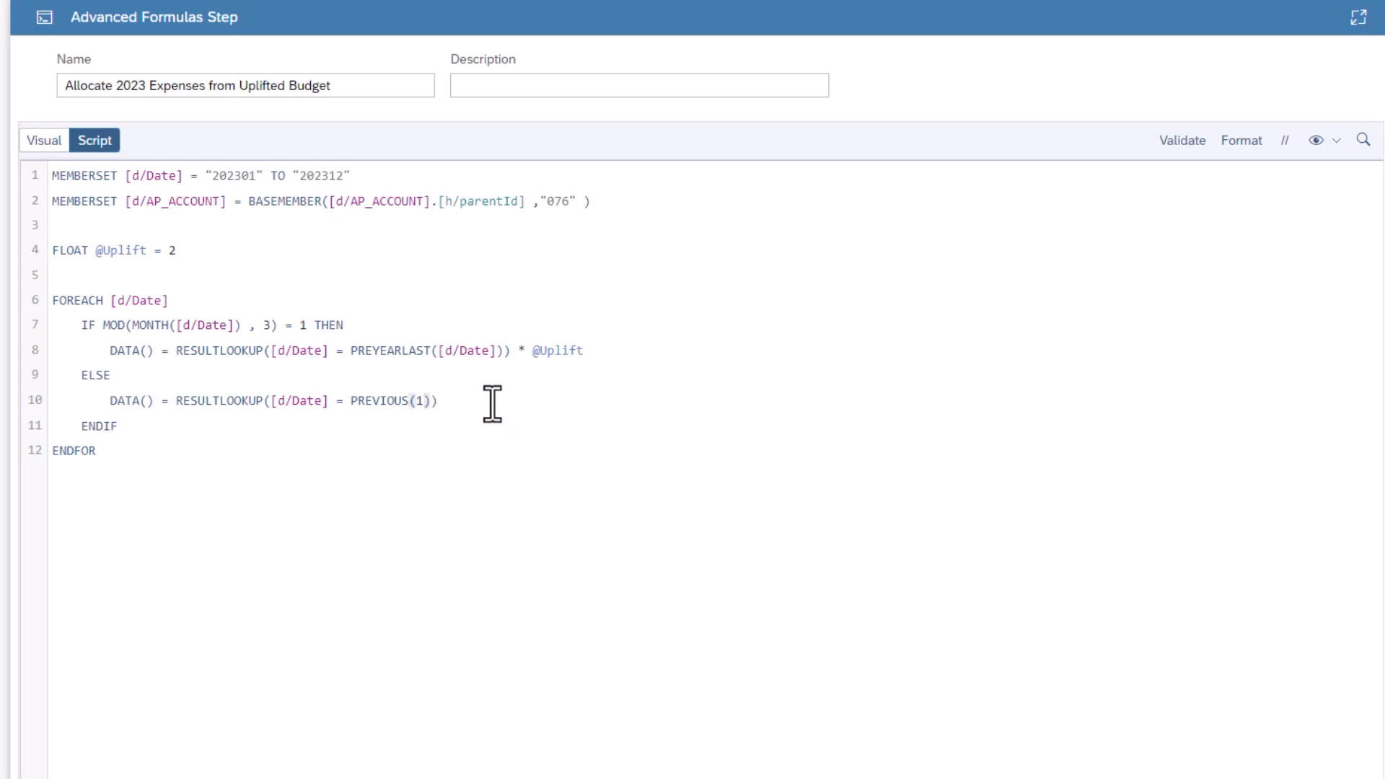
Step: Multiply the lookup by 0.5 and save the data action
click(435, 400)
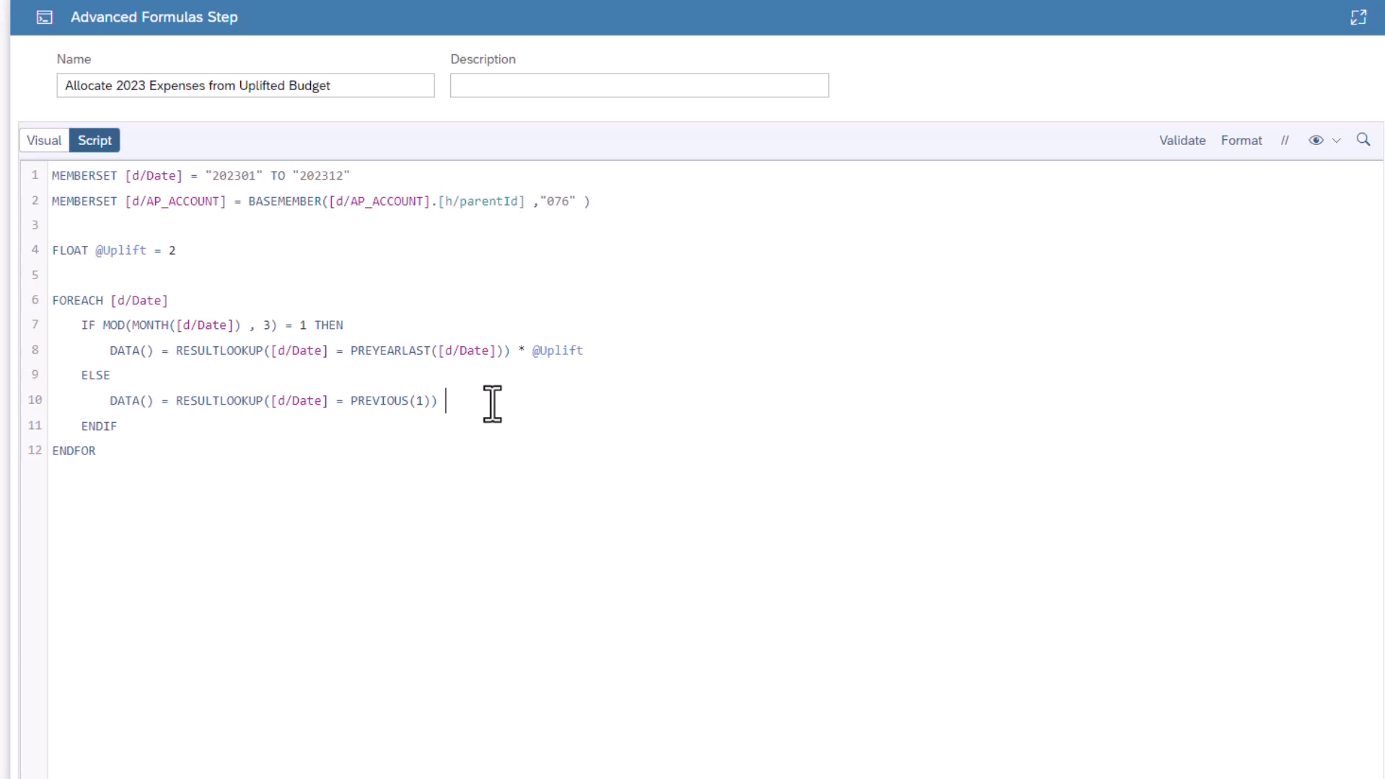
text(*)
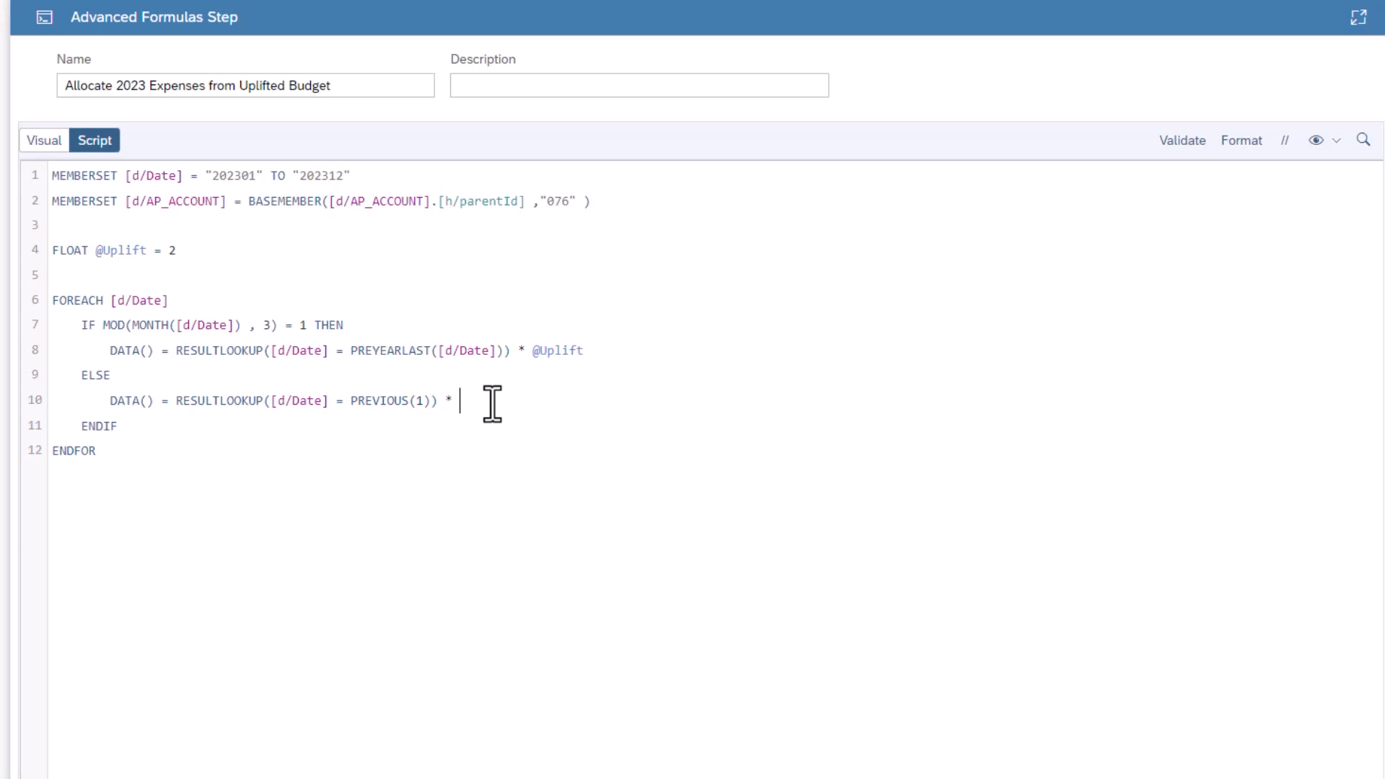
text(0.5)
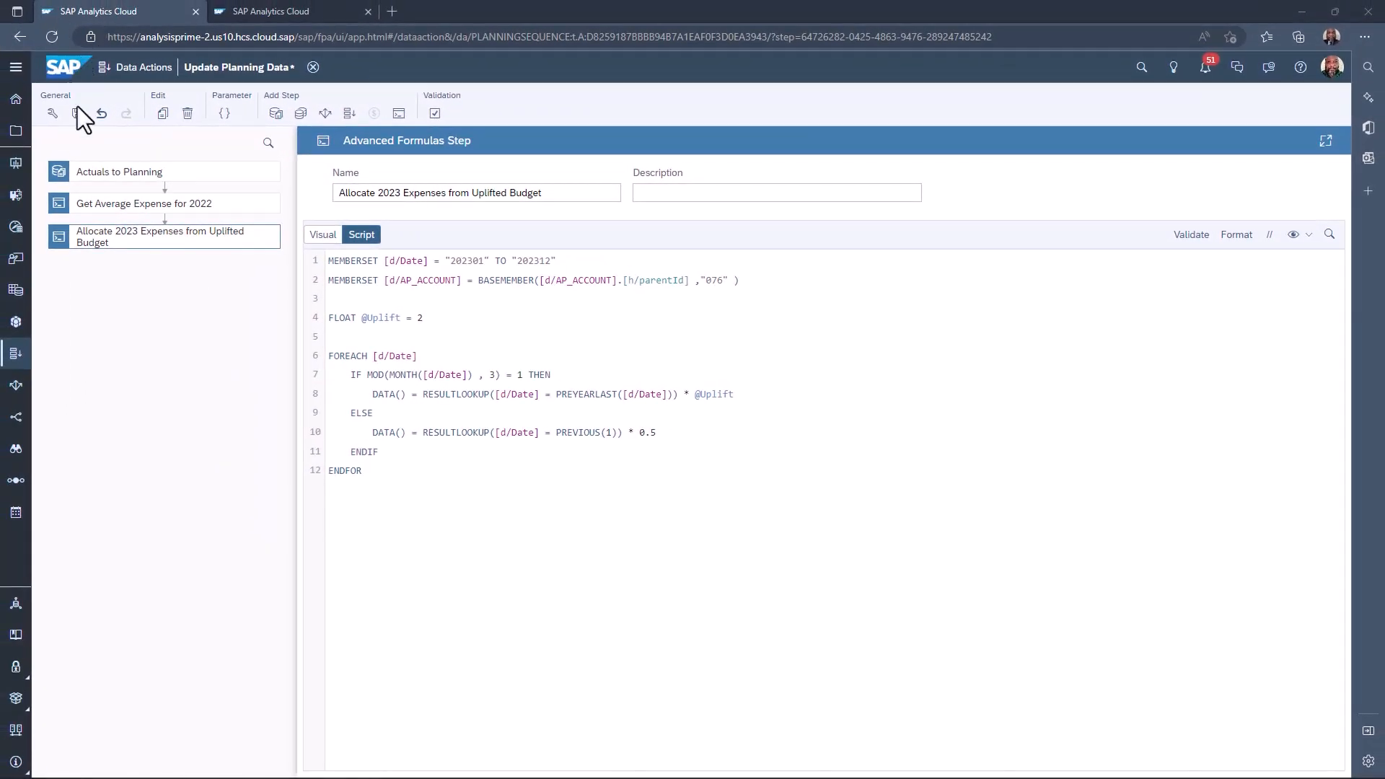
click(77, 113)
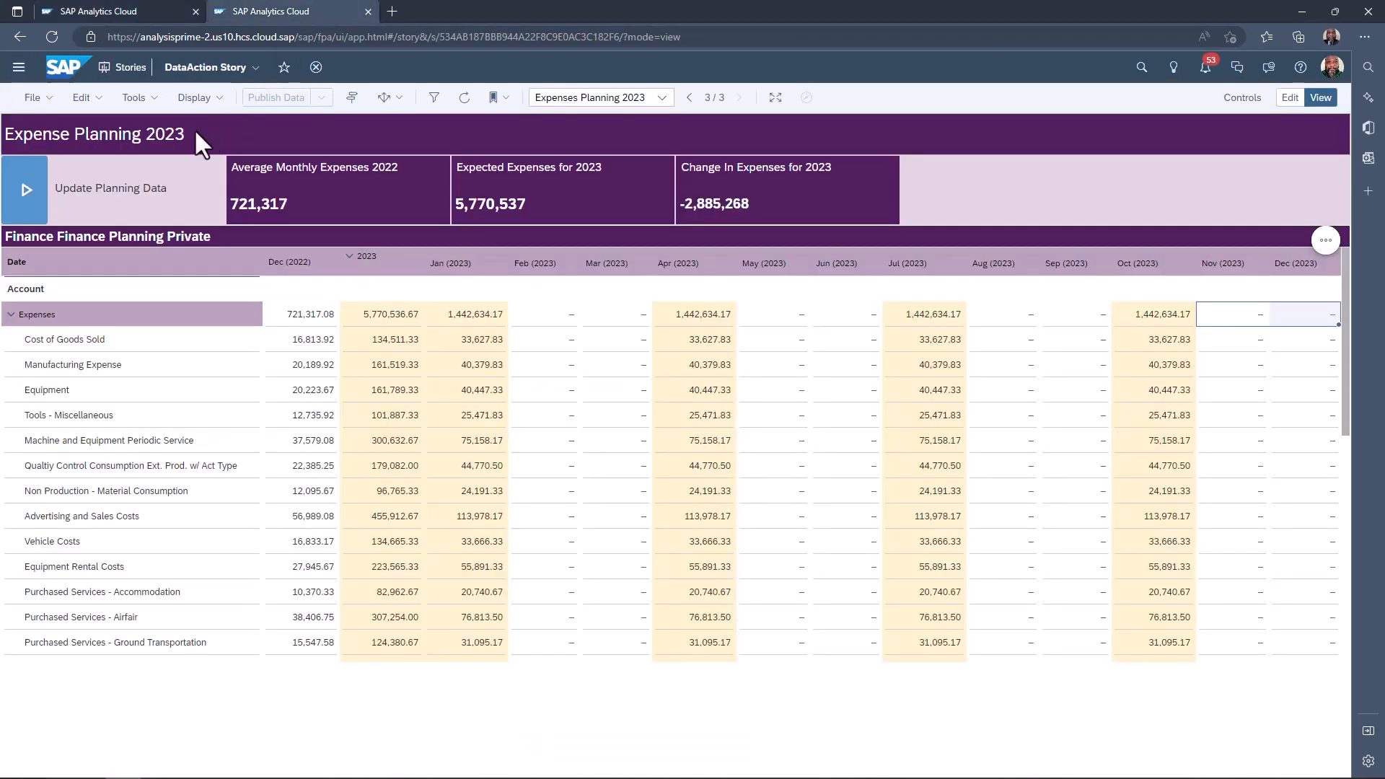
Step: Run Update Planning Data on the Planning Private version to fill every 2023 month
click(25, 189)
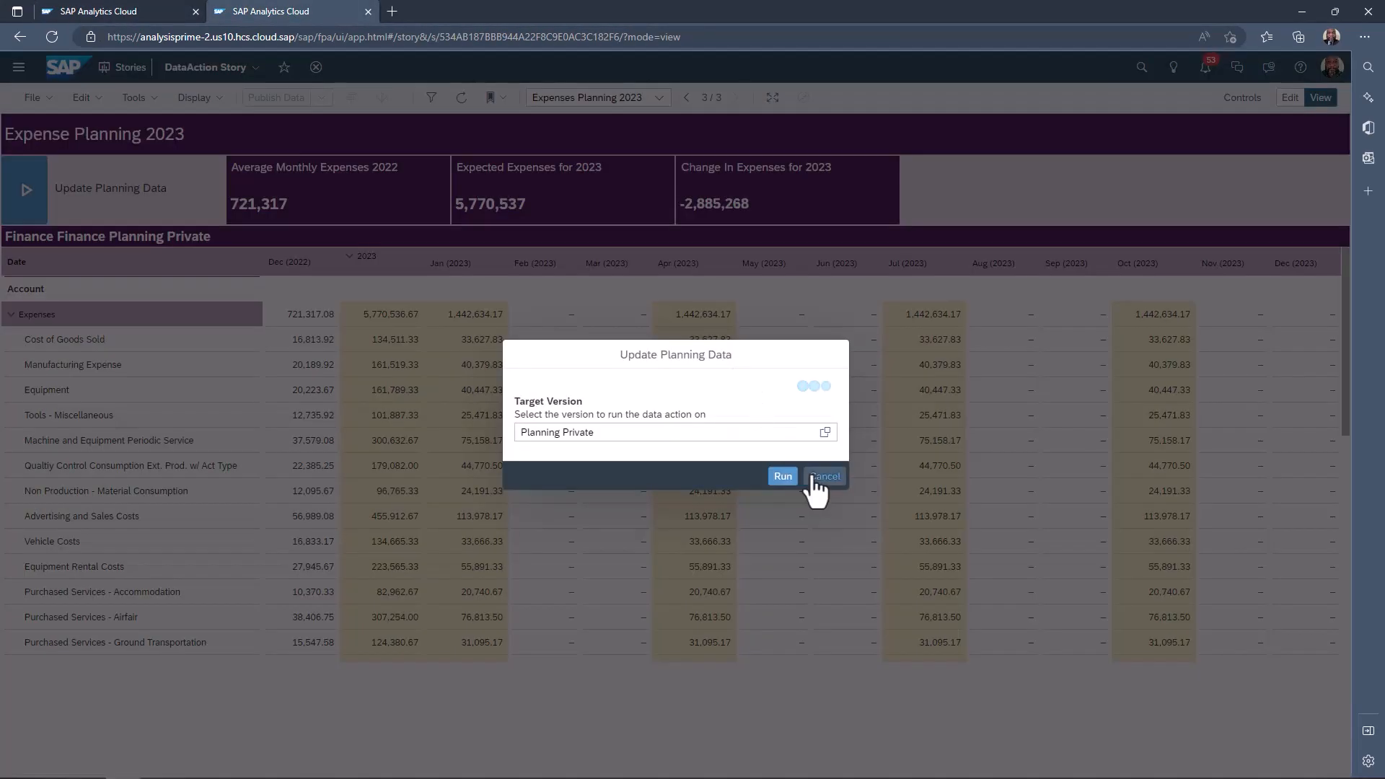
click(780, 476)
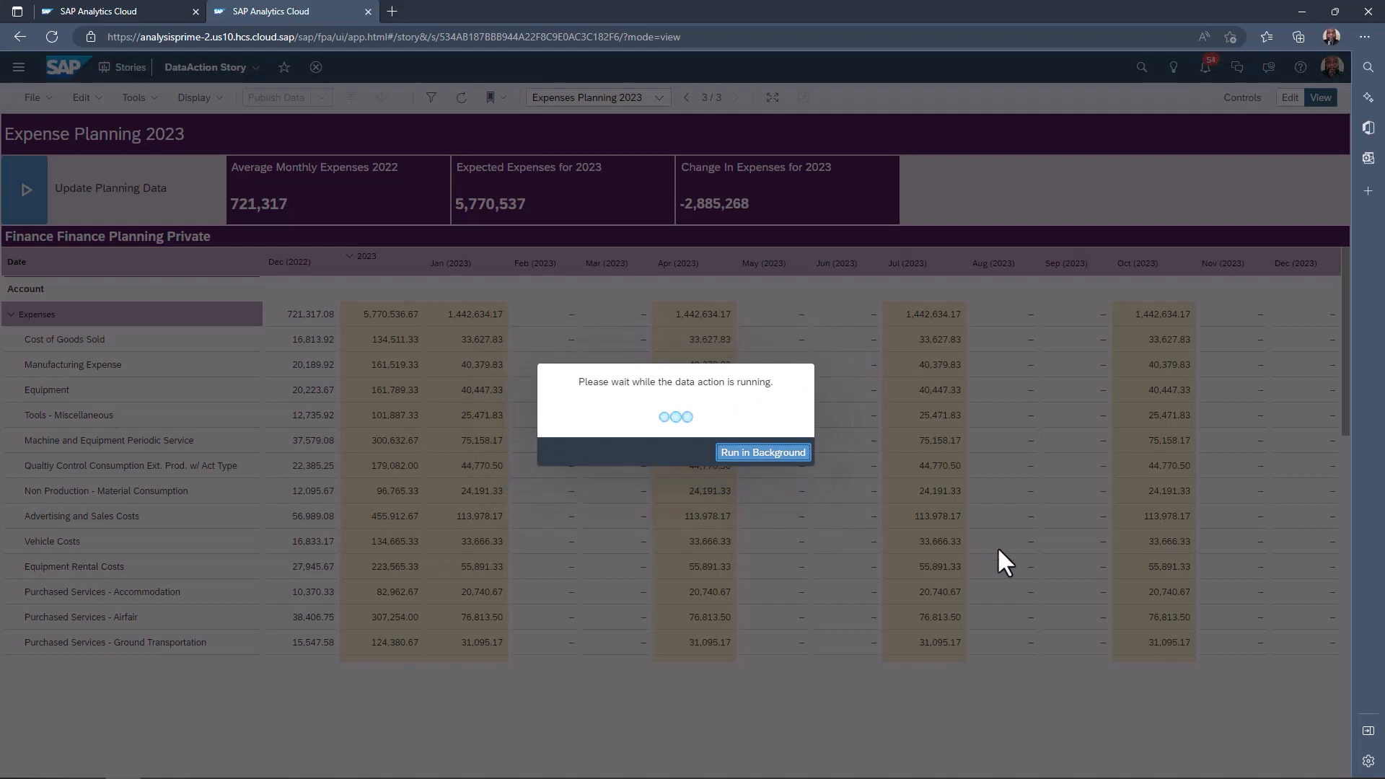
mouse_move(1033, 564)
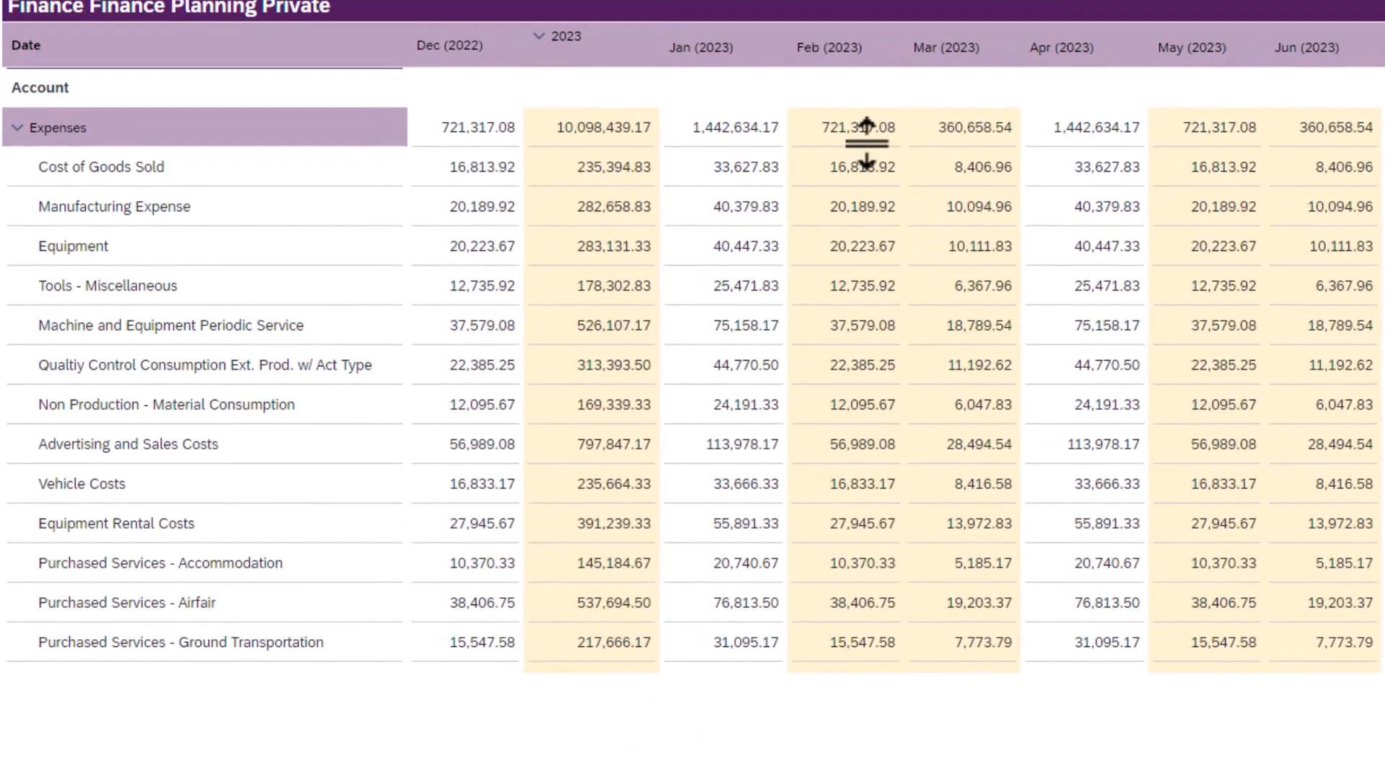
mouse_move(961, 478)
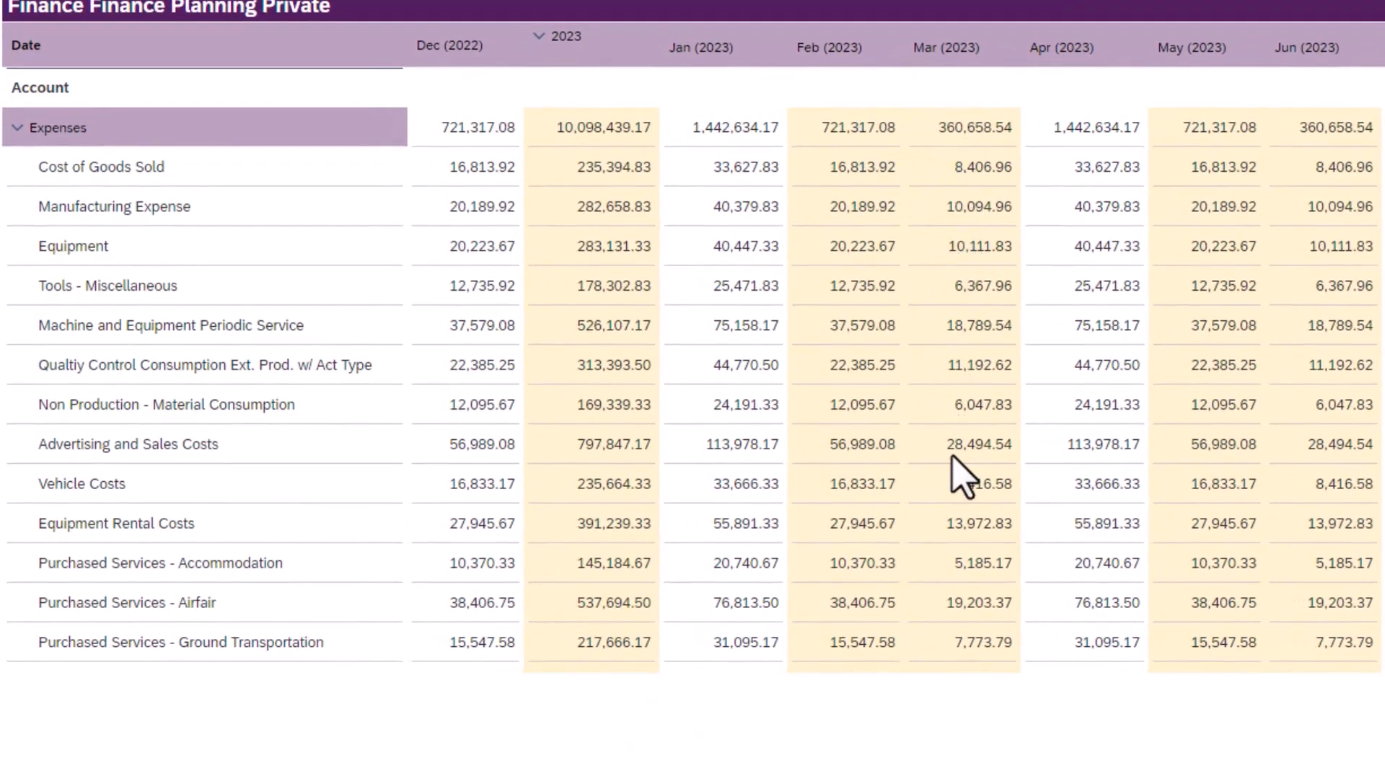
mouse_move(883, 420)
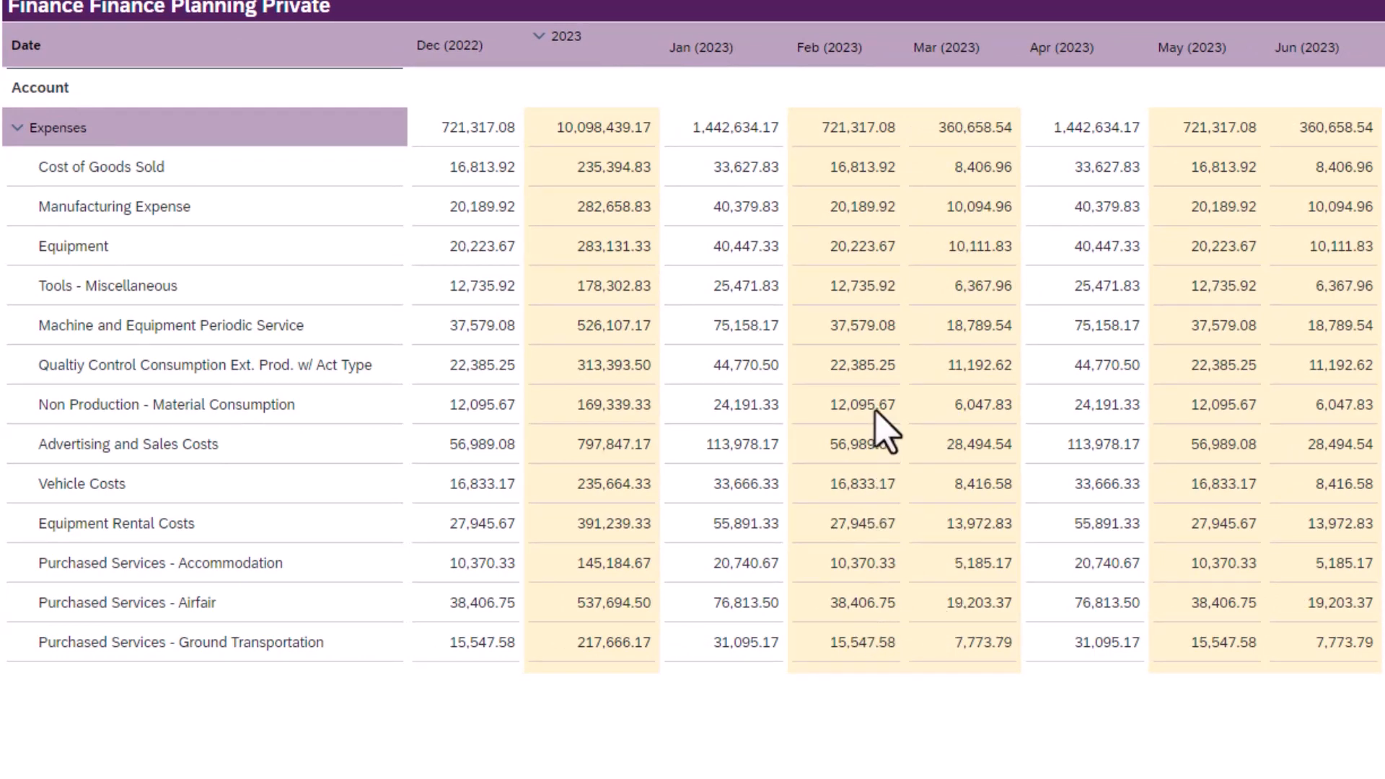
mouse_move(1350, 150)
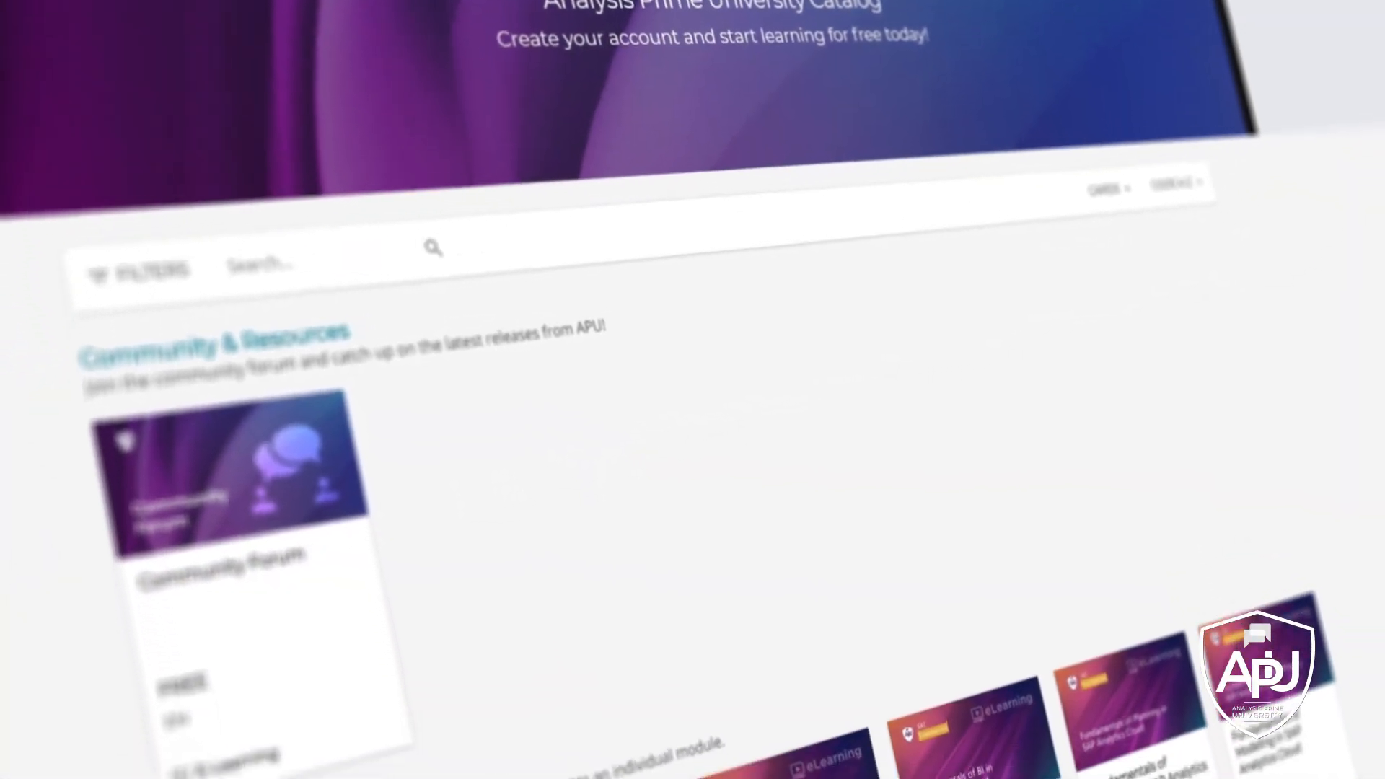
scroll(down, 3)
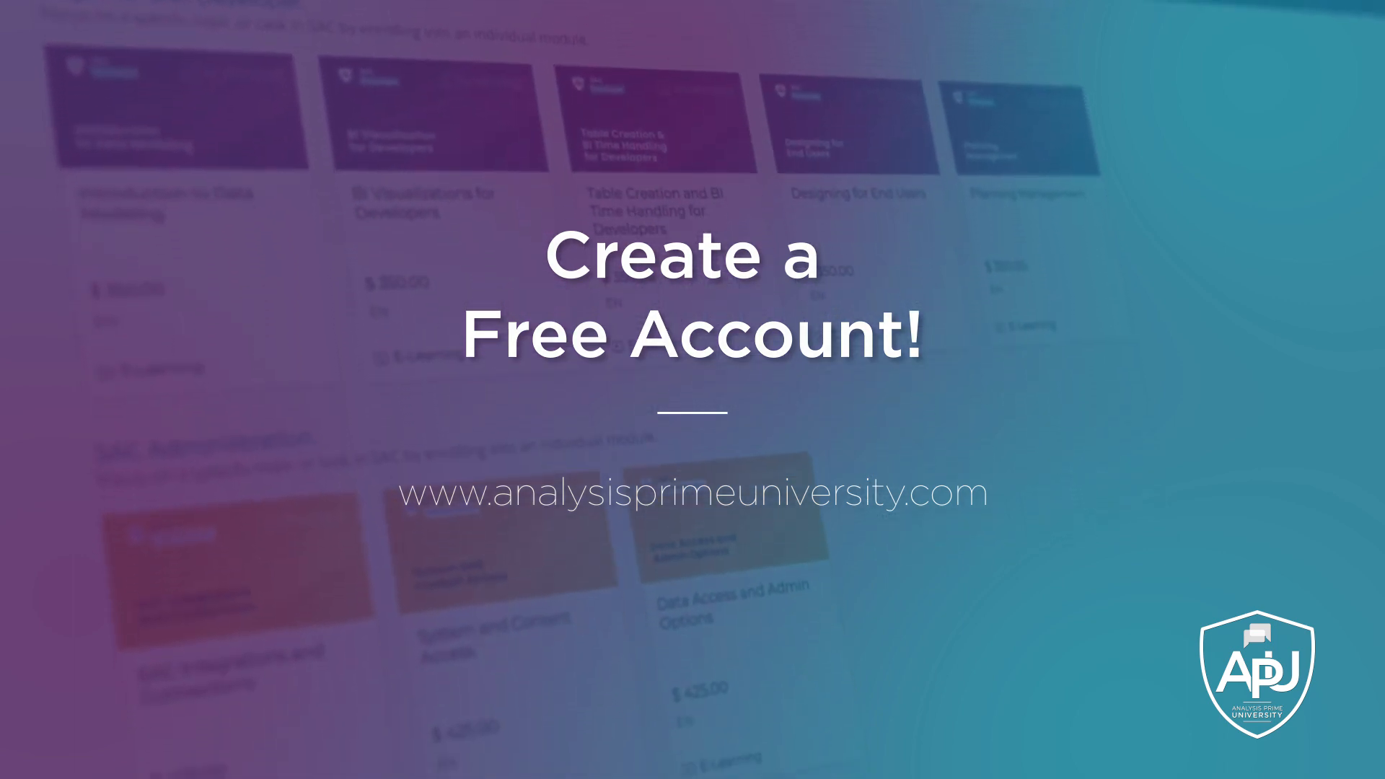
scroll(down, 3)
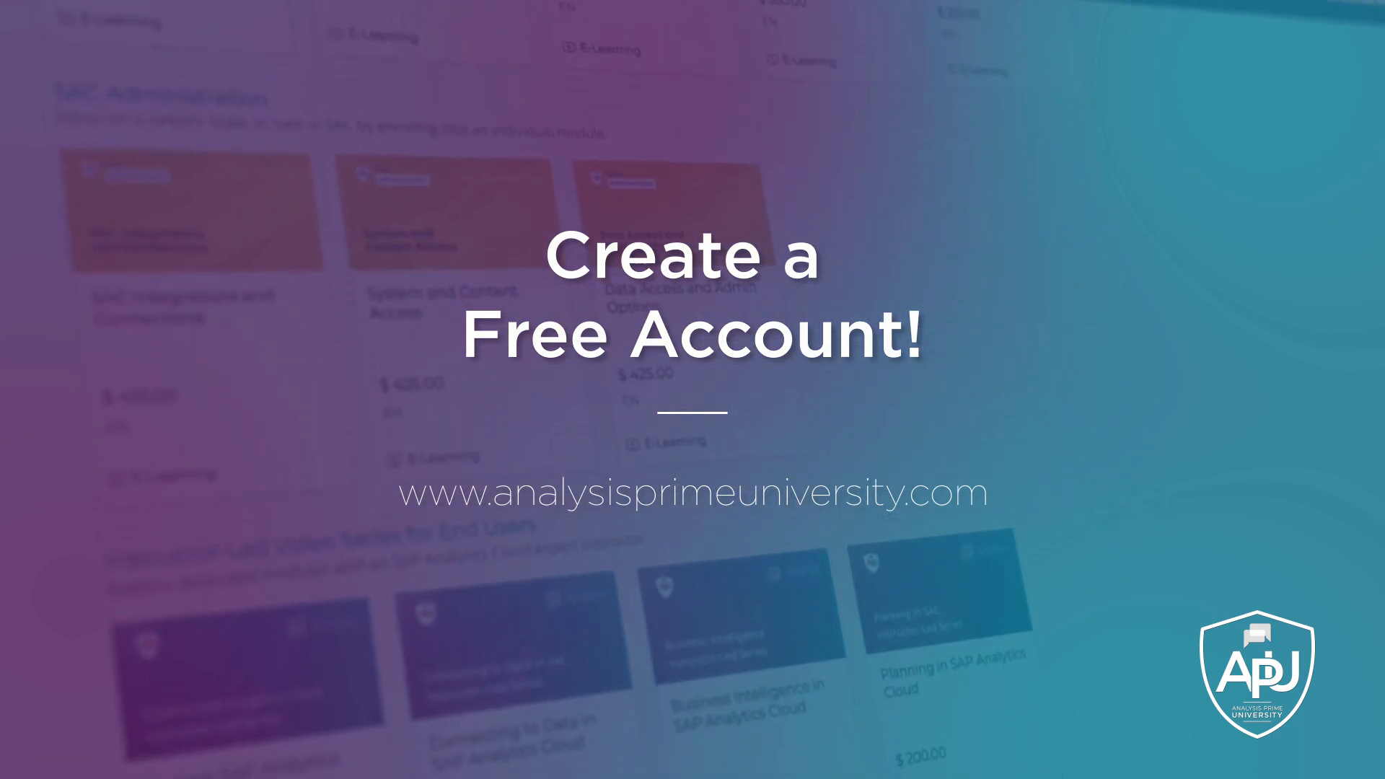